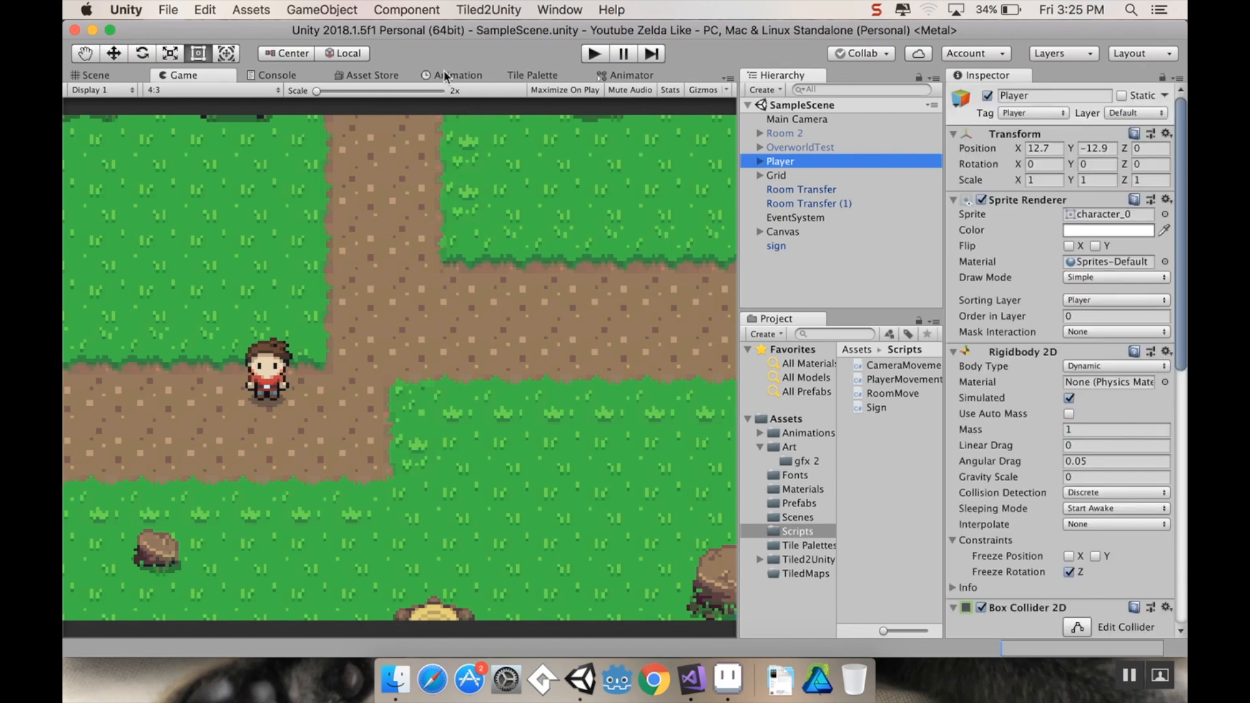
Dock the Animation window and switch from Game view to Scene view
left_click(458, 74)
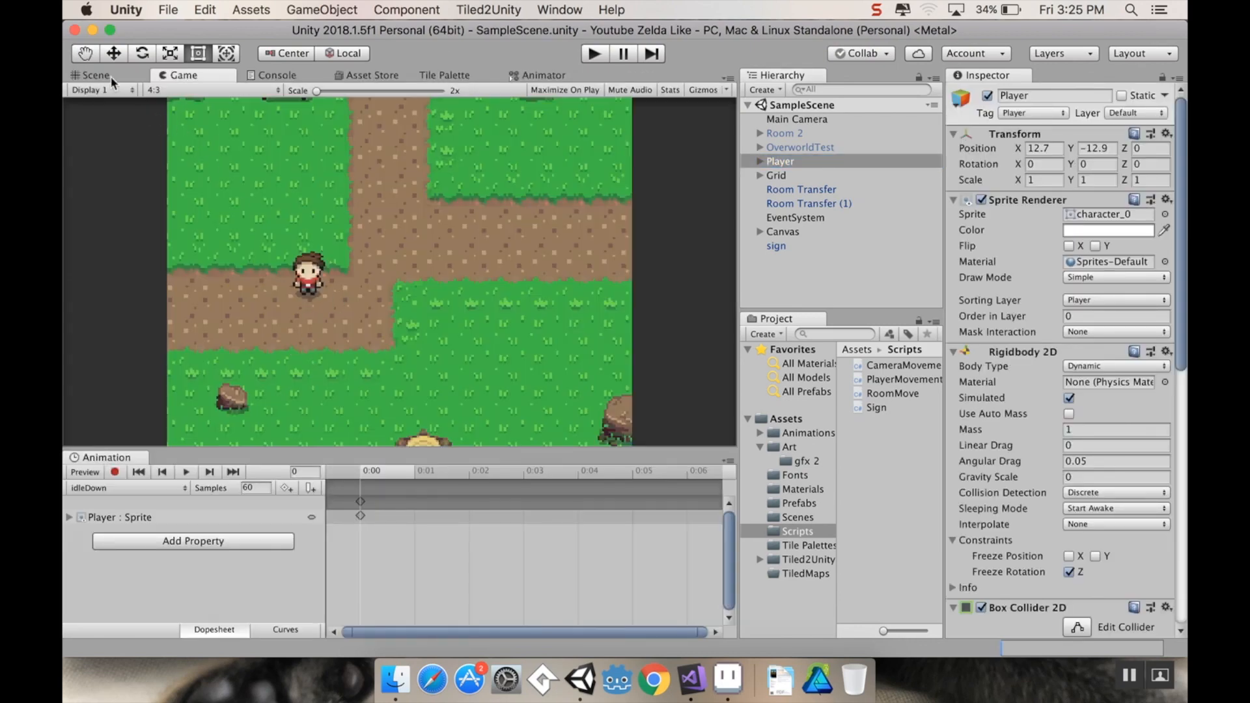
left_click(92, 75)
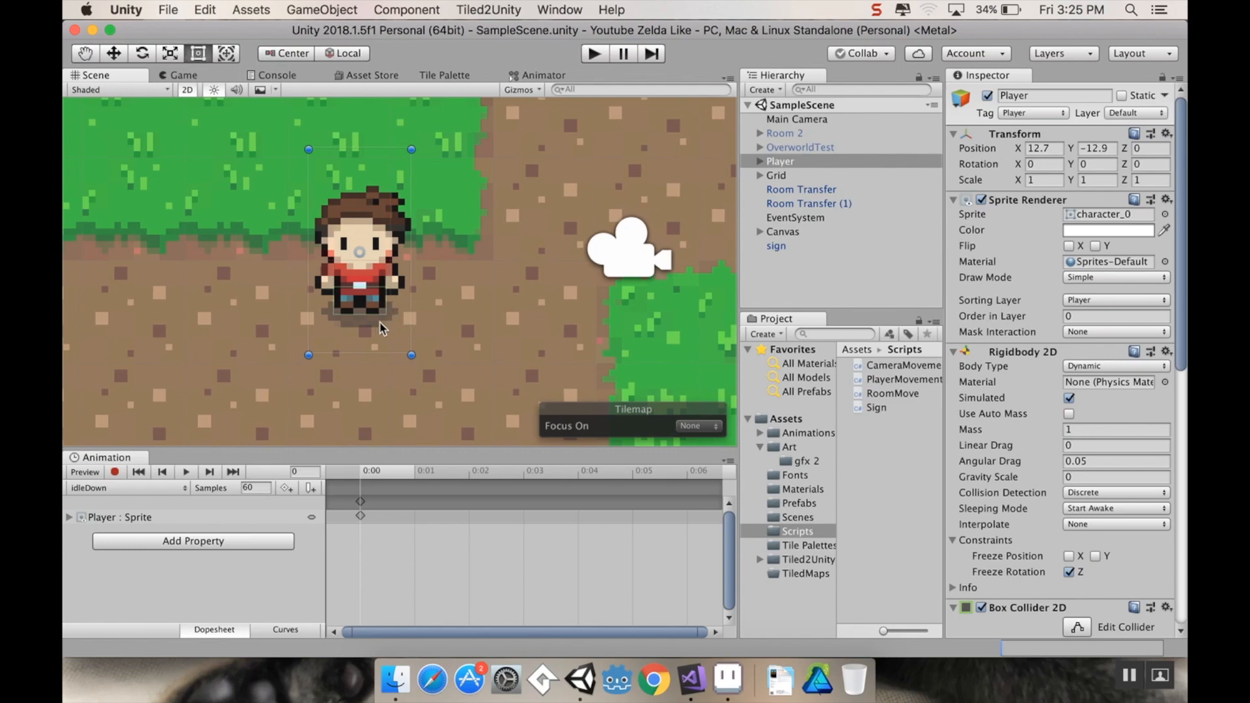
mouse_move(289, 331)
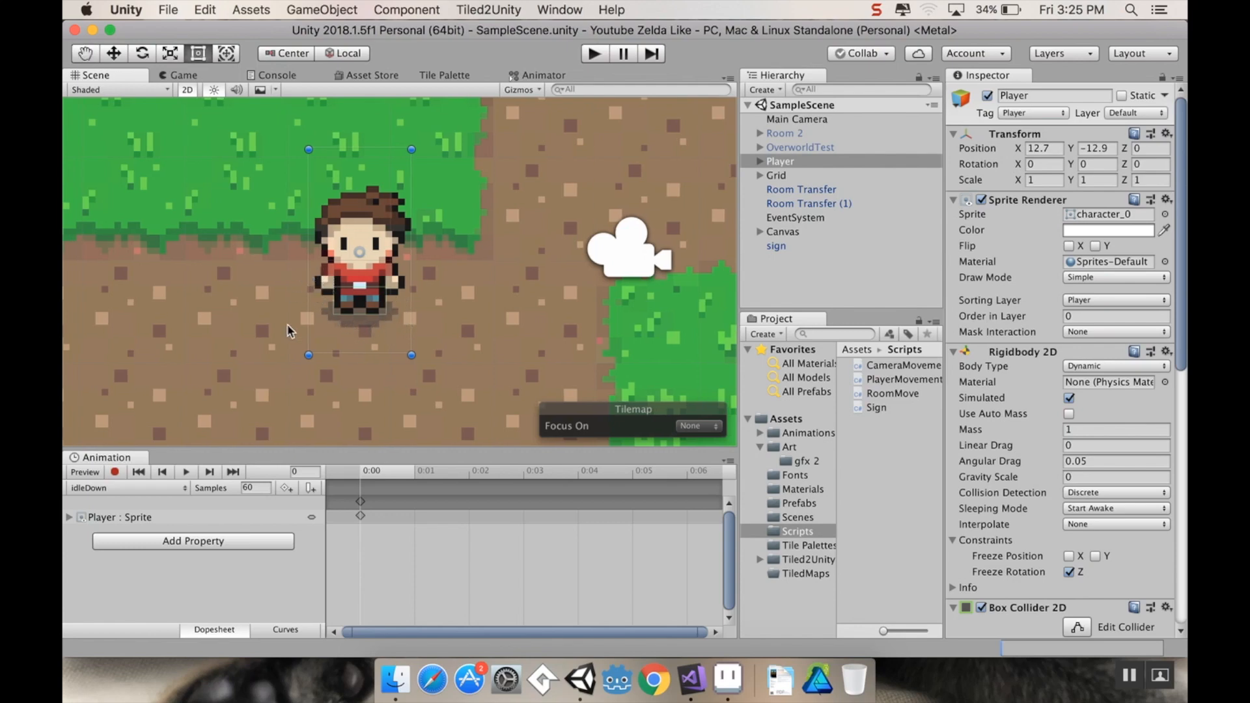
mouse_move(370, 253)
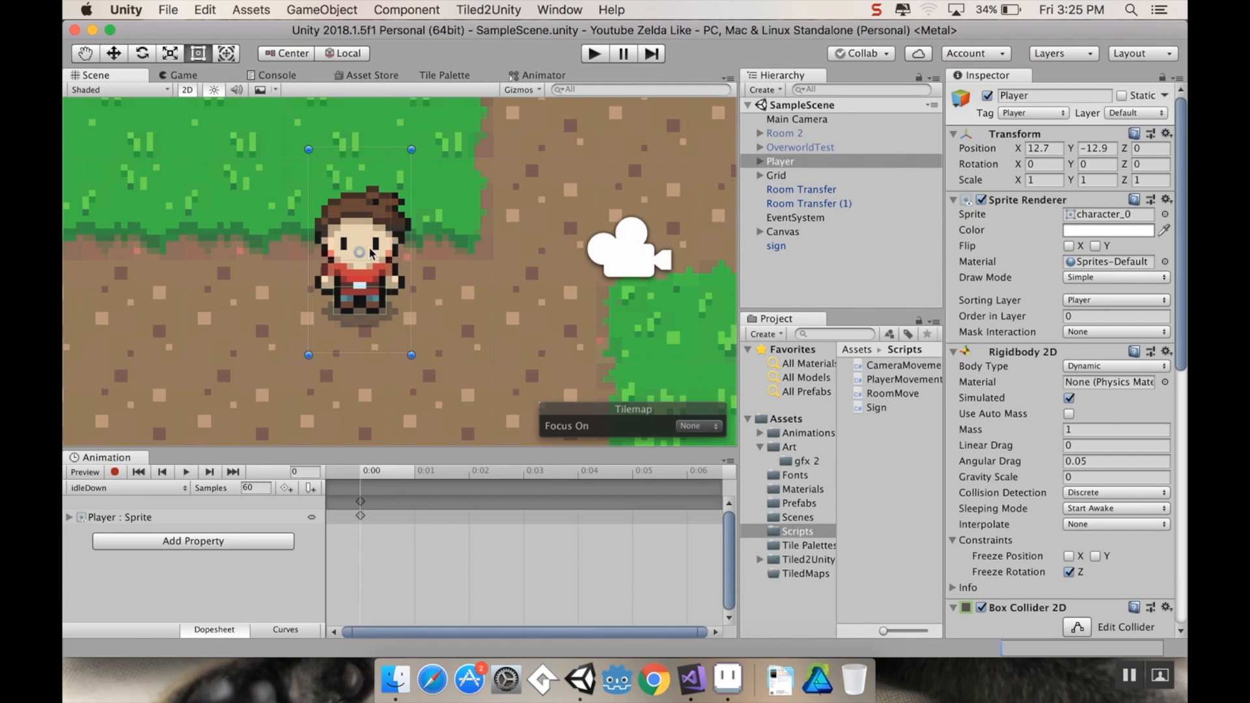
mouse_move(261, 232)
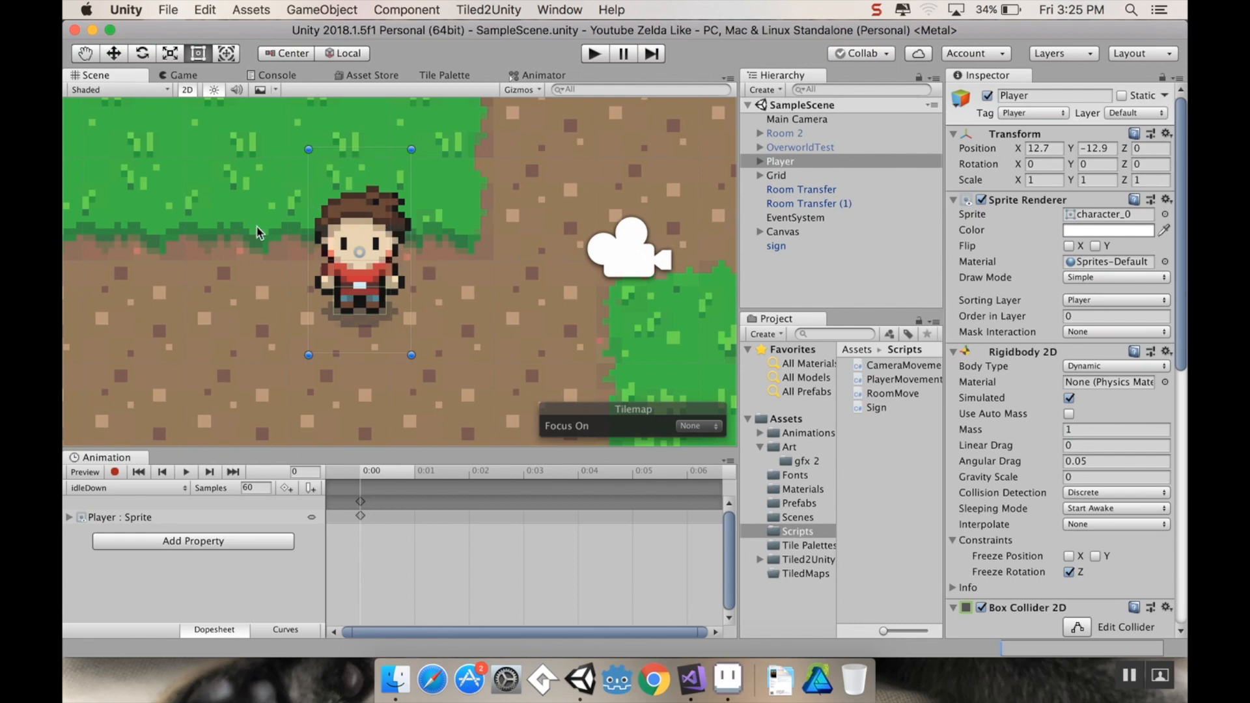
mouse_move(341, 310)
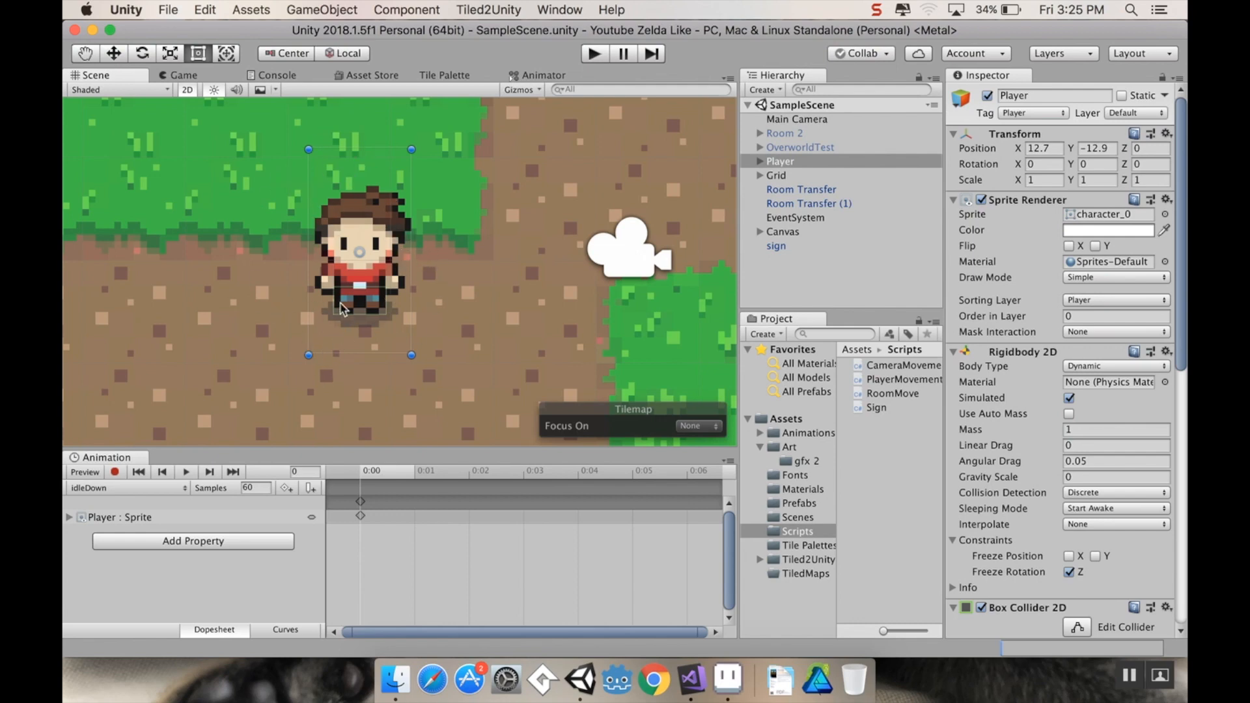
mouse_move(364, 376)
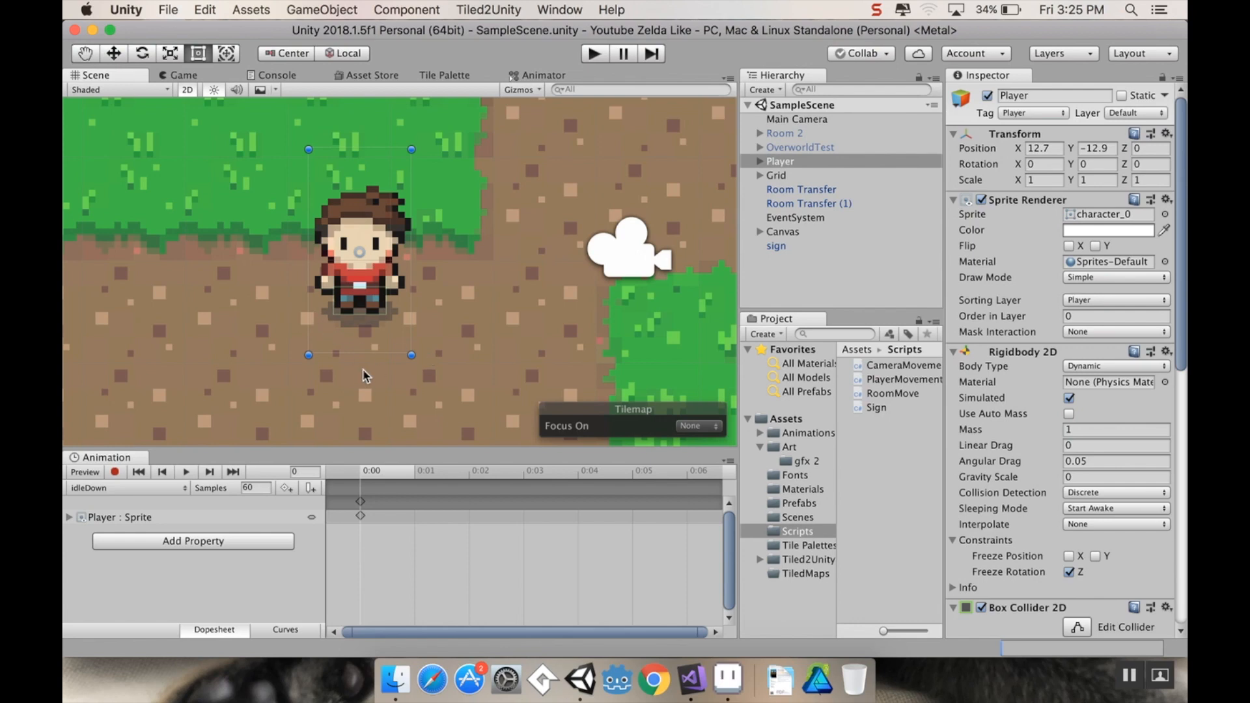
mouse_move(383, 367)
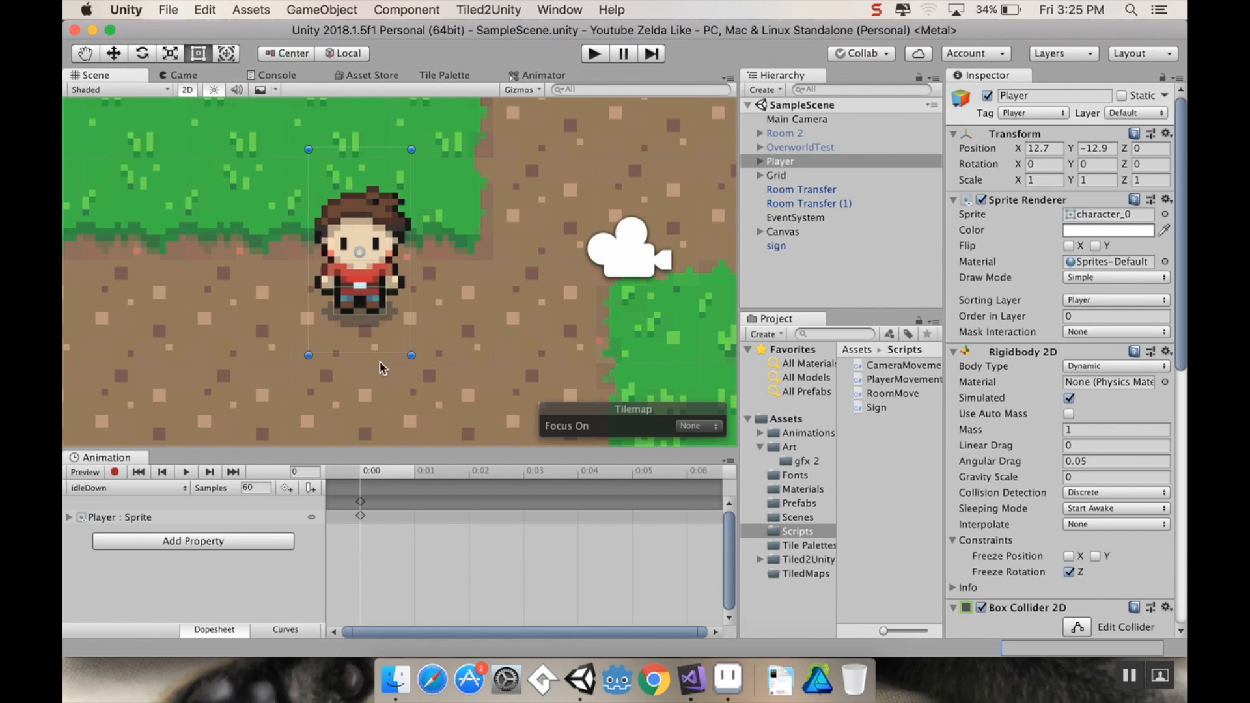
mouse_move(334, 355)
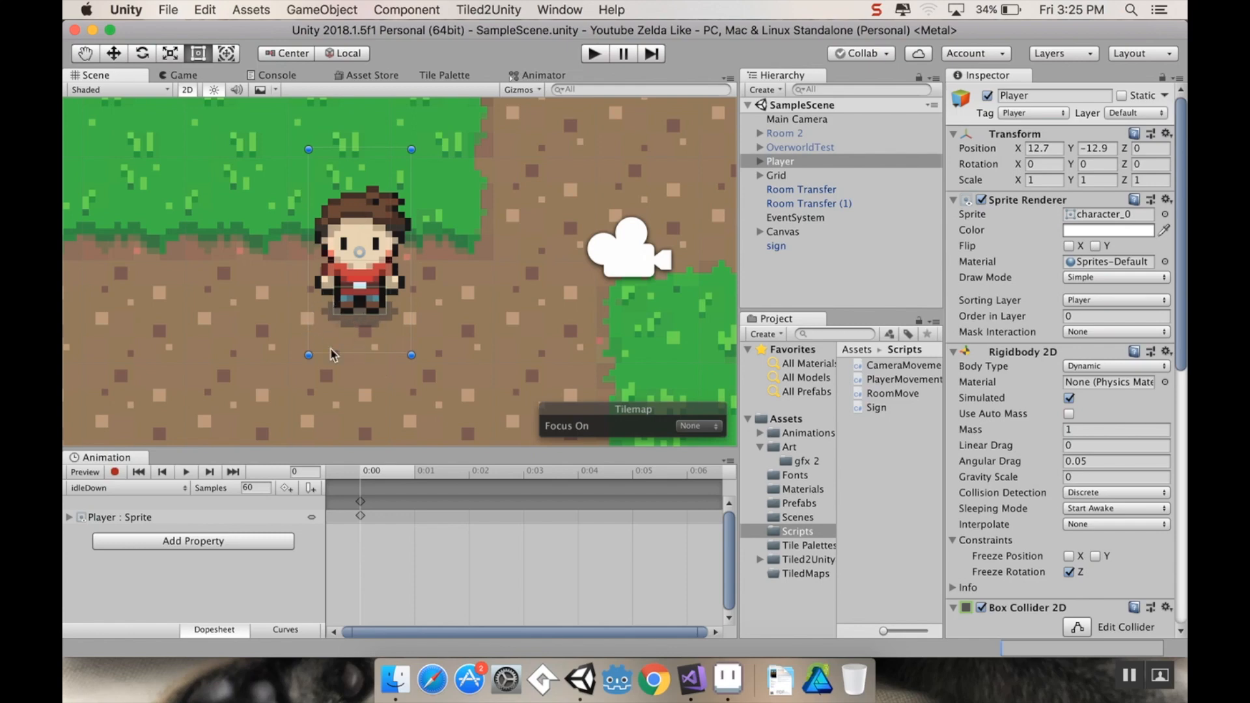
mouse_move(334, 334)
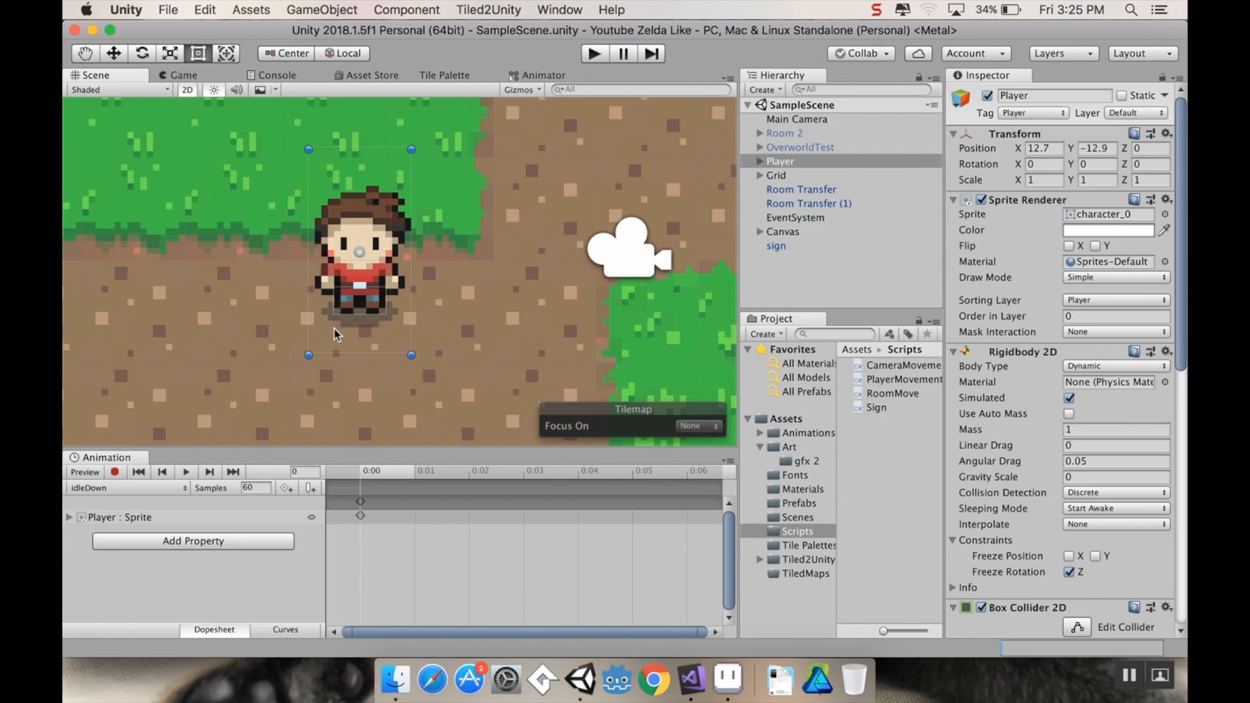
mouse_move(359, 317)
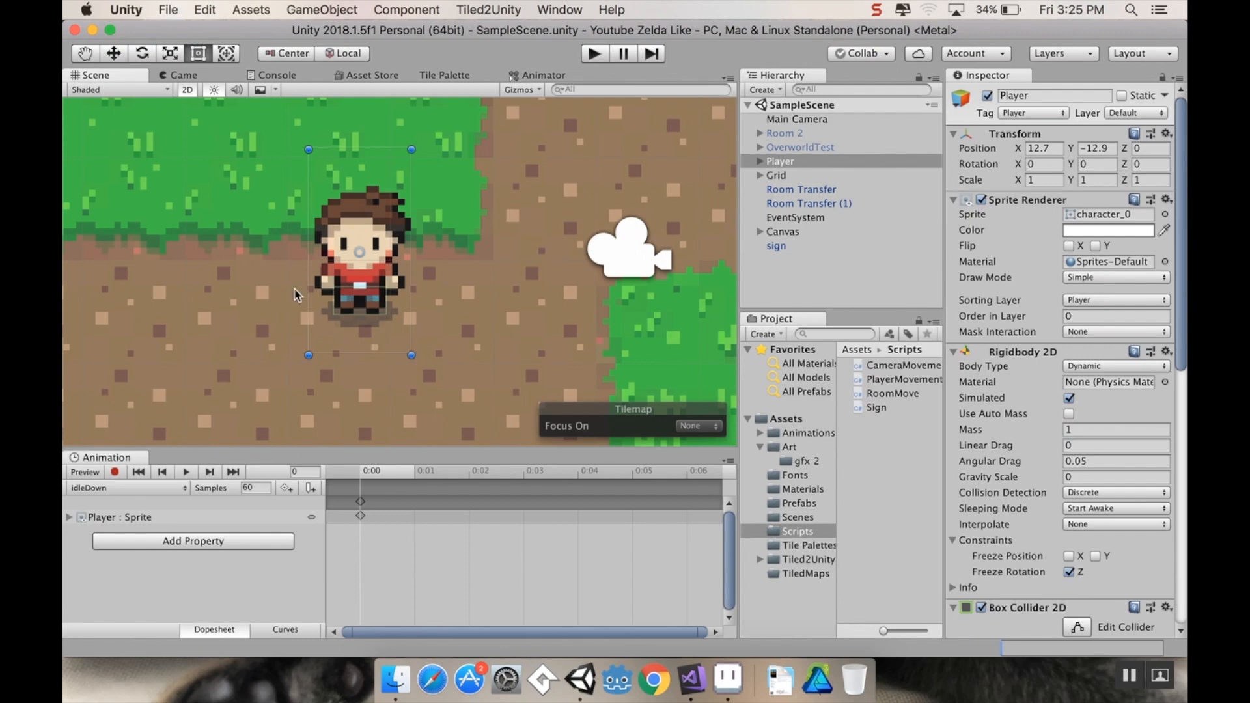
mouse_move(396, 338)
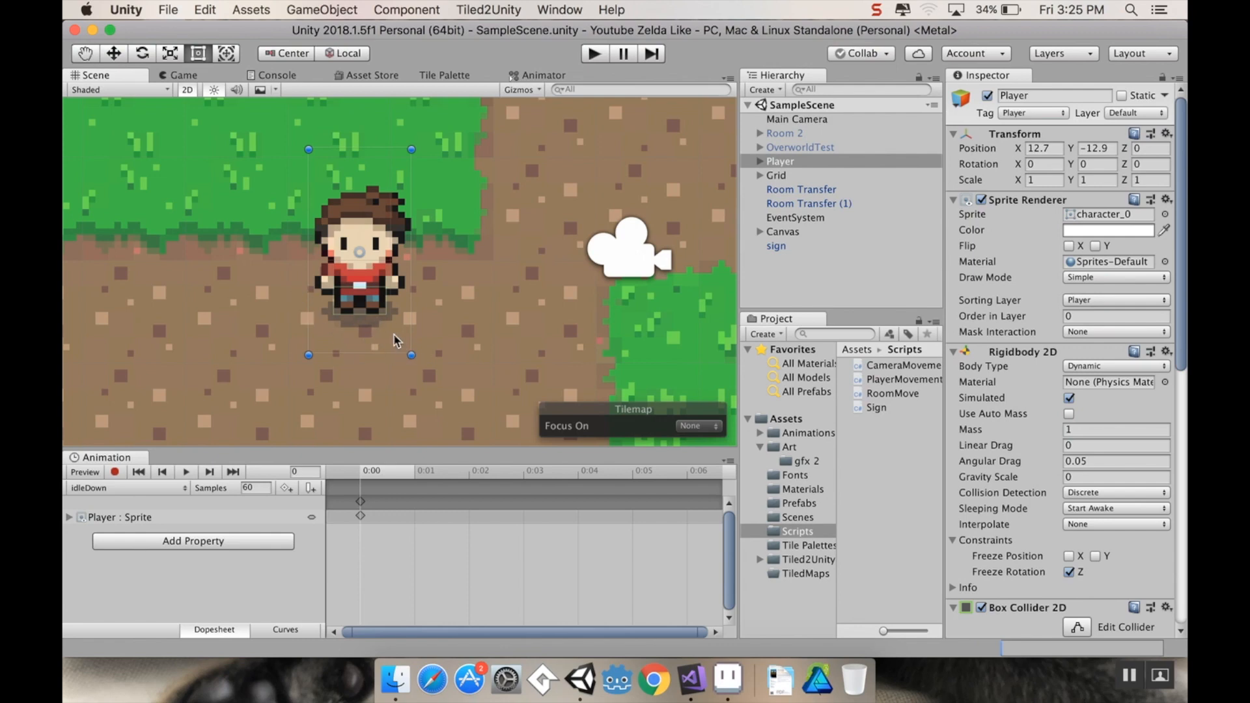
mouse_move(390, 374)
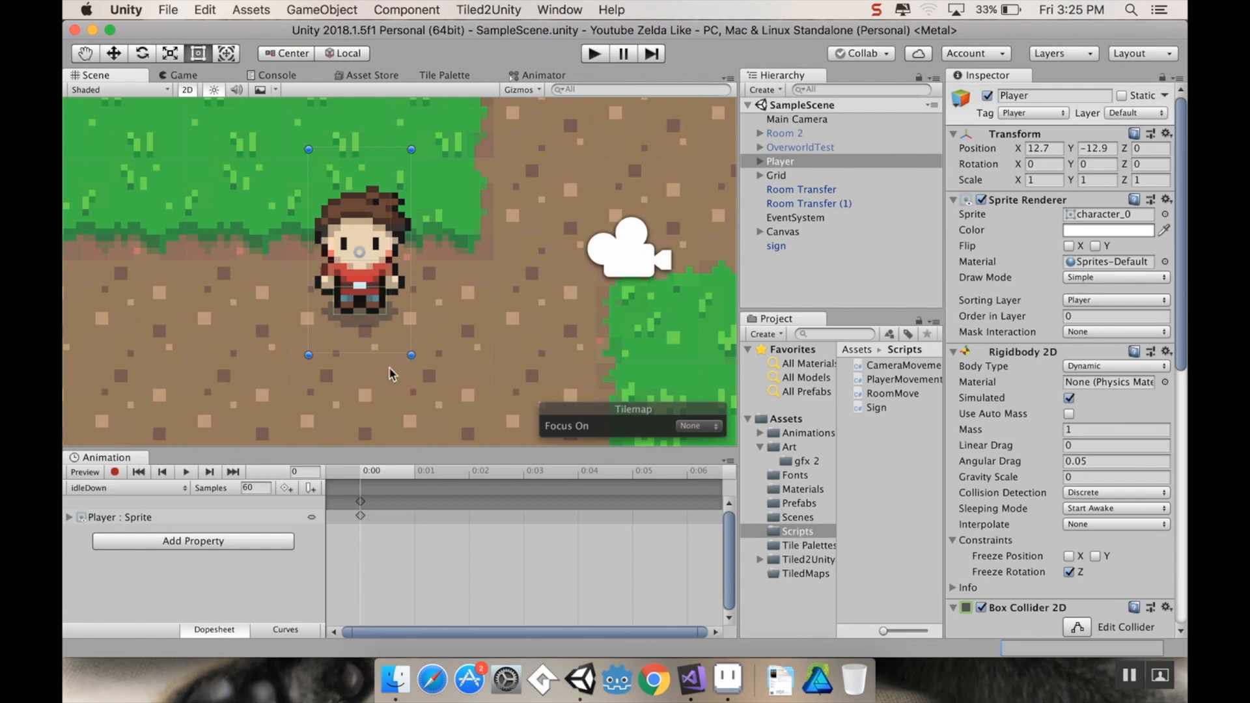
mouse_move(315, 327)
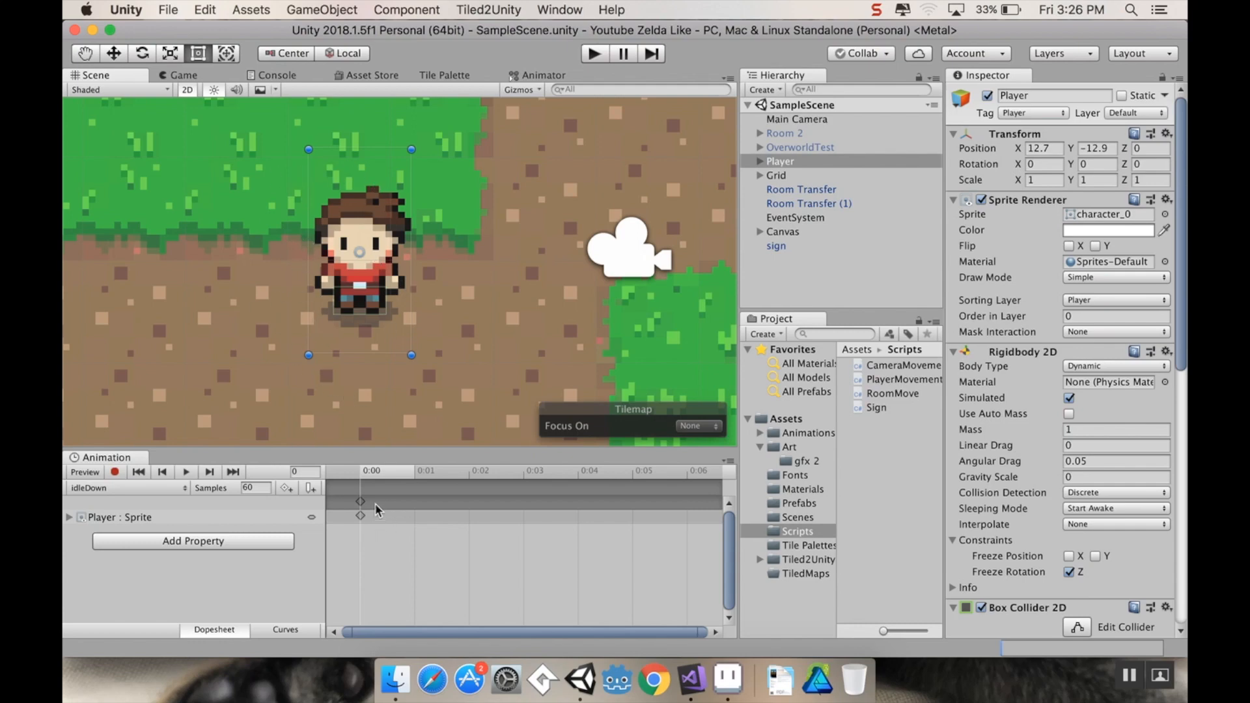
mouse_move(317, 333)
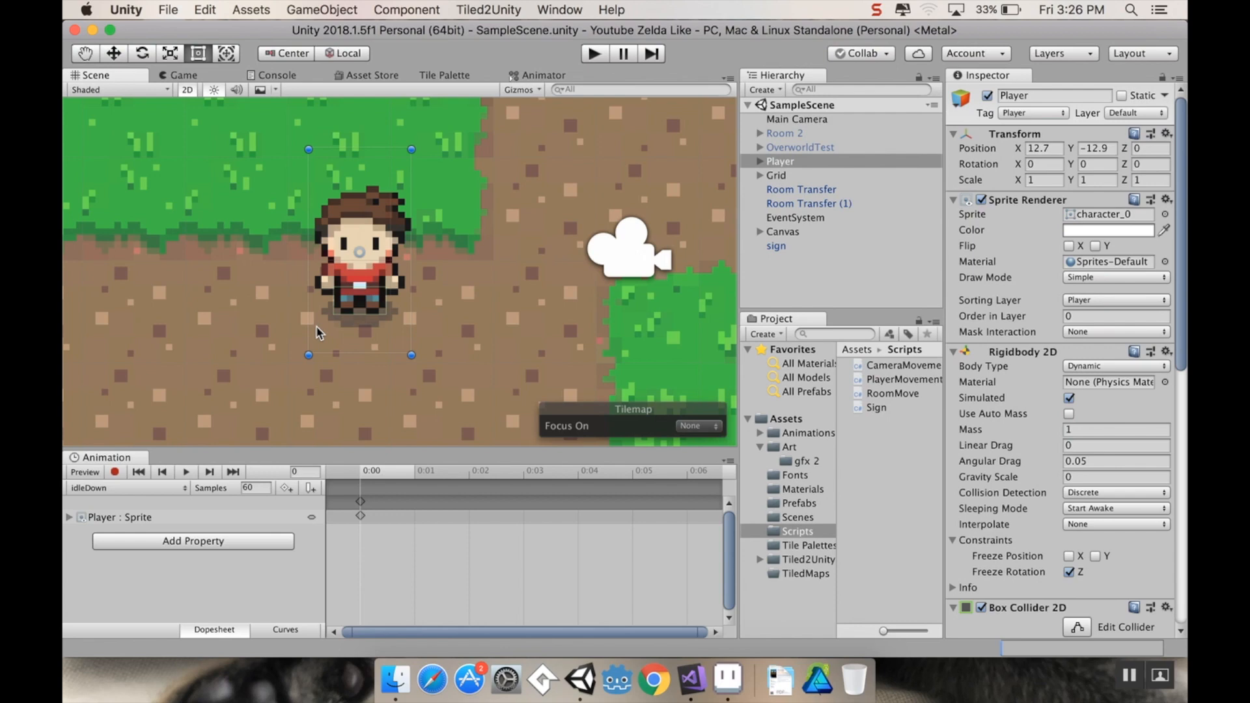
mouse_move(301, 311)
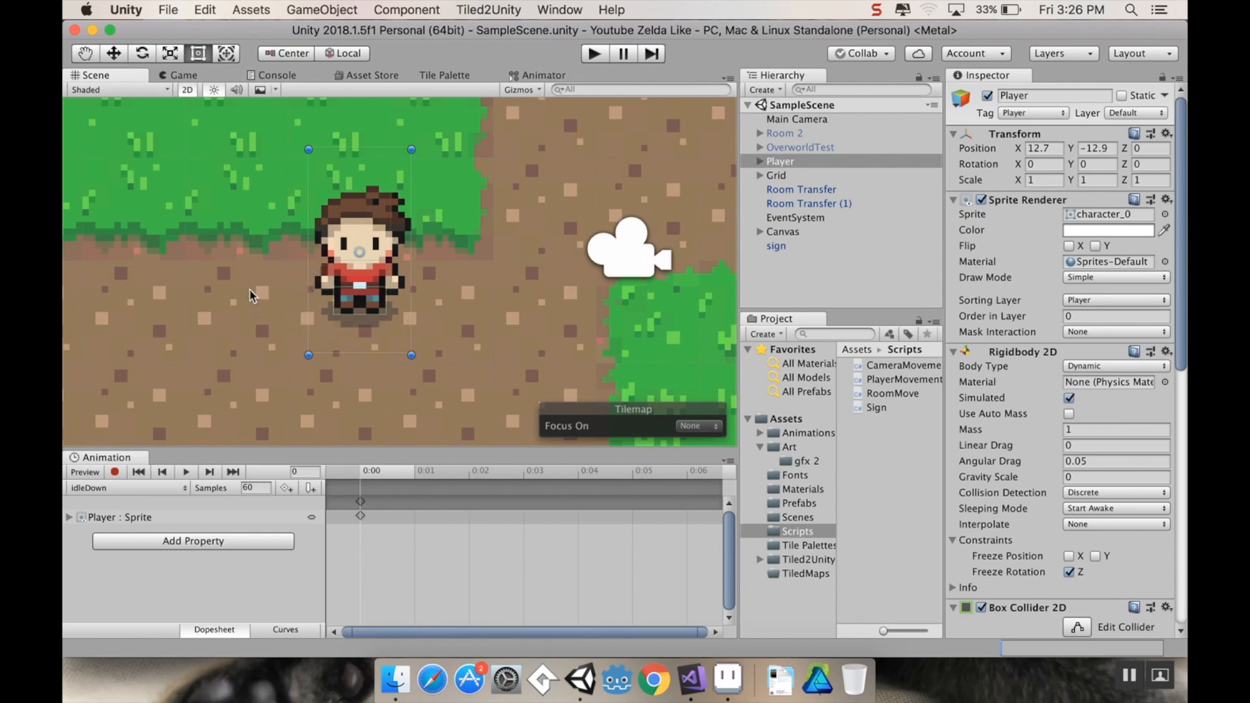
mouse_move(271, 256)
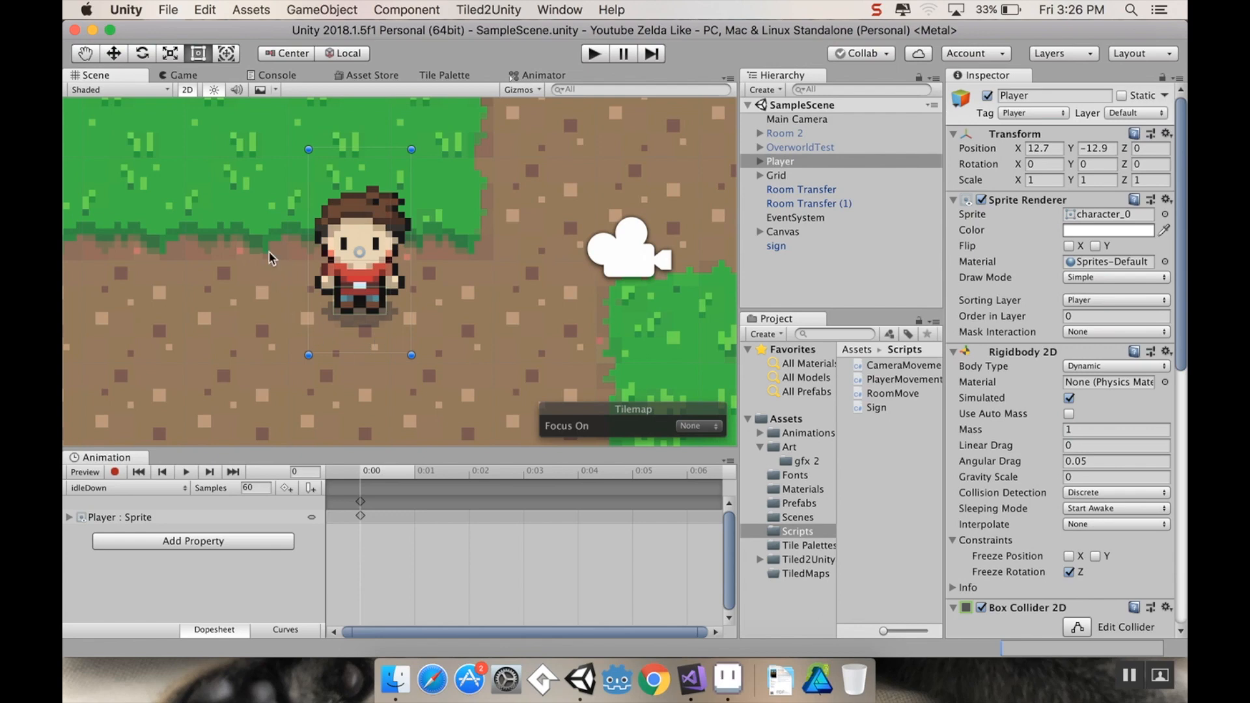
mouse_move(360, 328)
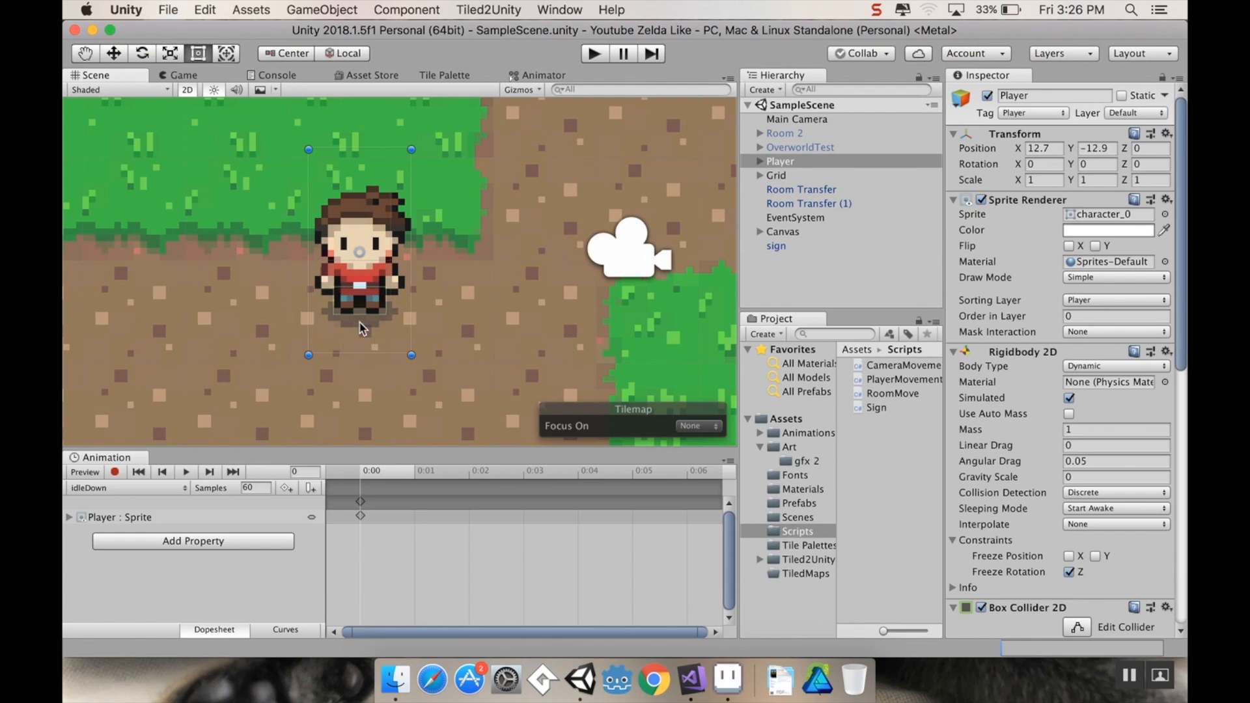
mouse_move(568, 303)
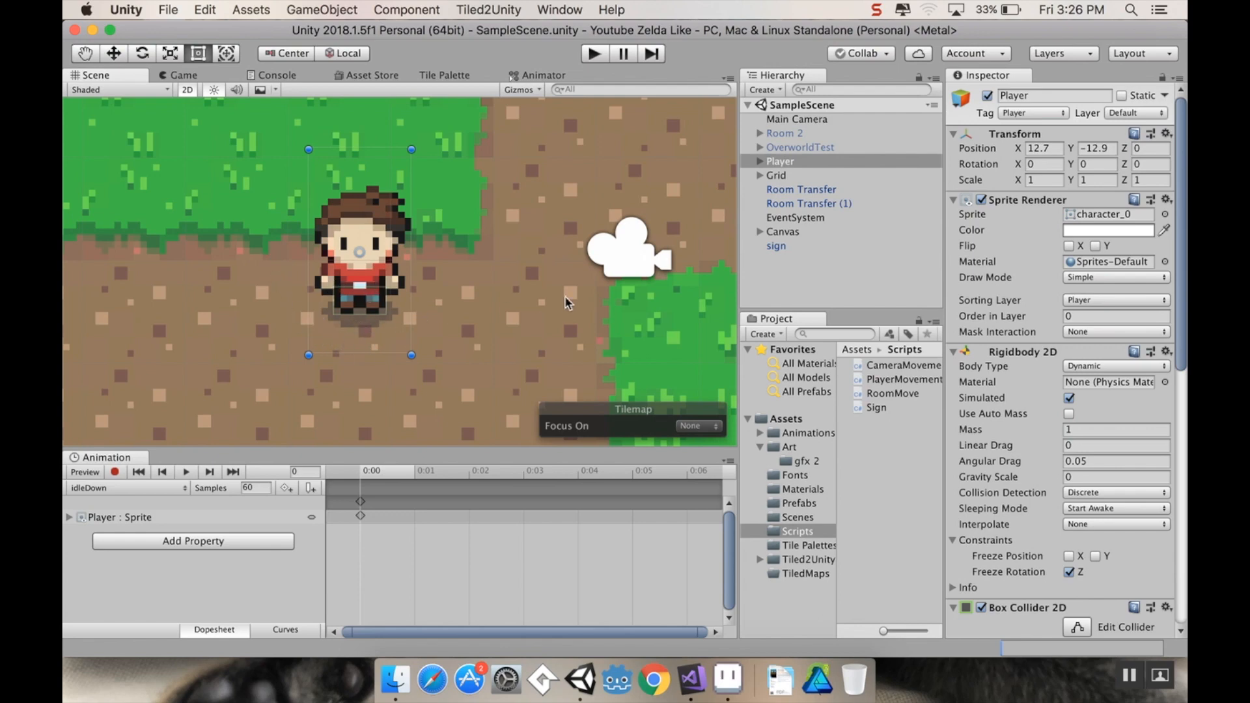
mouse_move(334, 315)
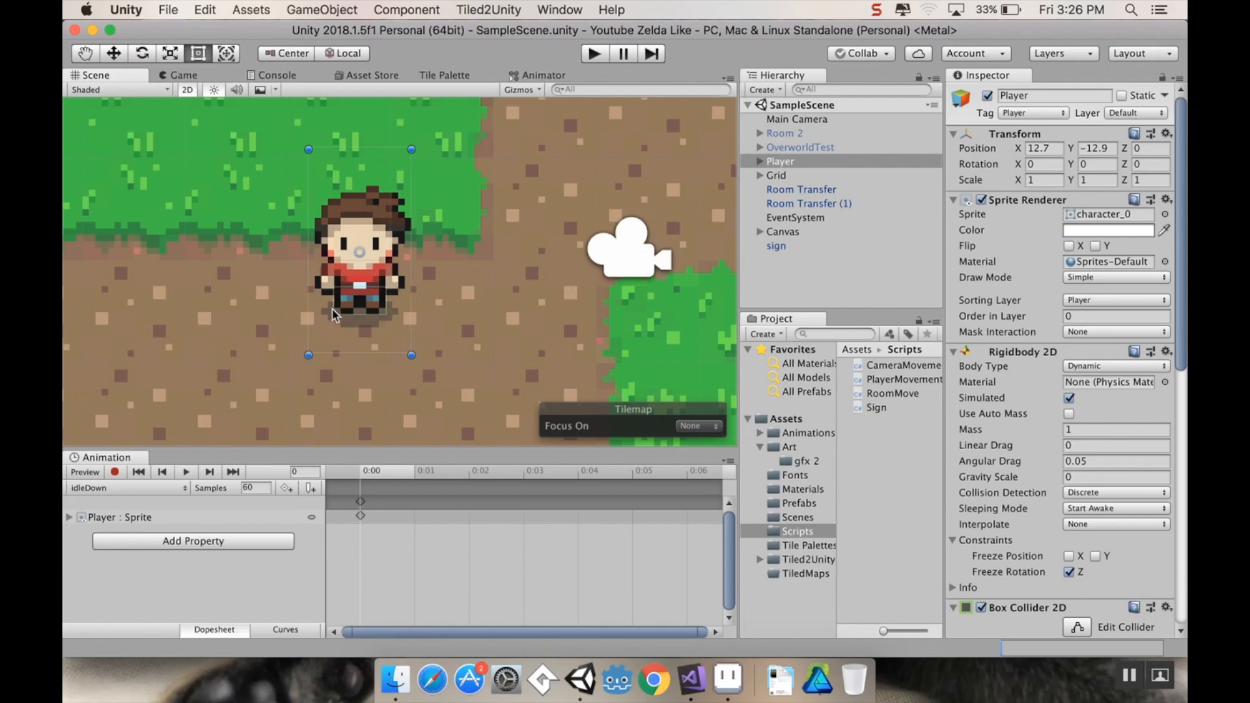
mouse_move(414, 203)
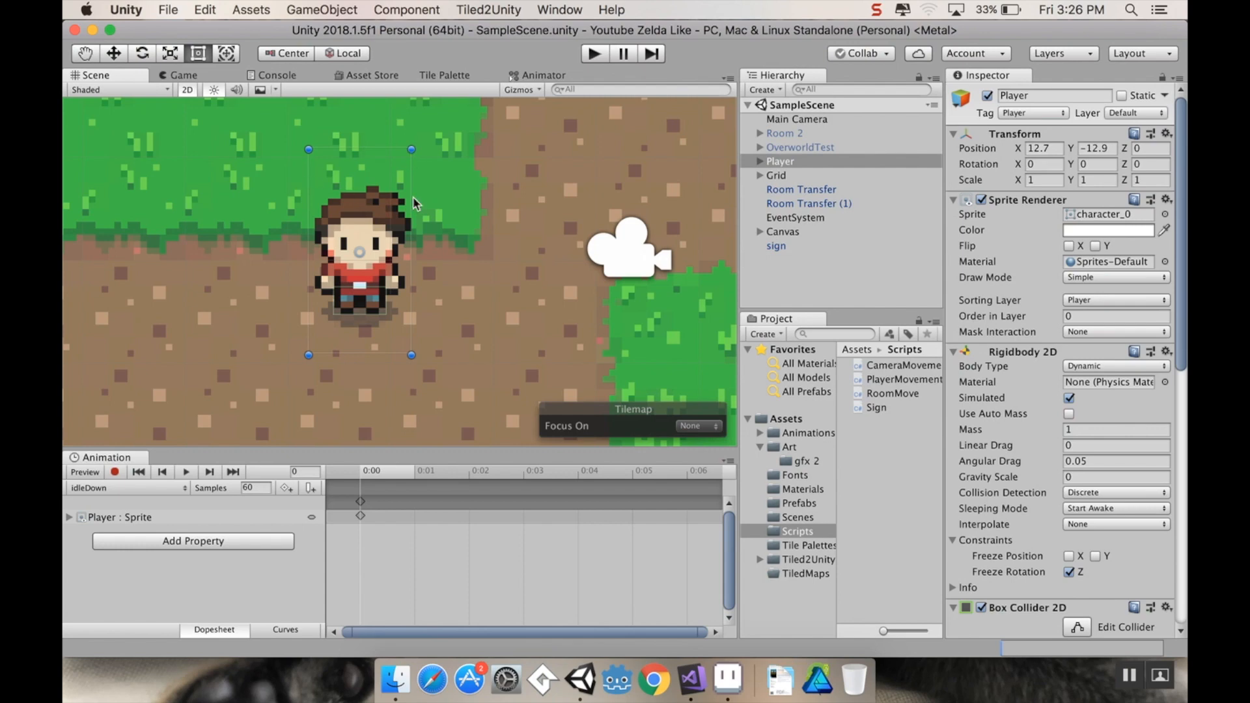
mouse_move(761, 167)
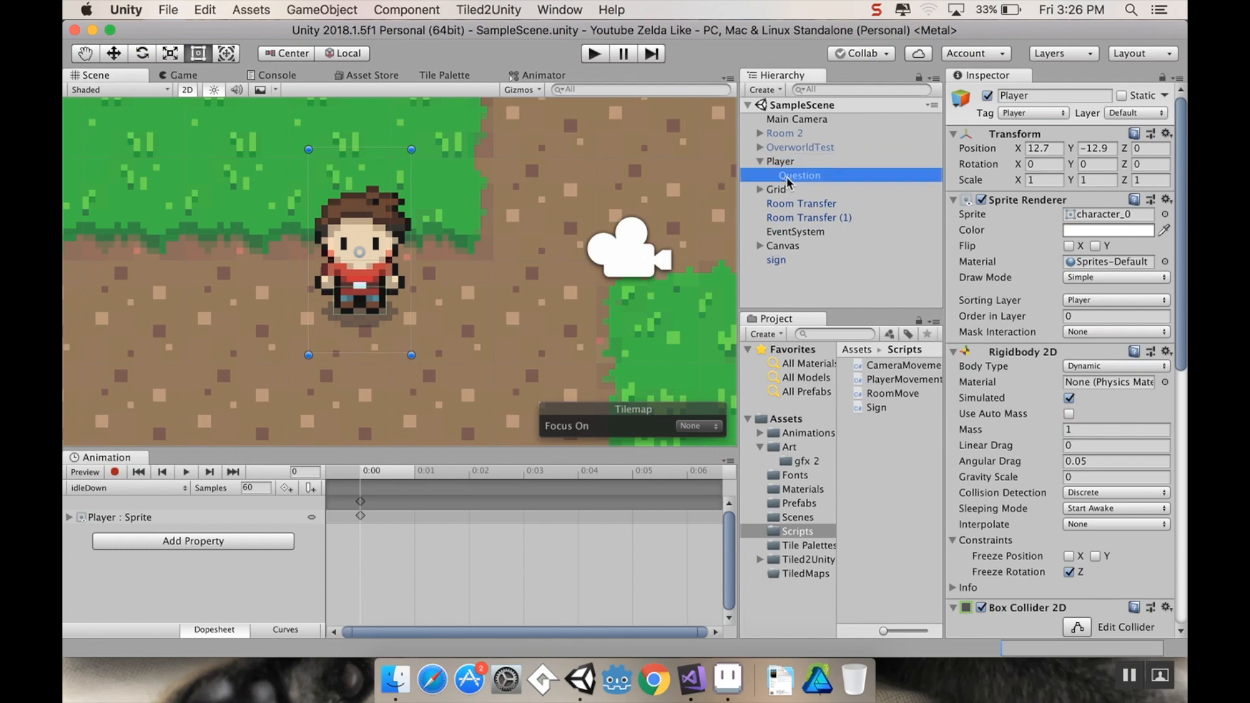
Add an empty child object under Player and rename it 'down hit box'
left_click(780, 161)
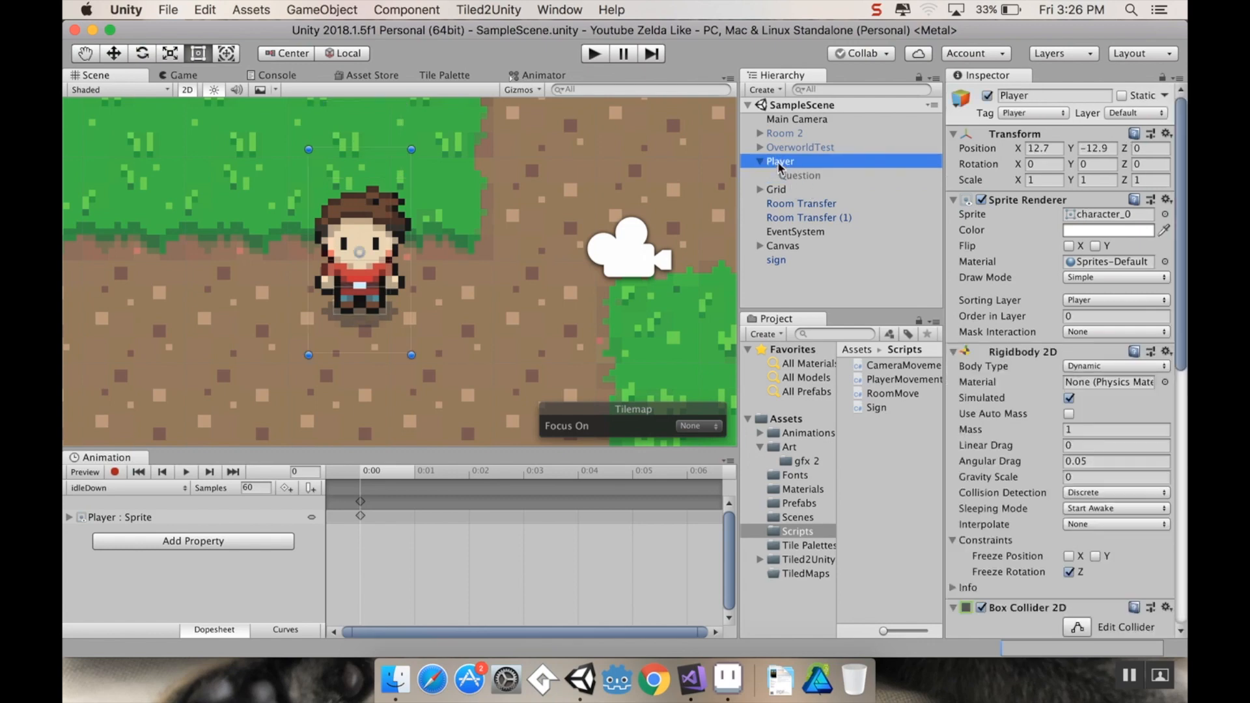
right_click(778, 160)
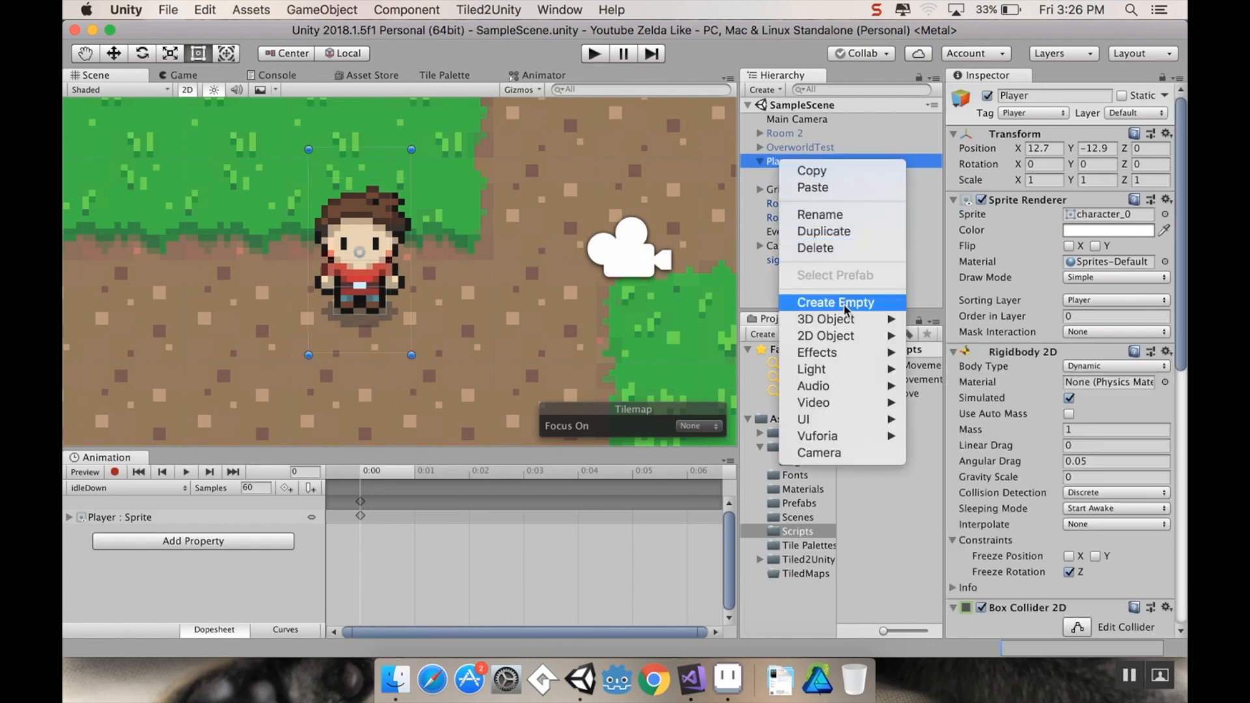
left_click(836, 302)
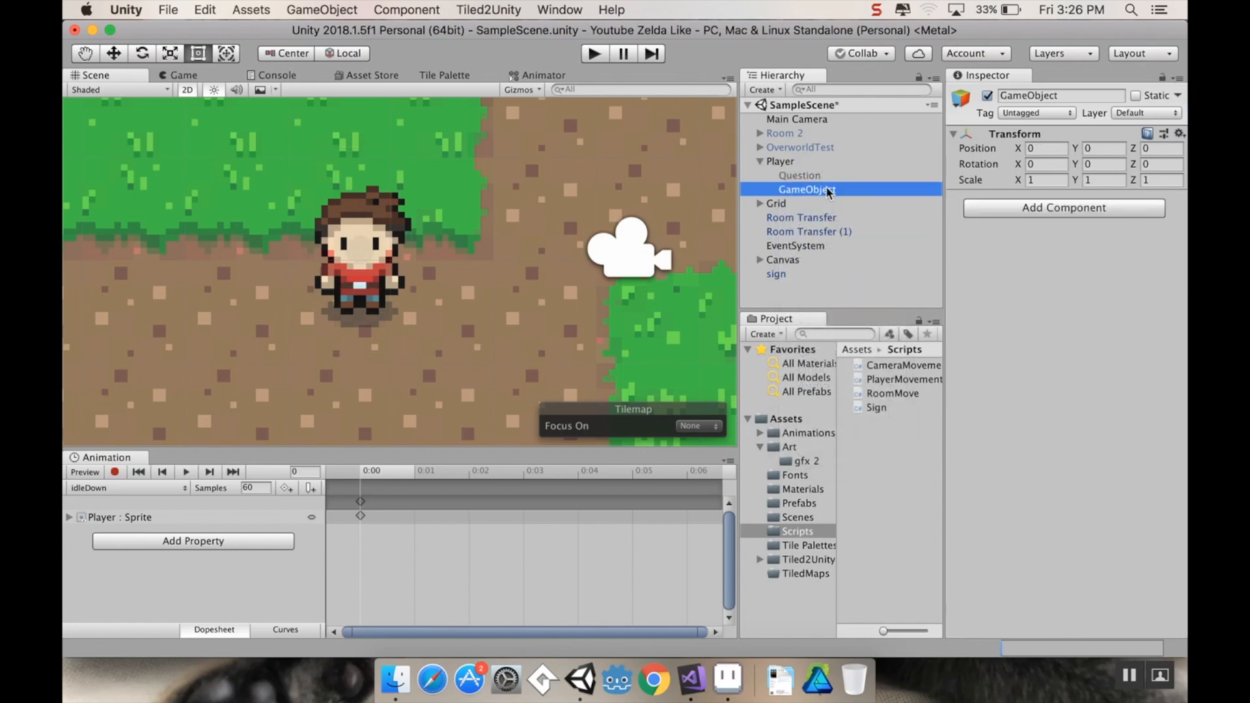
double_click(806, 189)
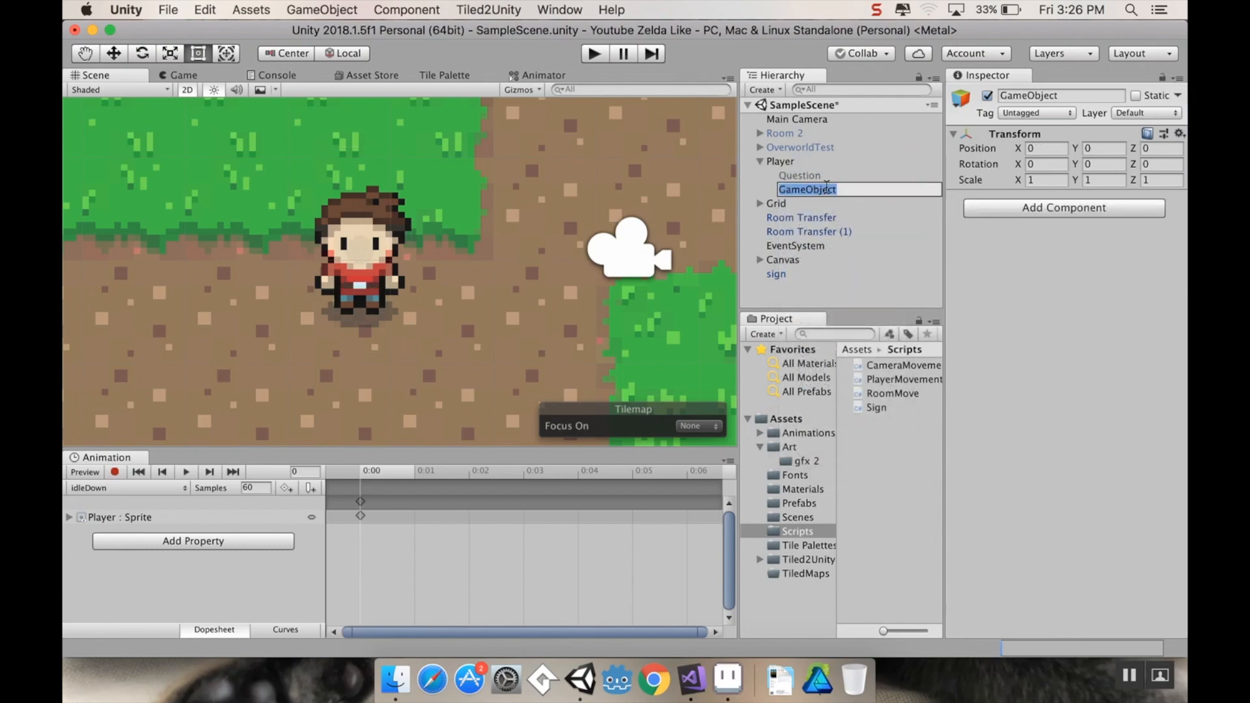
type("down high")
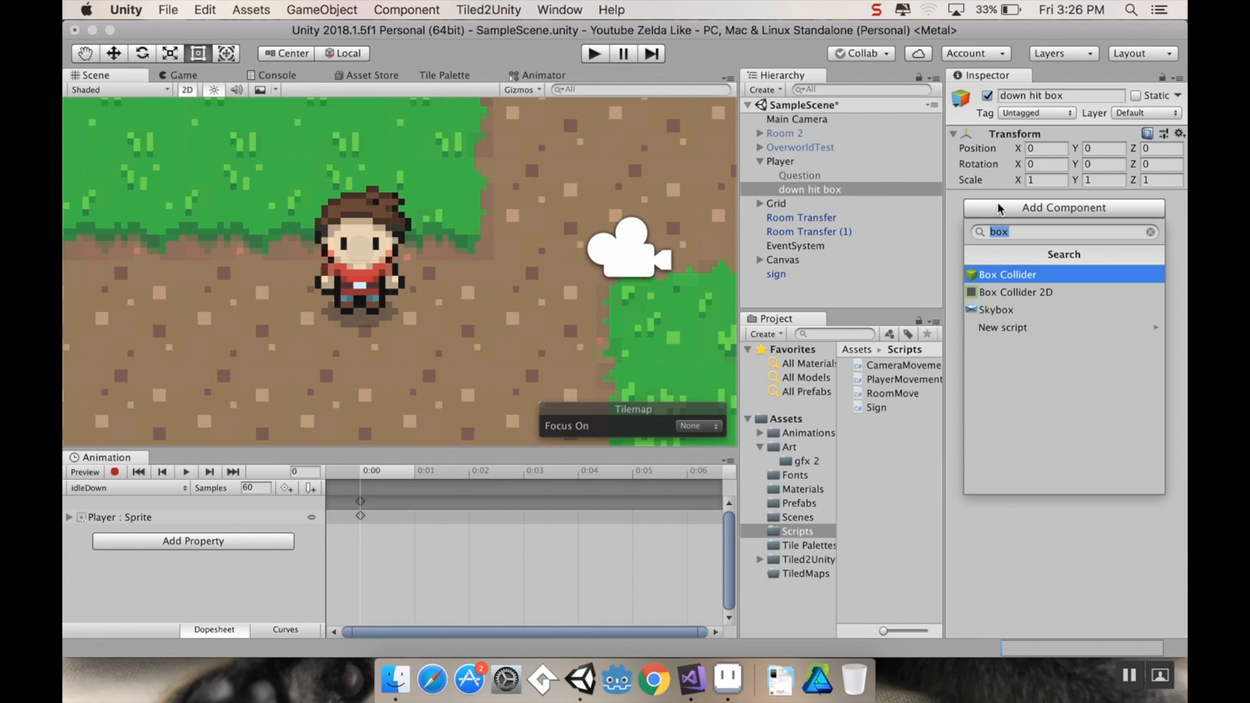
Search 'poly' and add a Polygon Collider 2D to the down hit box
type("poly")
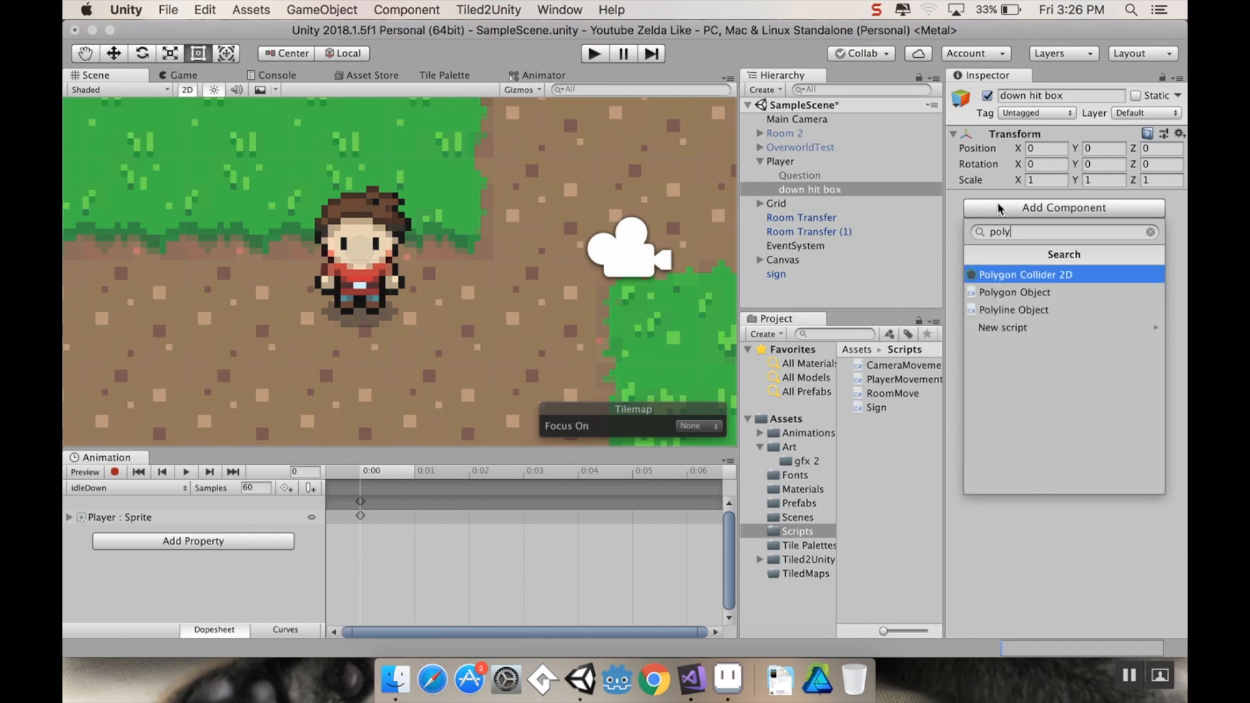
left_click(1025, 274)
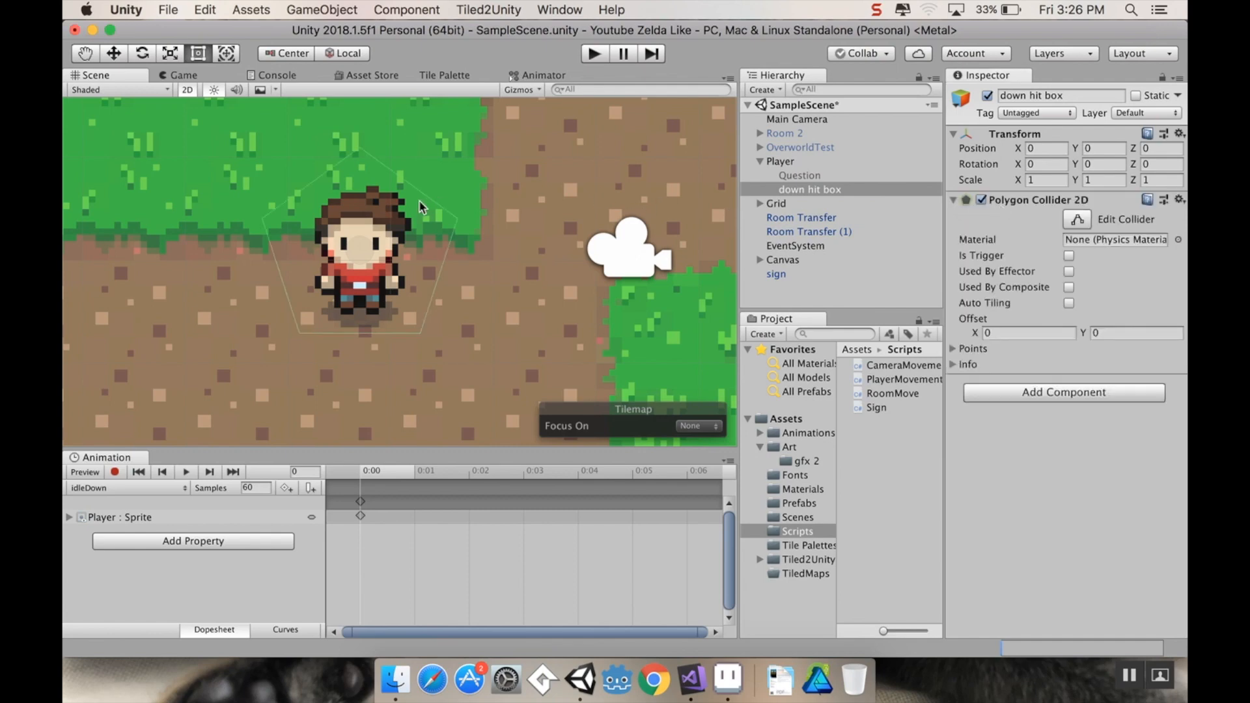
mouse_move(430, 248)
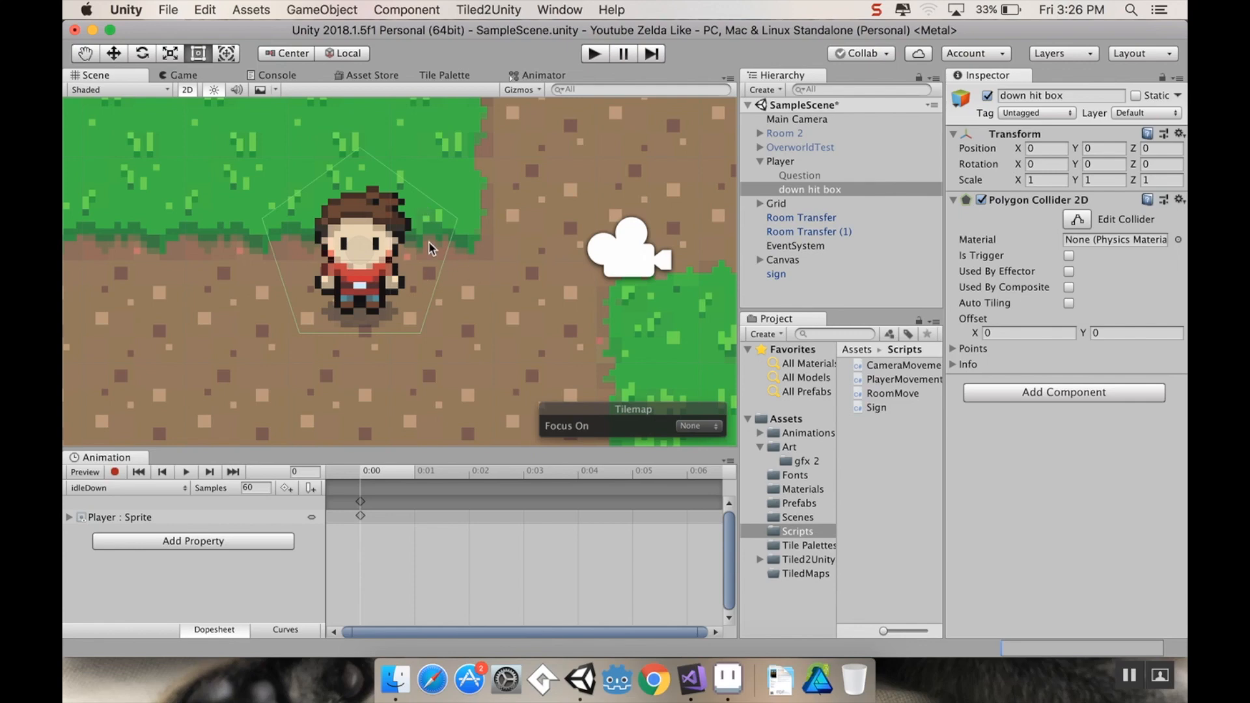
mouse_move(411, 347)
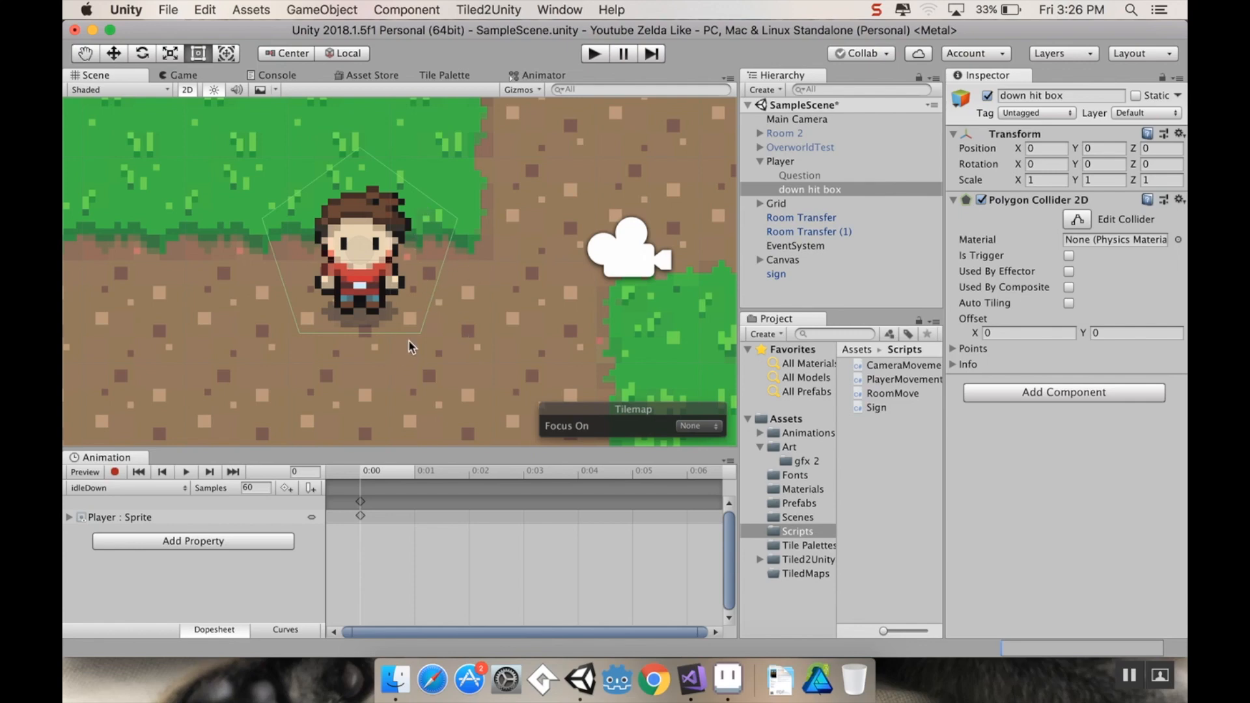
mouse_move(353, 360)
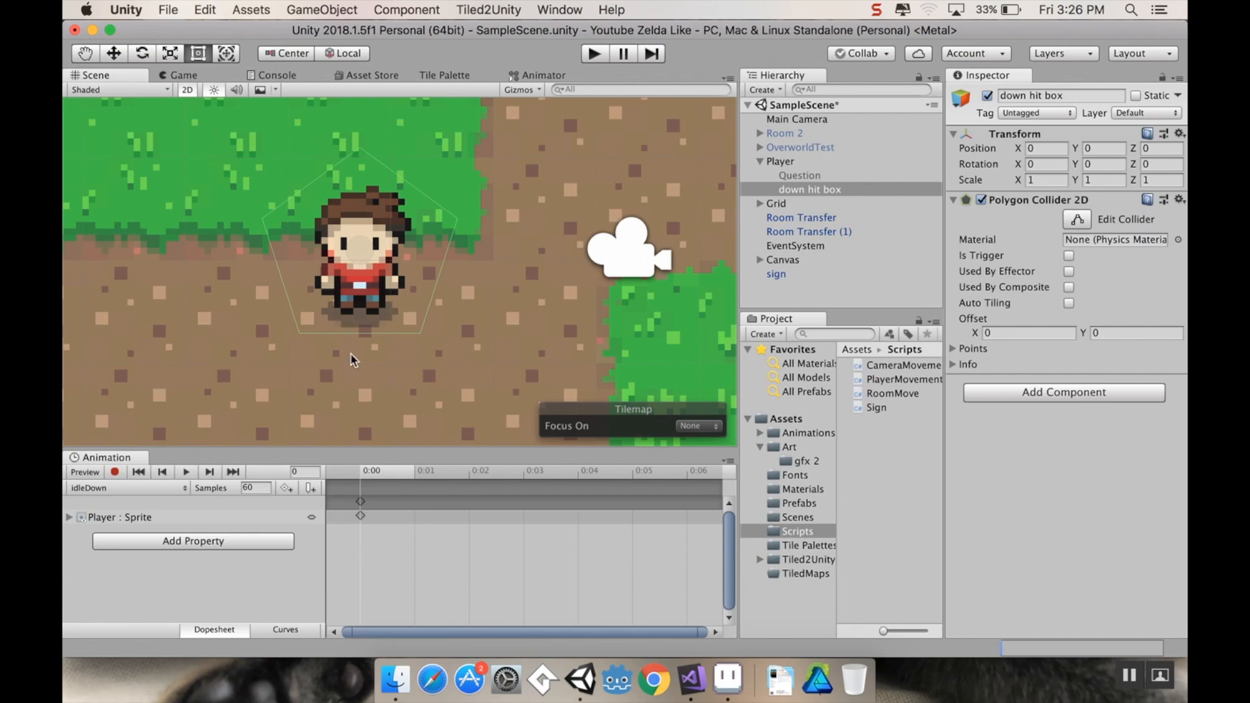
mouse_move(289, 263)
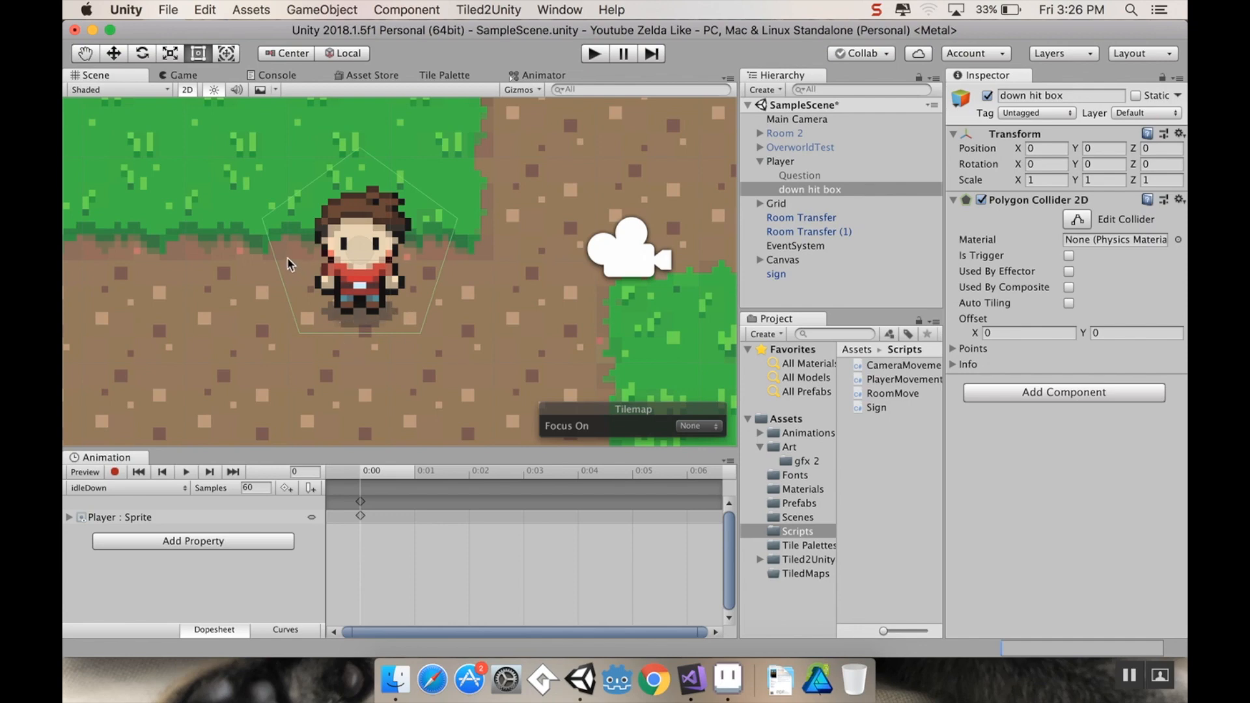
mouse_move(358, 331)
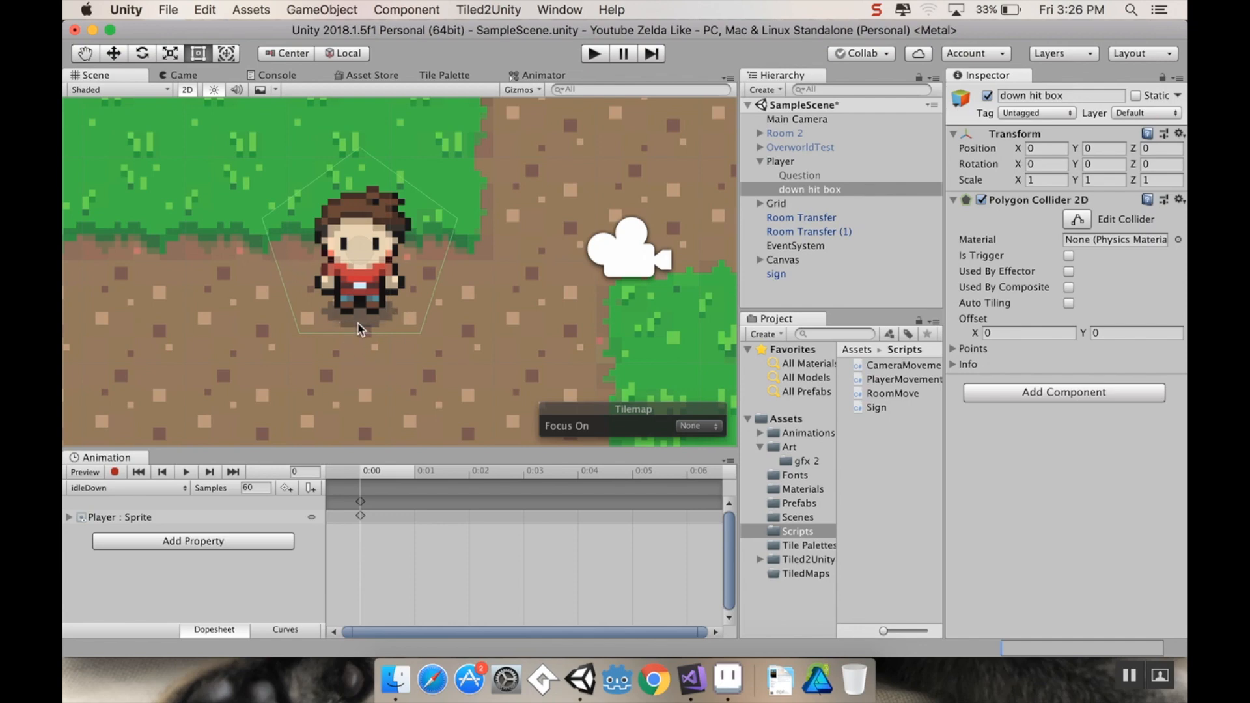
mouse_move(375, 341)
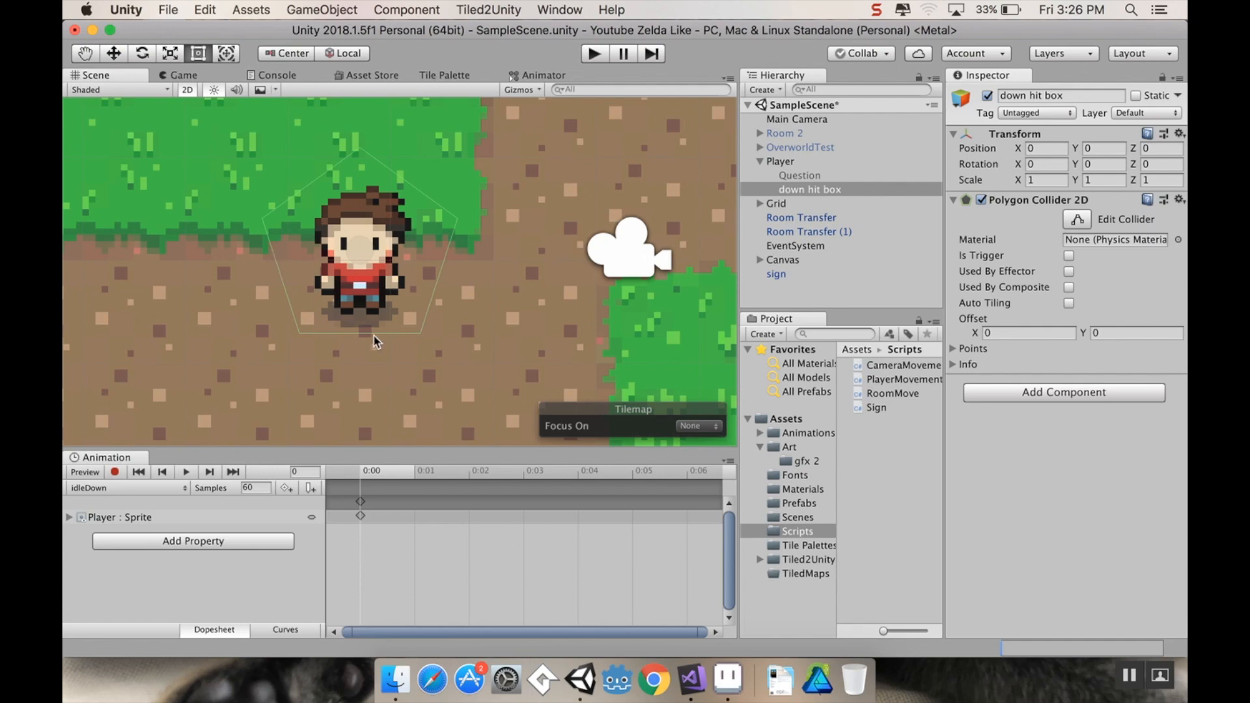
mouse_move(289, 300)
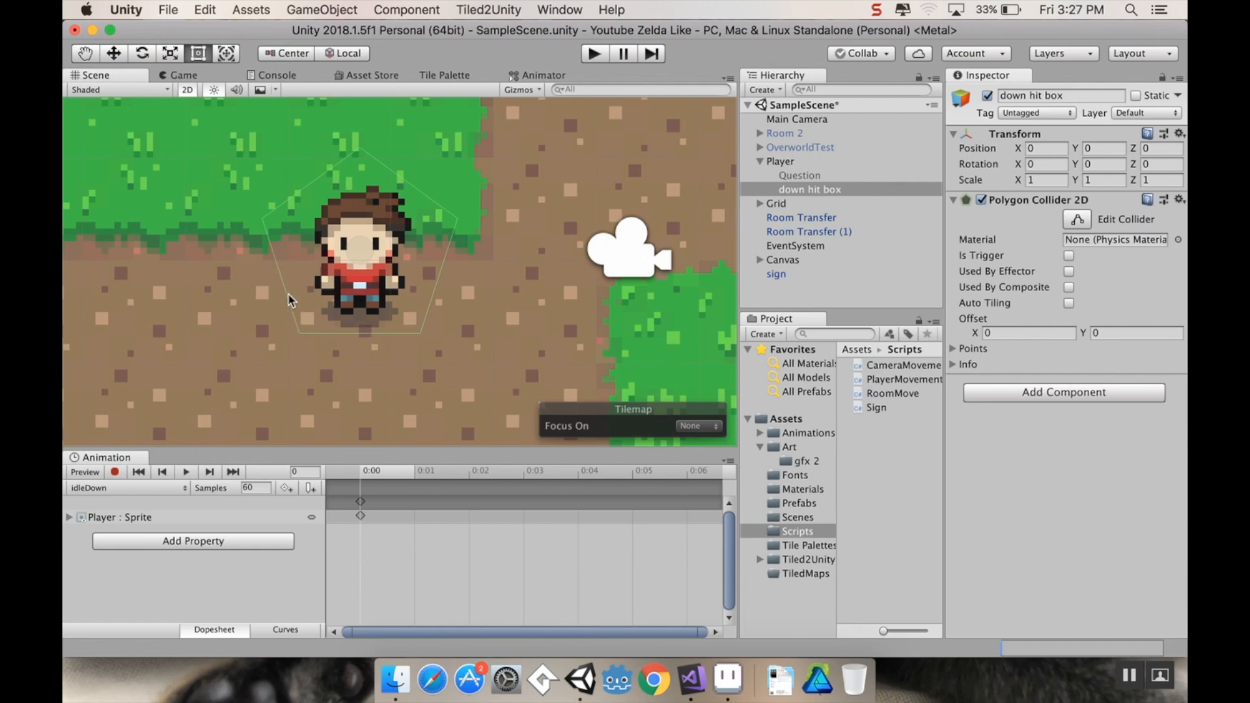
mouse_move(366, 349)
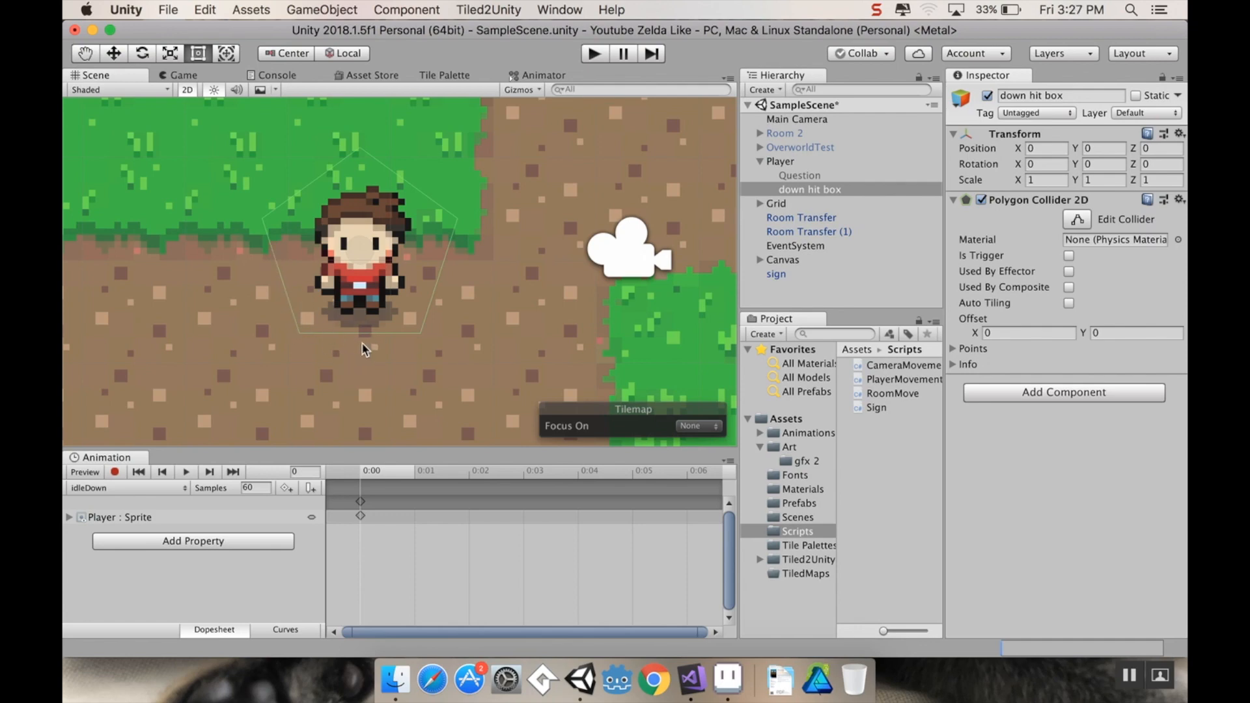
mouse_move(700, 233)
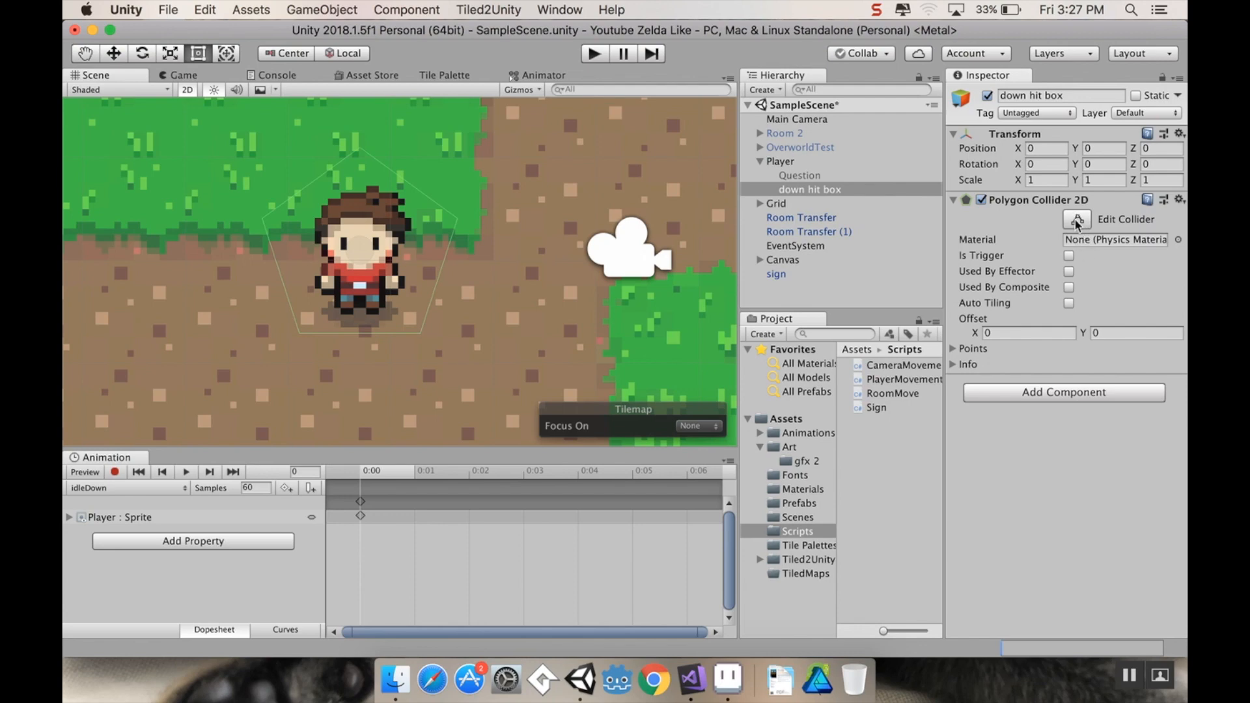
mouse_move(1078, 227)
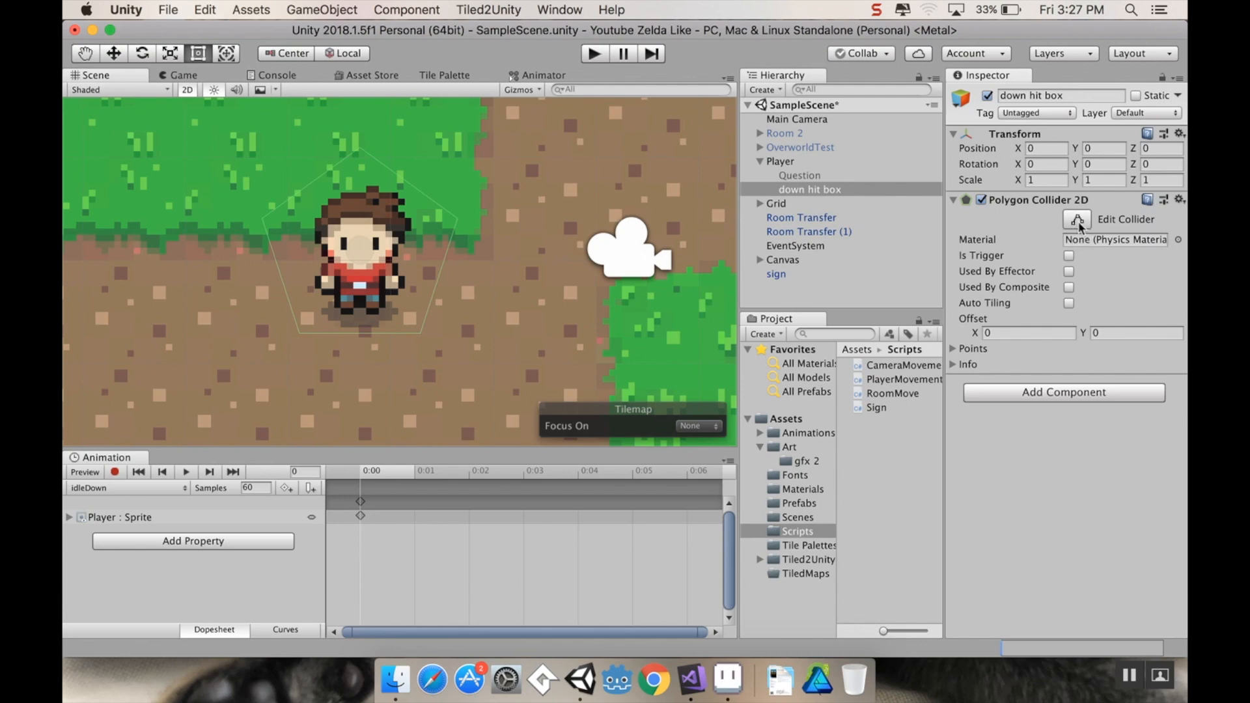
Enable Edit Collider and drag two vertices into a wedge below the player
left_click(1076, 219)
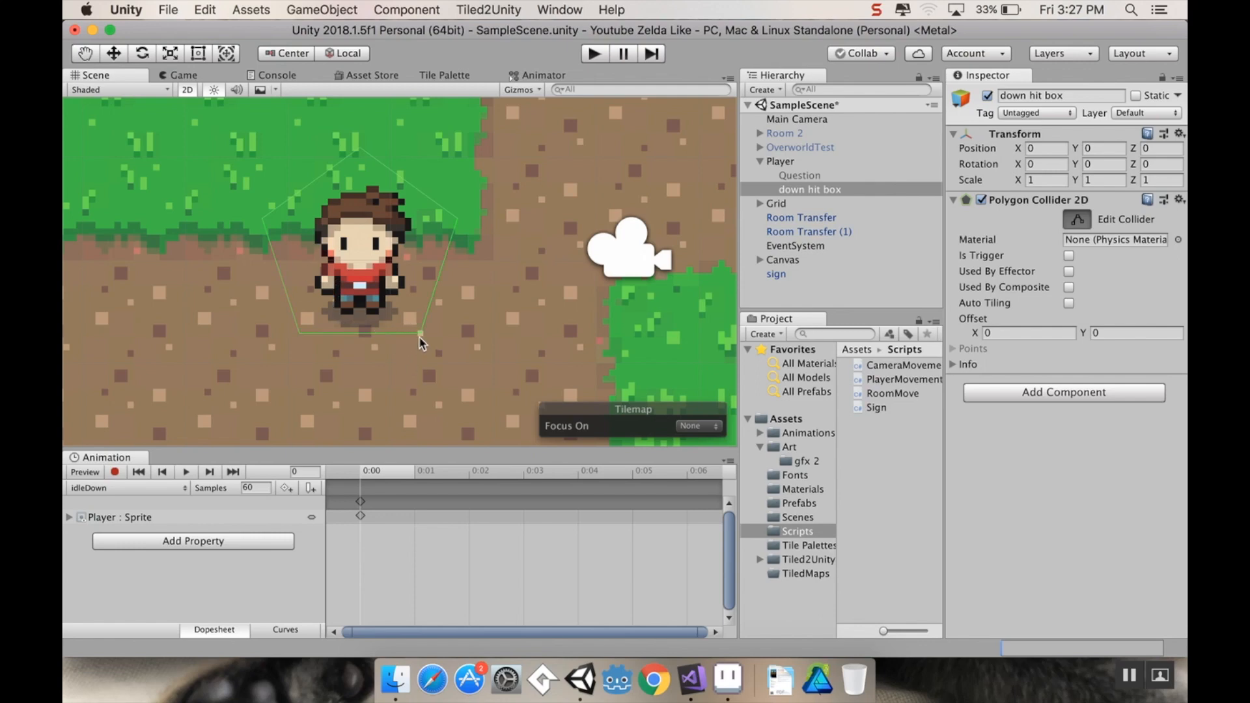
left_click_drag(421, 334, 298, 333)
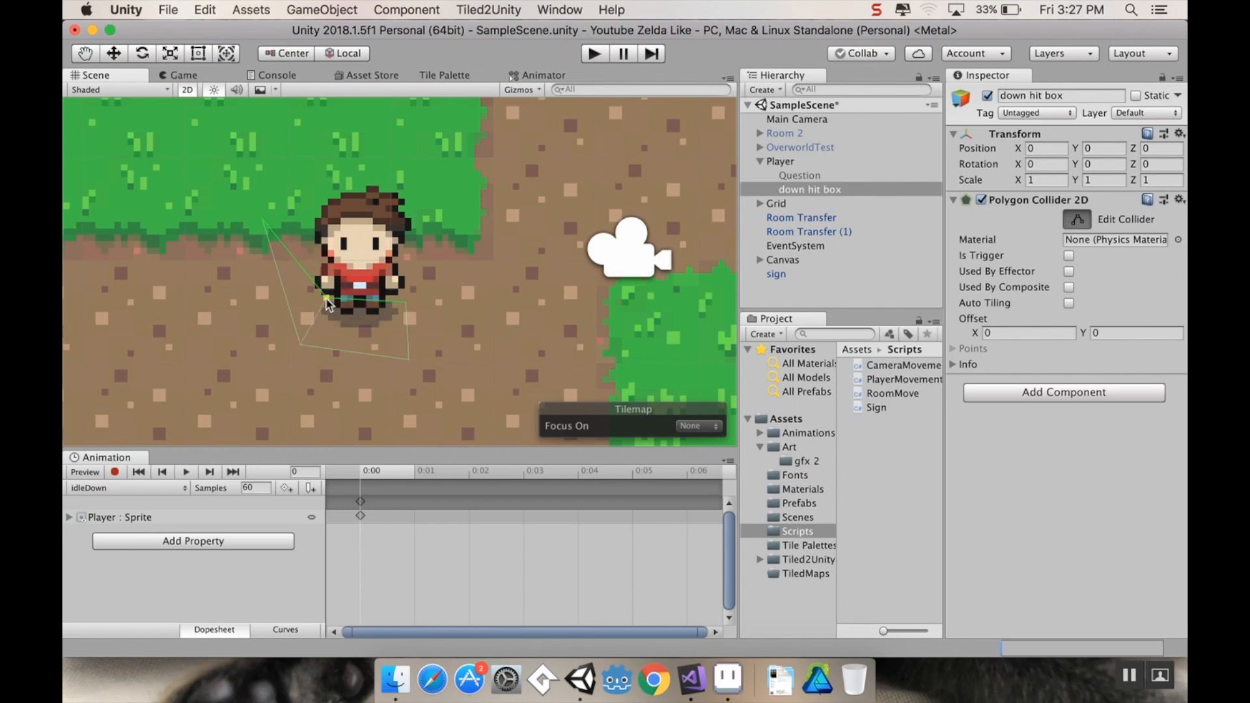
left_click_drag(330, 302, 277, 283)
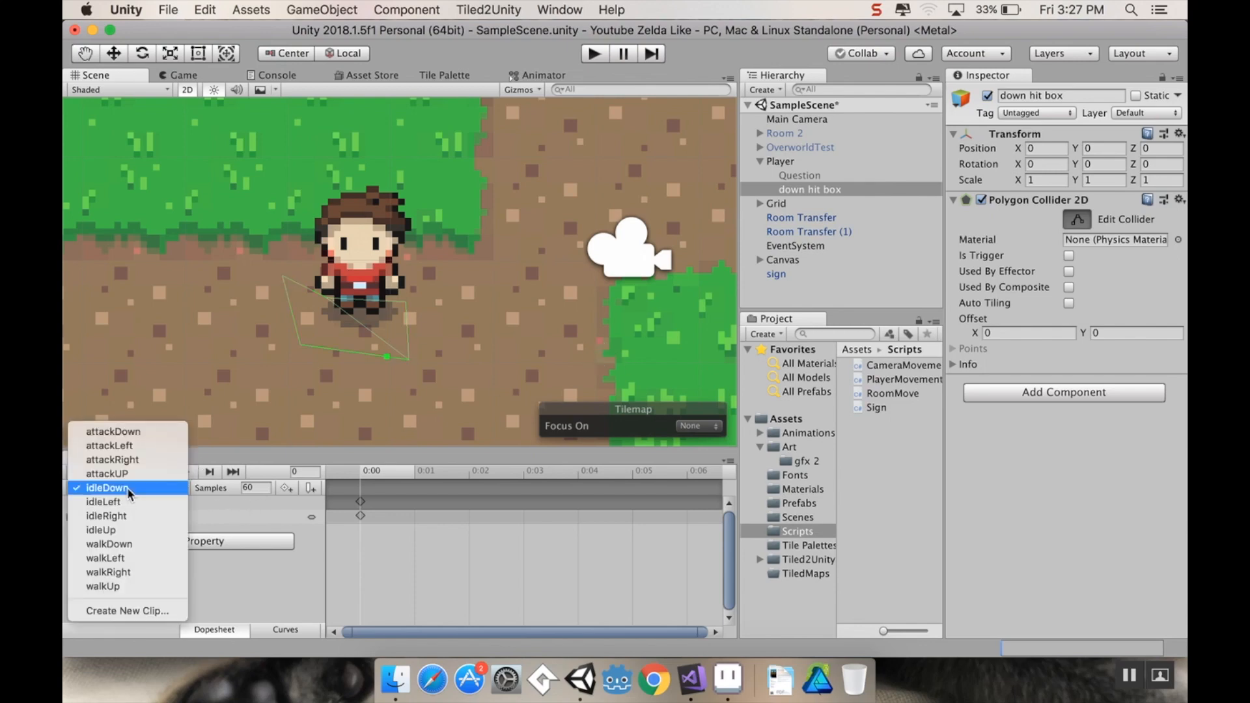
Preview the attackDown clip, then reselect the down hit box object
left_click(112, 431)
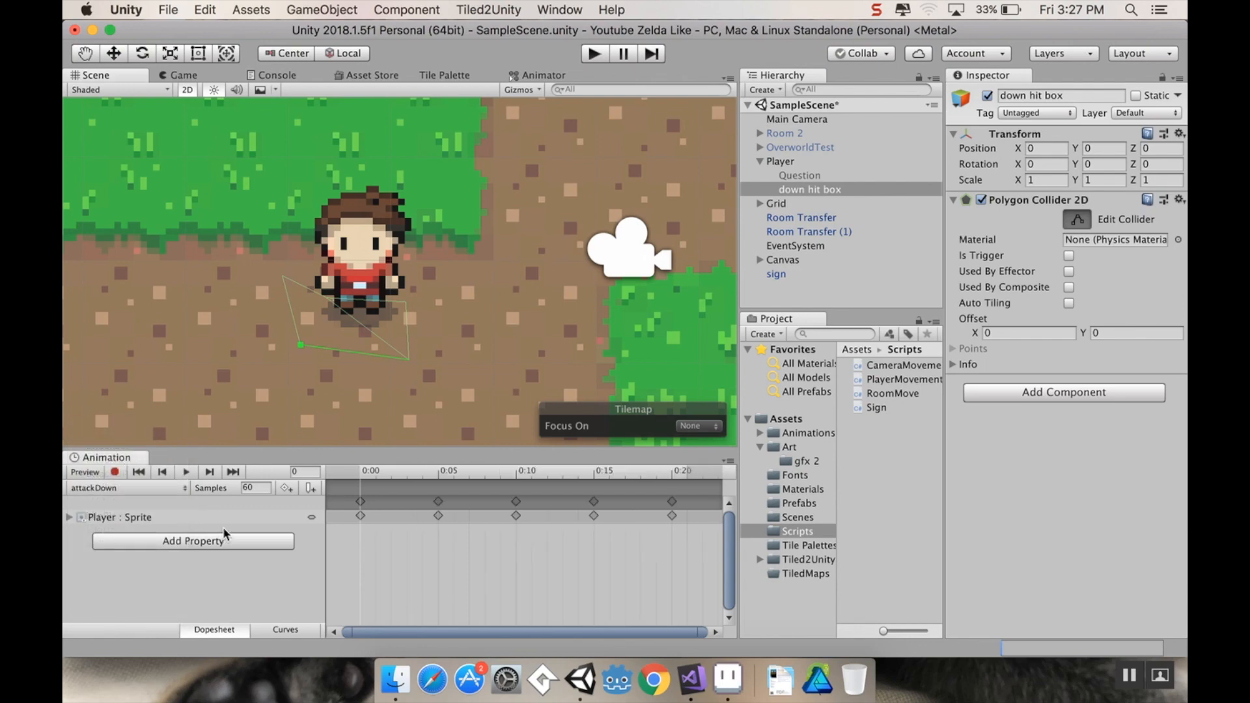
left_click(185, 472)
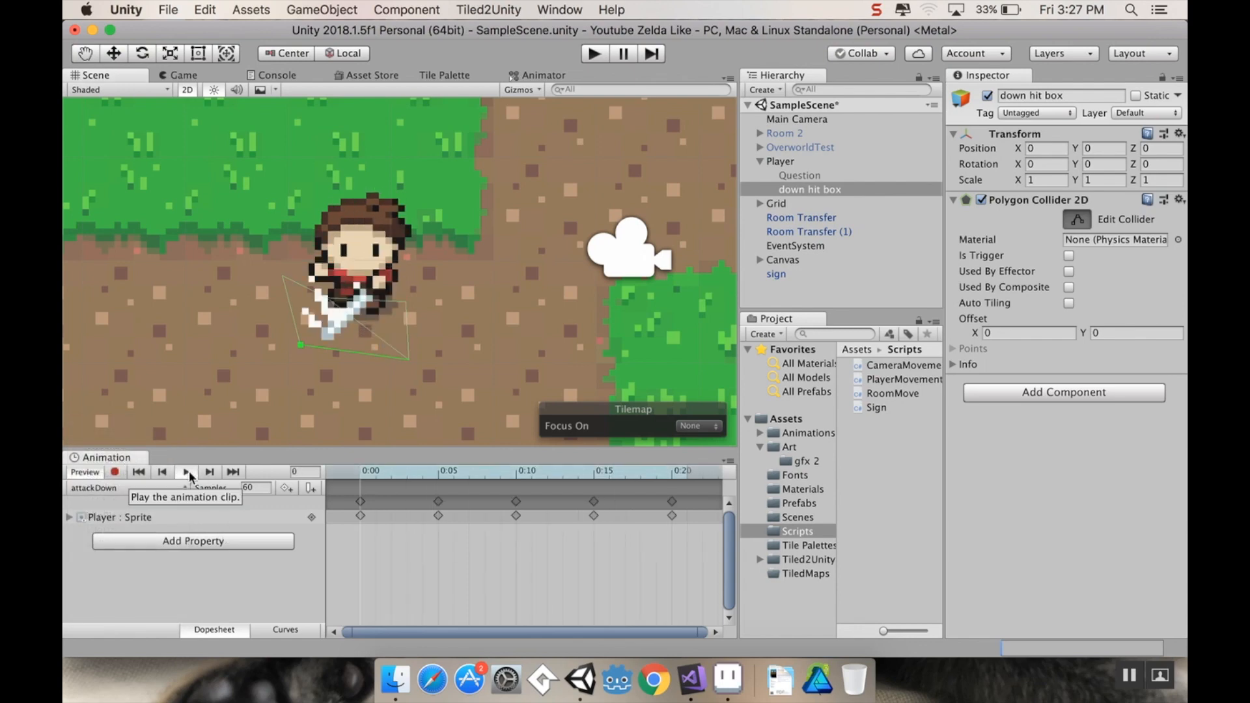
left_click(186, 472)
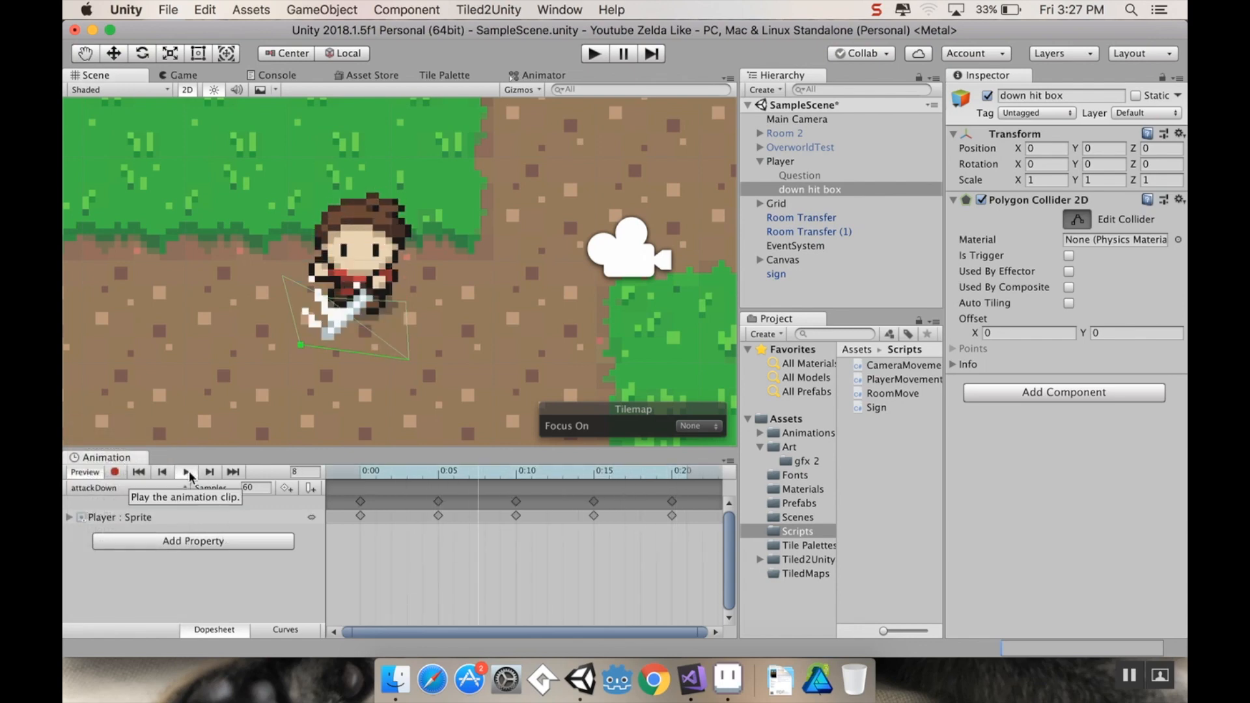
left_click(185, 471)
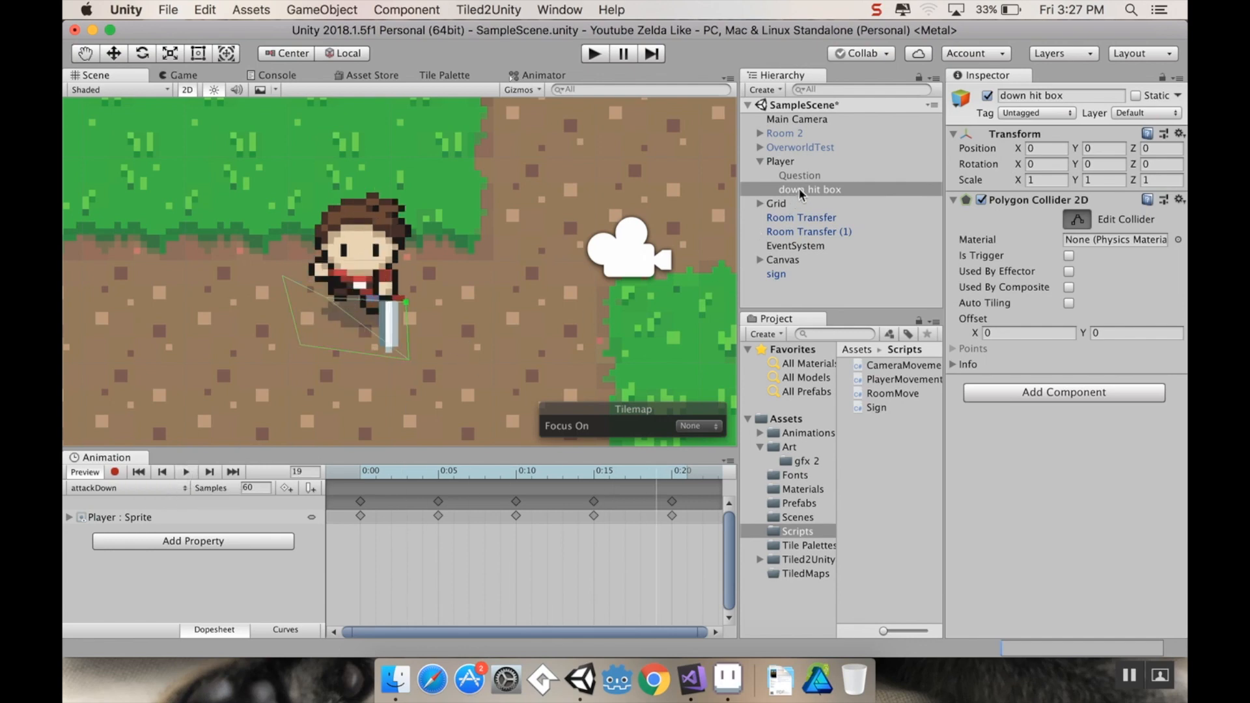
left_click(1068, 255)
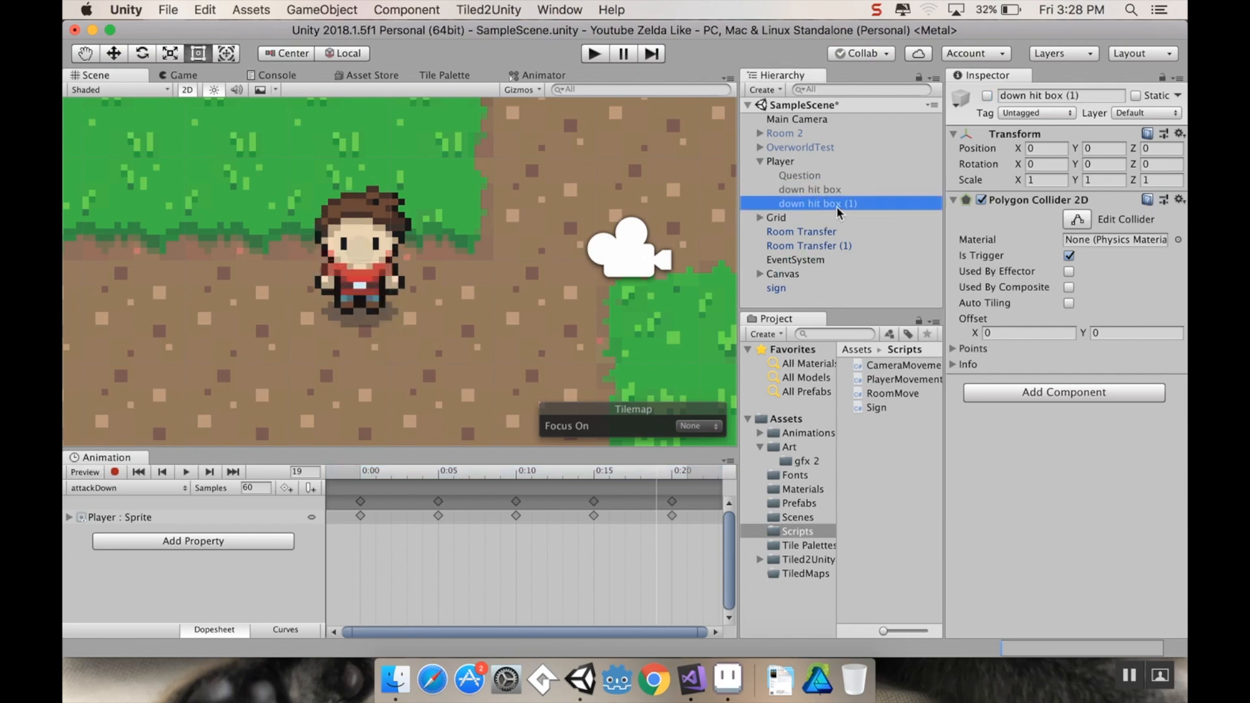
Rename the duplicated hit box to 'right hit box'
double_click(817, 203)
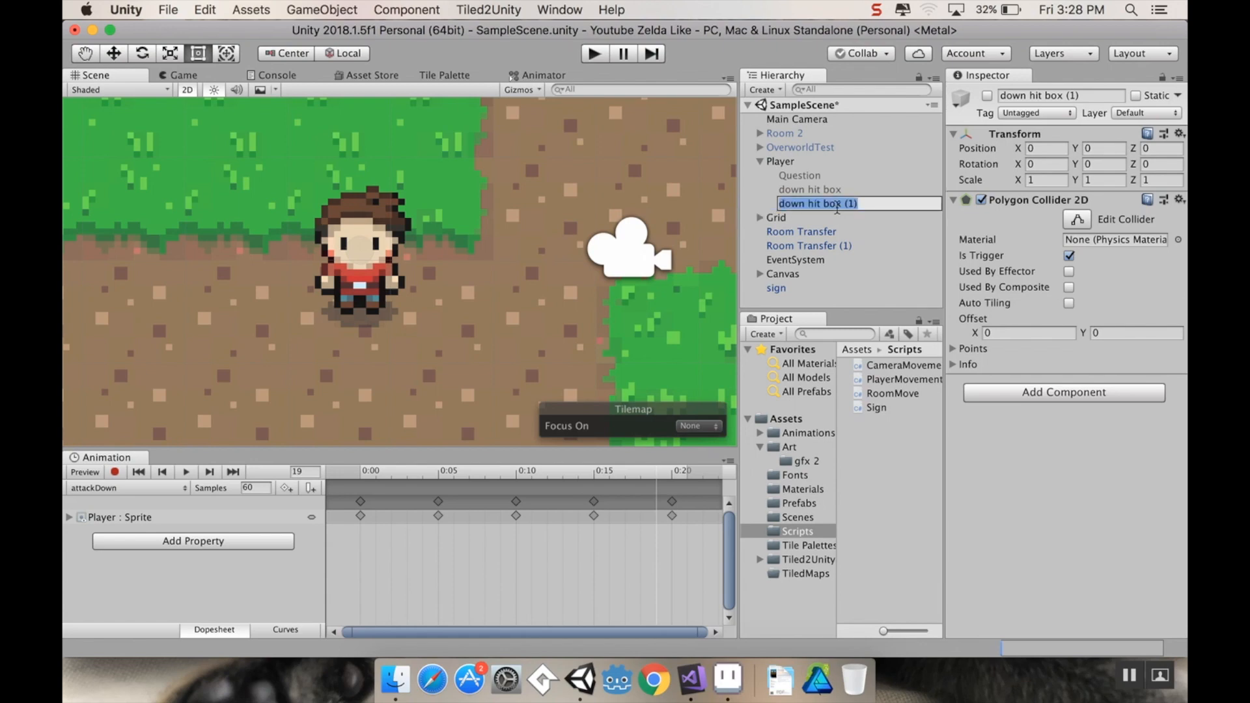
type("right")
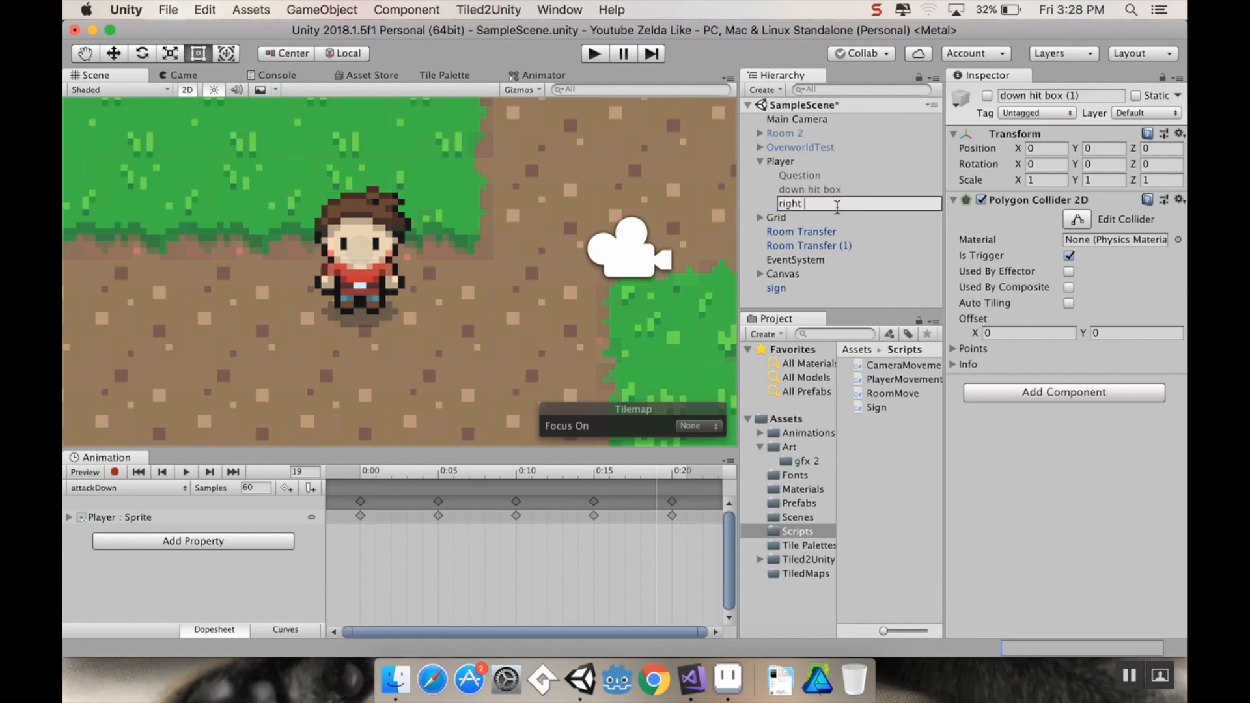
type("hit box")
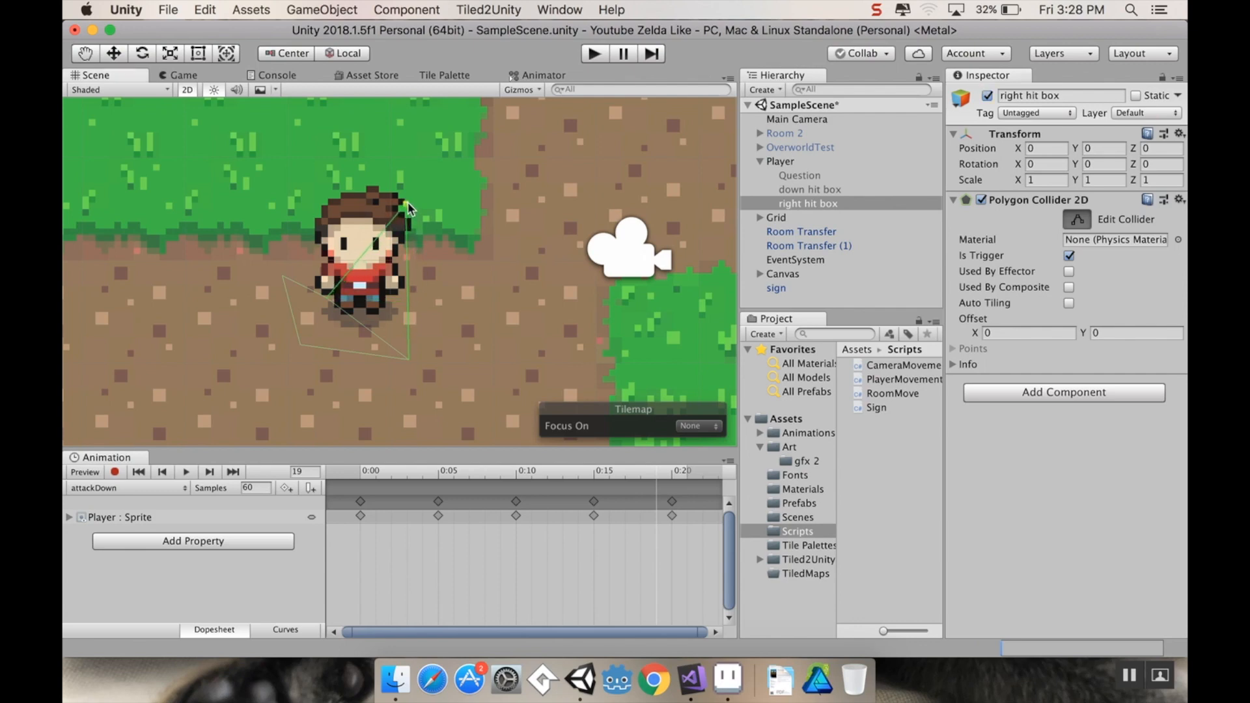
Drag the right hit box's five collider vertices into a triangle at the player's lower right
left_click_drag(406, 211, 443, 238)
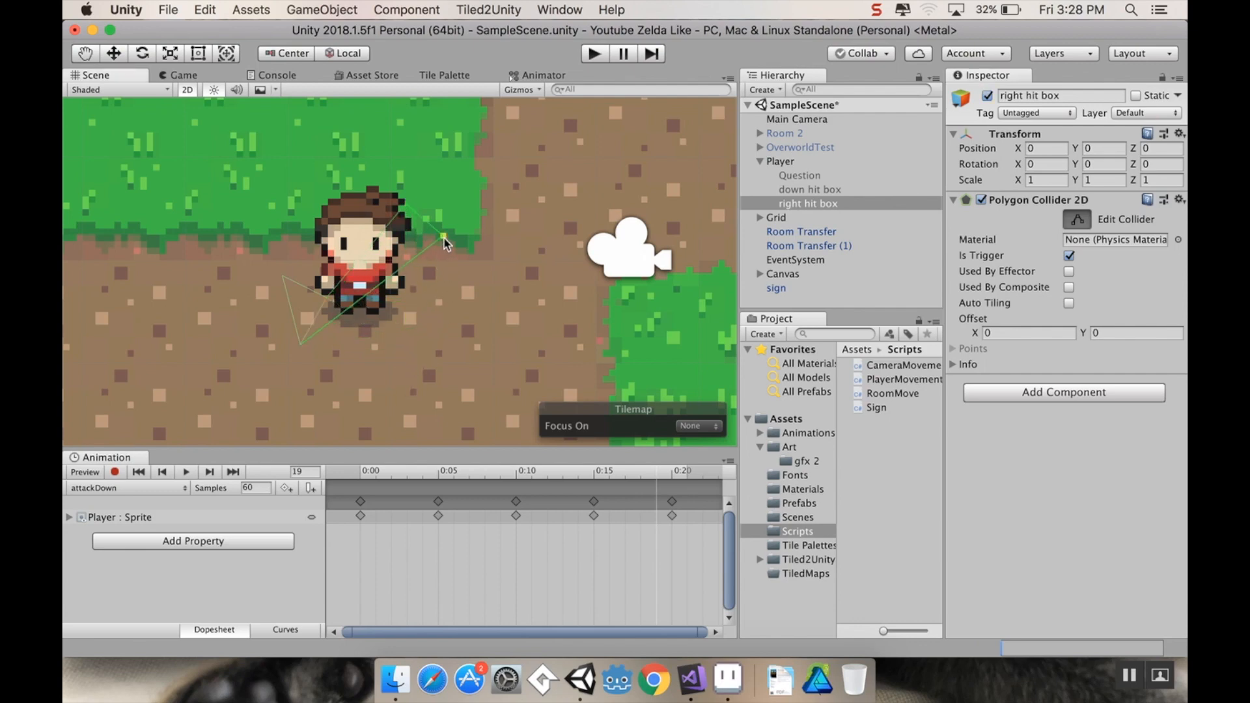
left_click_drag(444, 242, 402, 358)
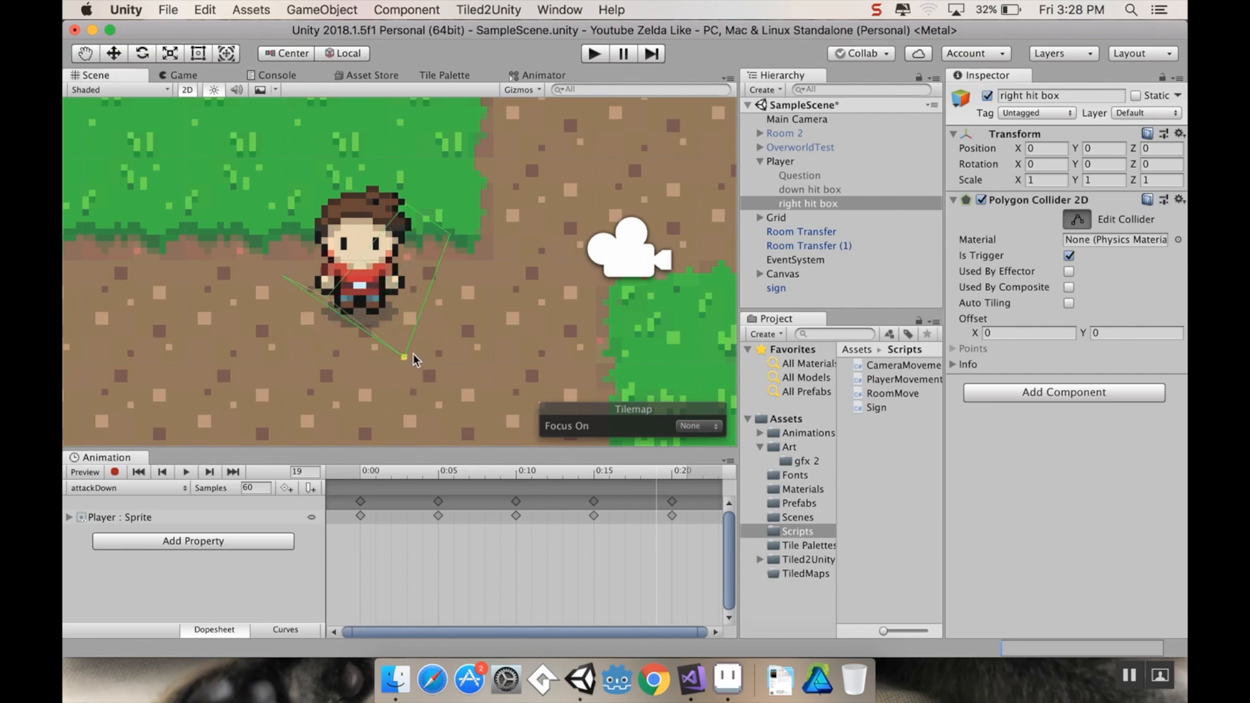
left_click_drag(404, 356, 309, 275)
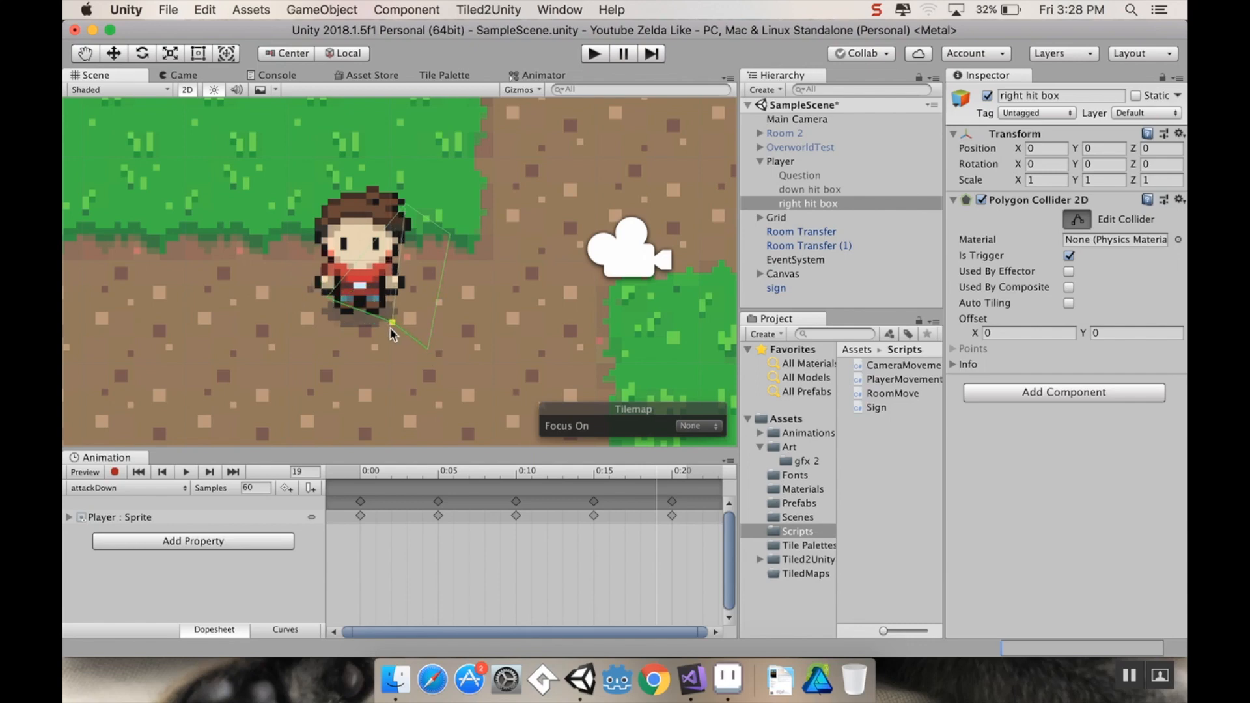
left_click_drag(391, 323, 379, 304)
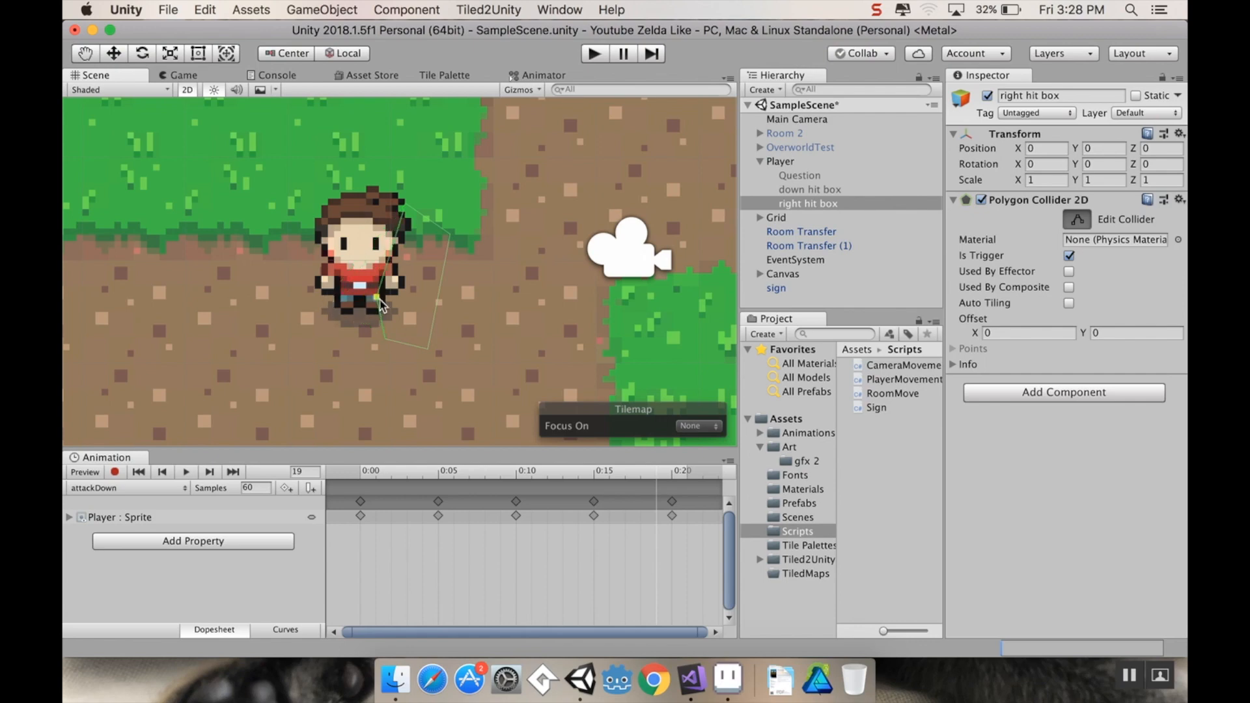
left_click_drag(381, 303, 362, 336)
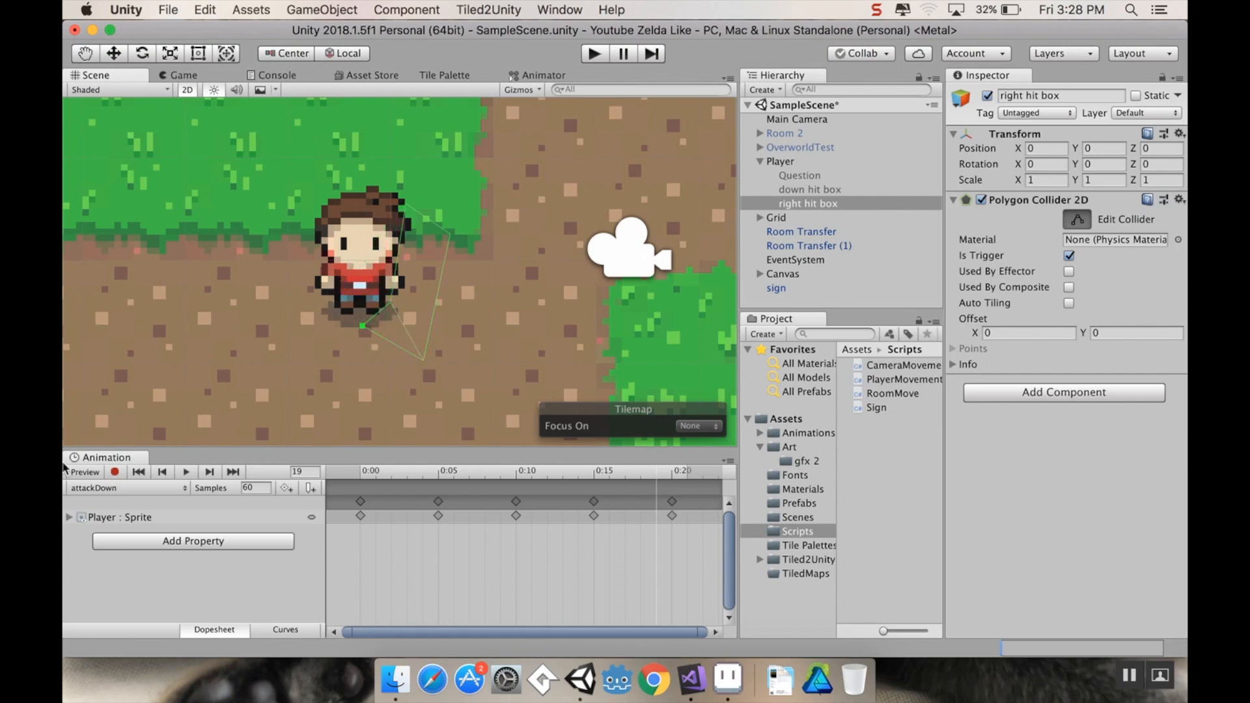
Switch to attackRight, preview it, and stretch the right hit box collider over the sword
left_click(112, 487)
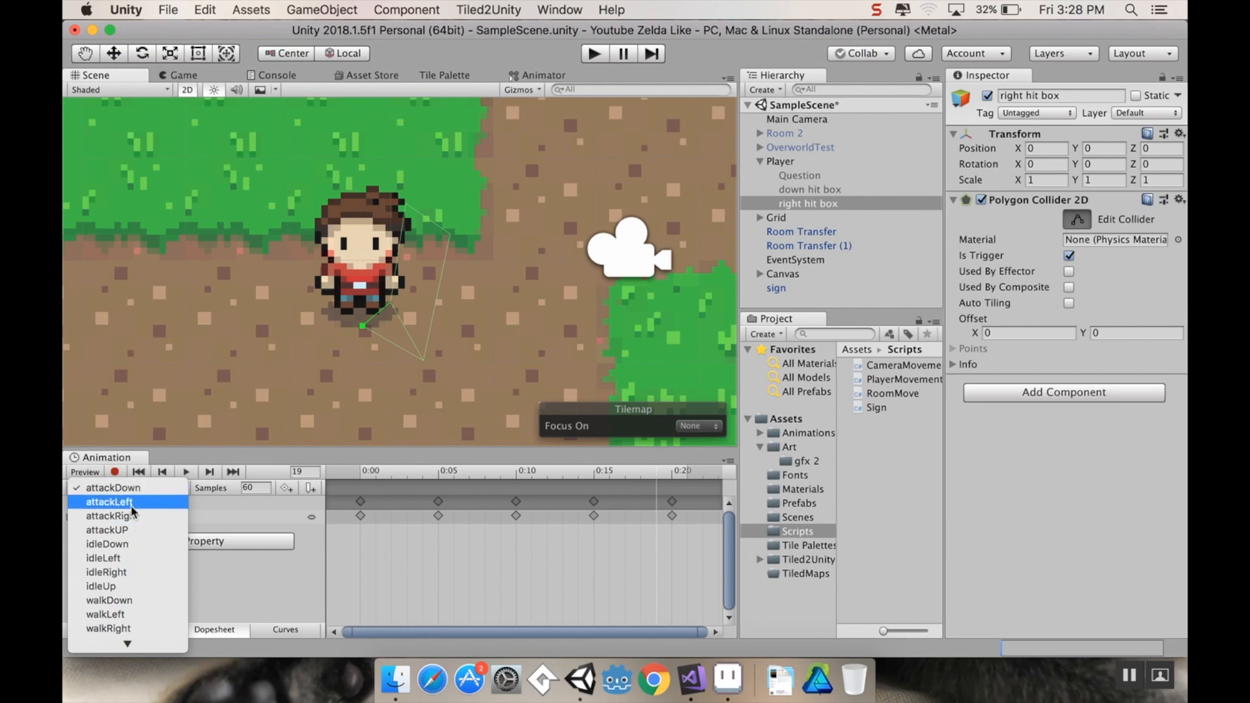
left_click(109, 516)
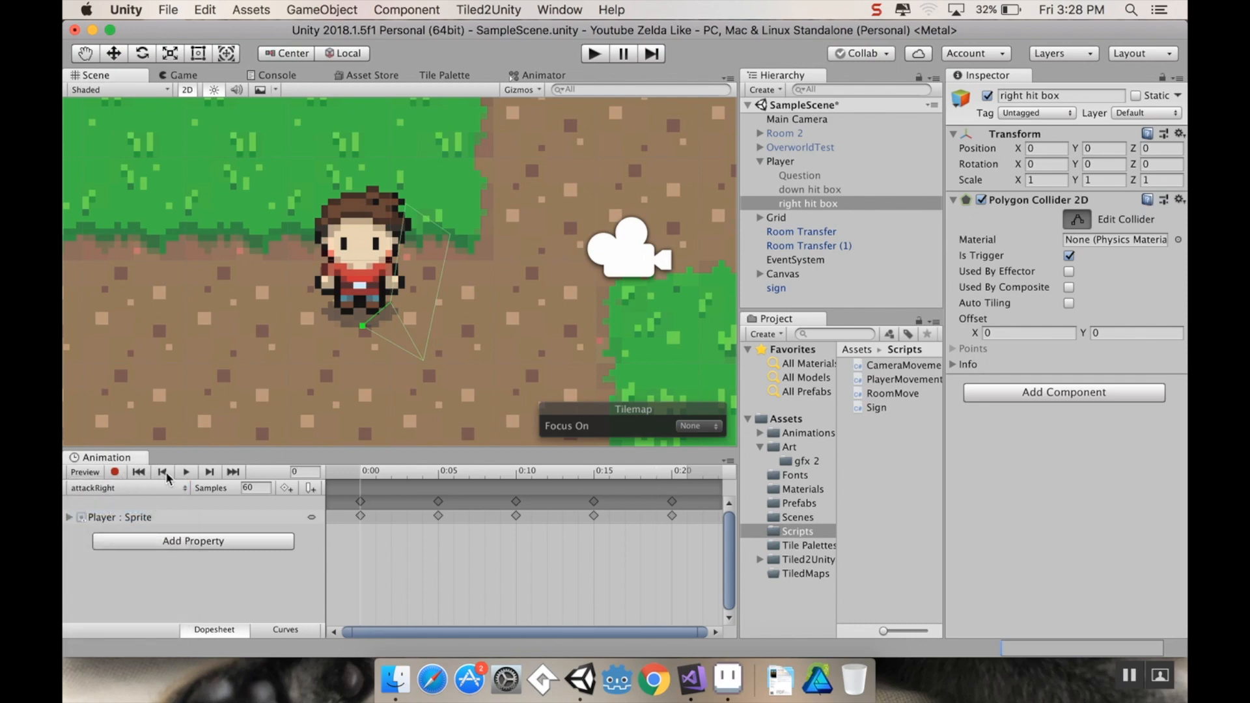
left_click(185, 472)
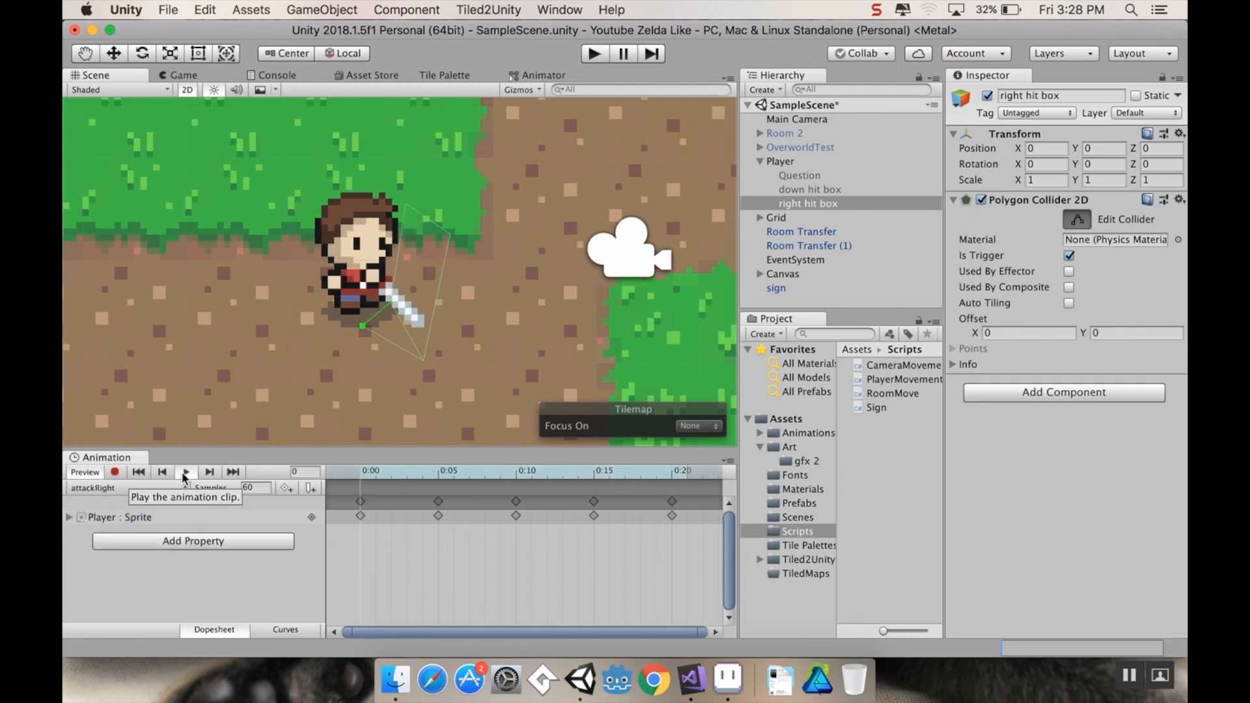
left_click(186, 471)
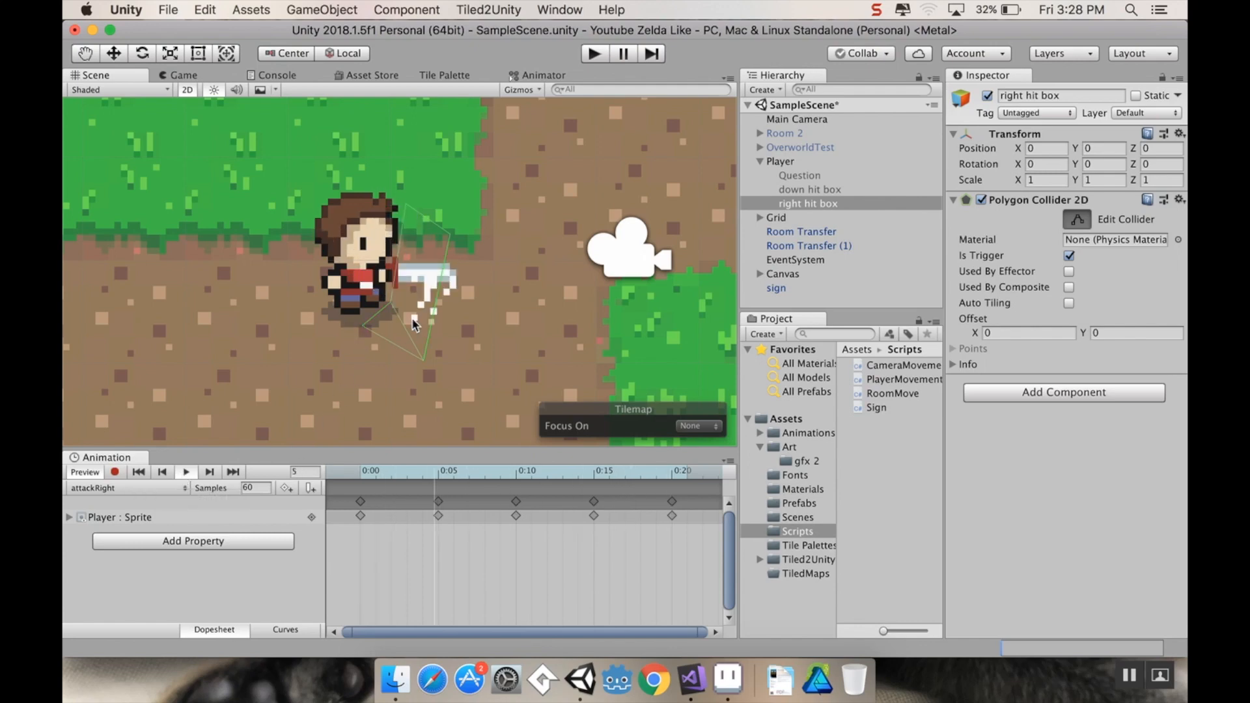
left_click(185, 471)
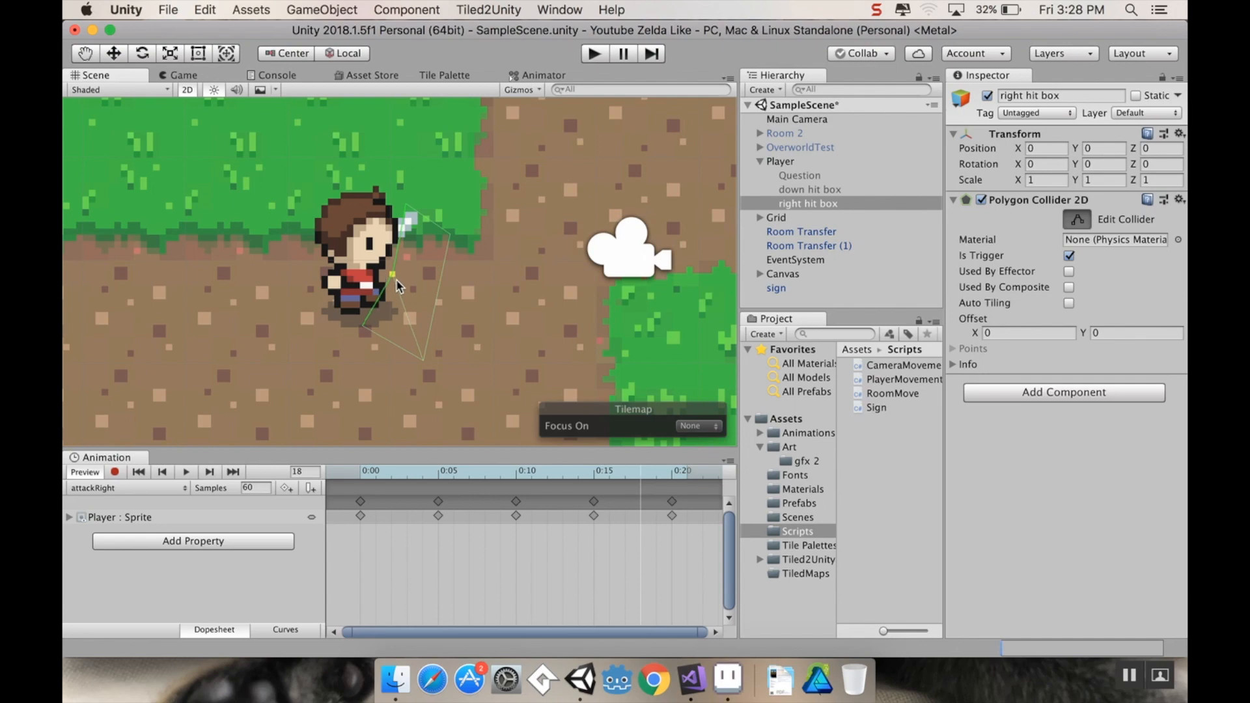
left_click_drag(399, 285, 426, 363)
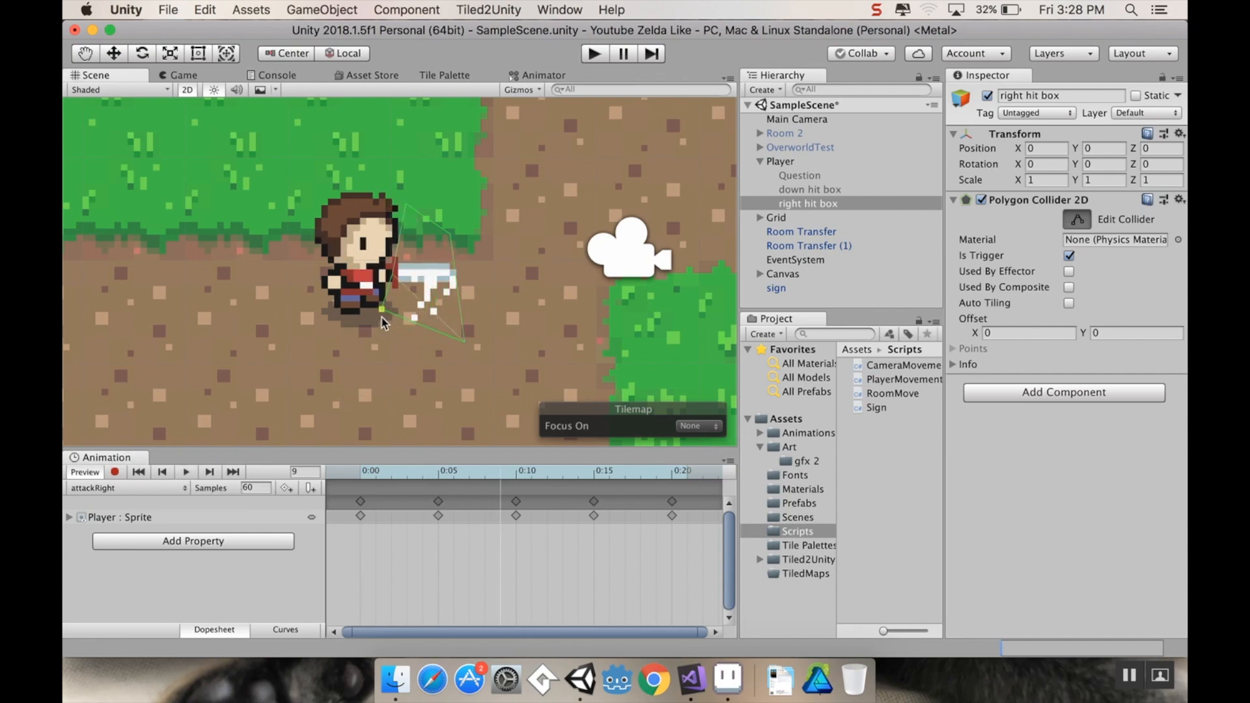
left_click(186, 474)
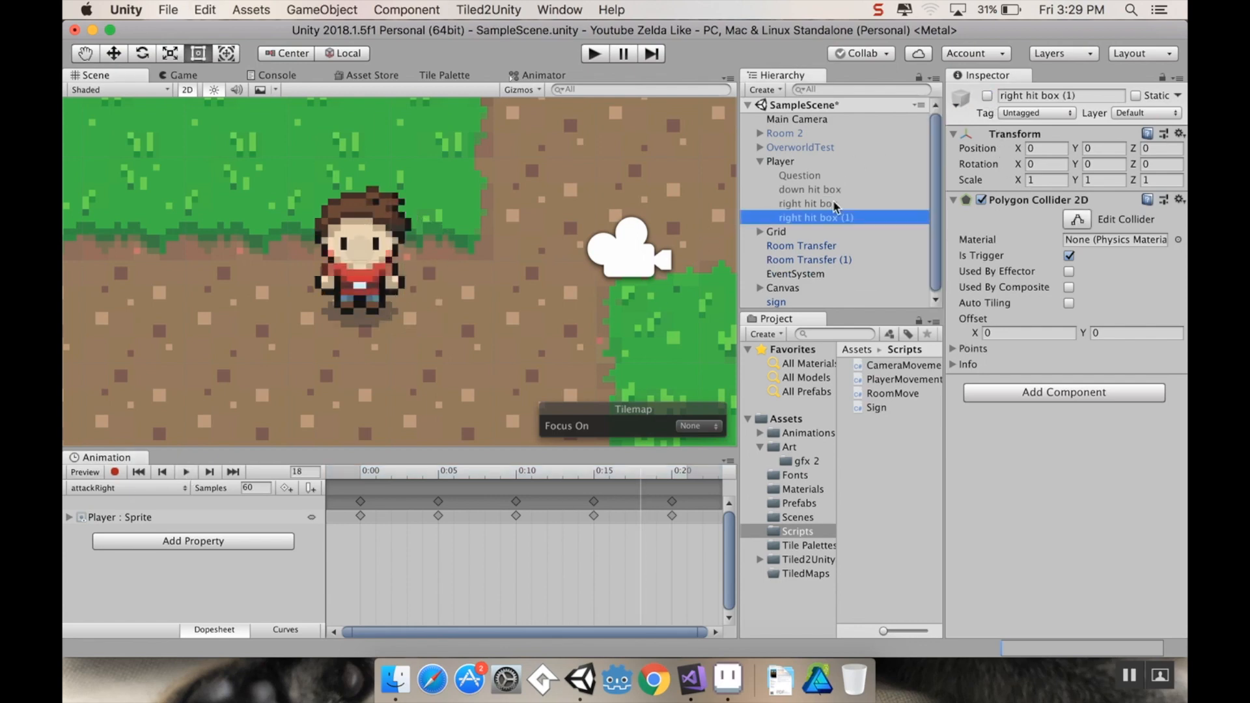
Rename the copied right hit box to 'up hit box' and select it
double_click(814, 217)
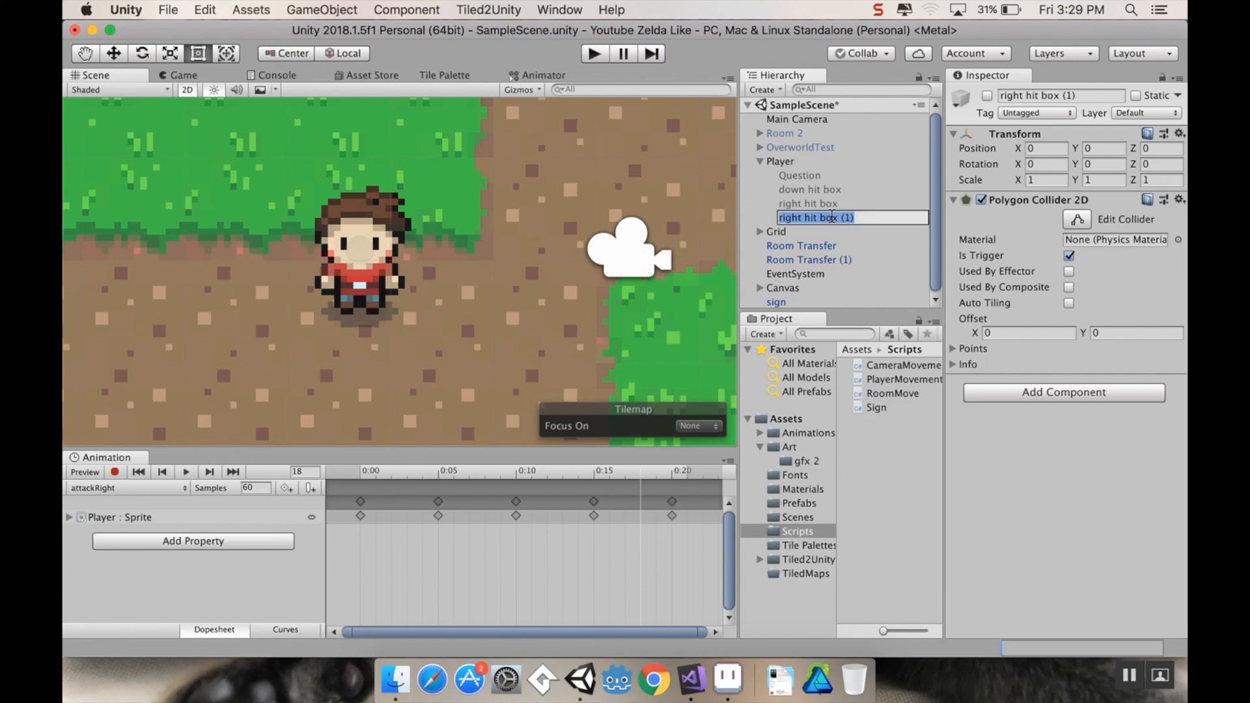
type("up hit box")
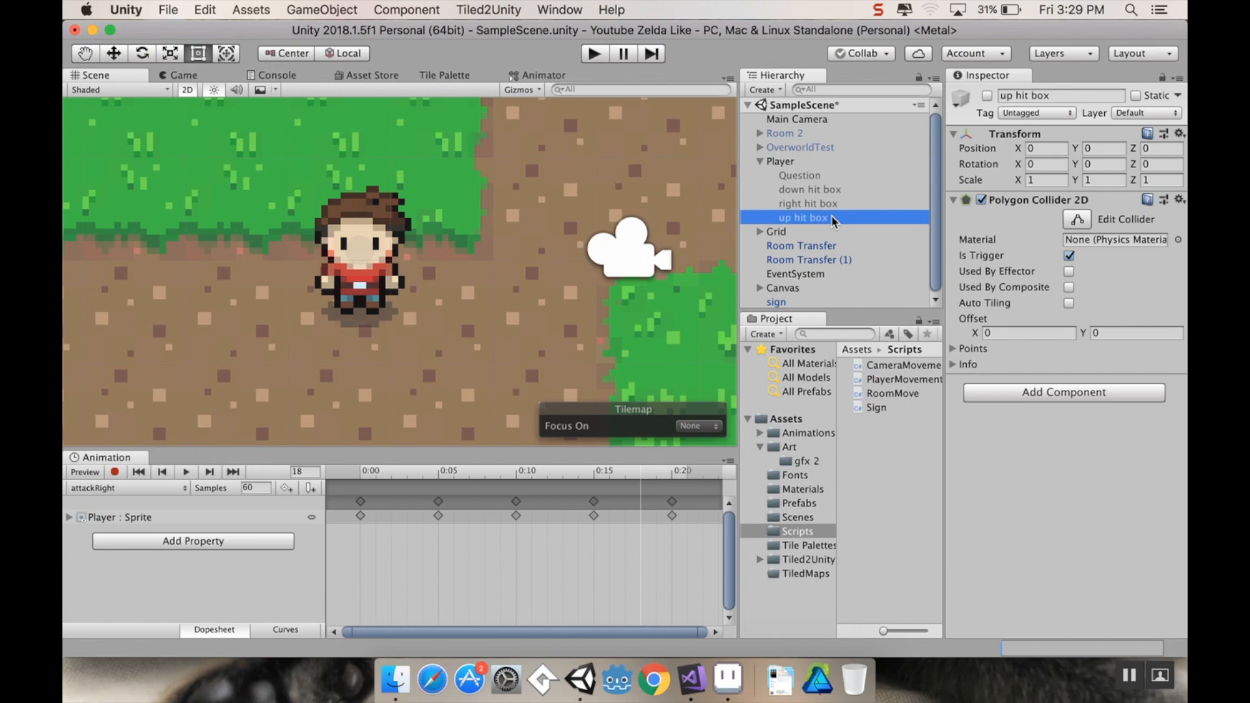
mouse_move(912, 177)
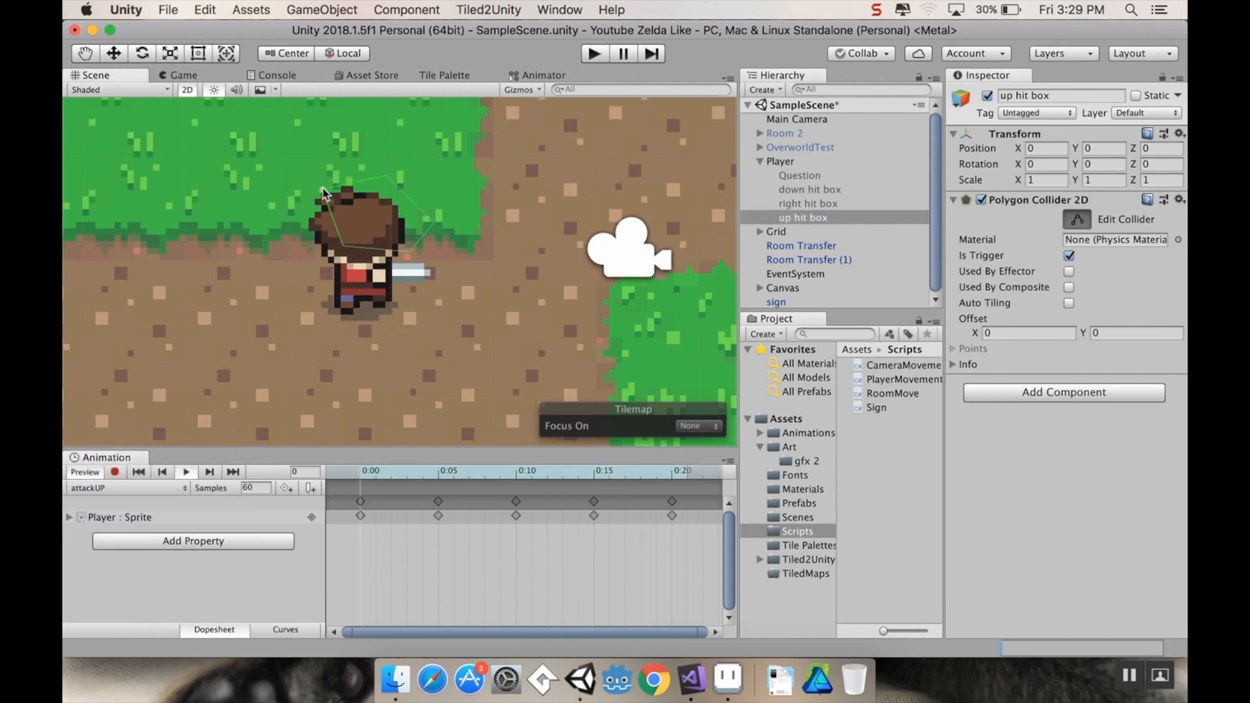
left_click(803, 231)
type("left hit box")
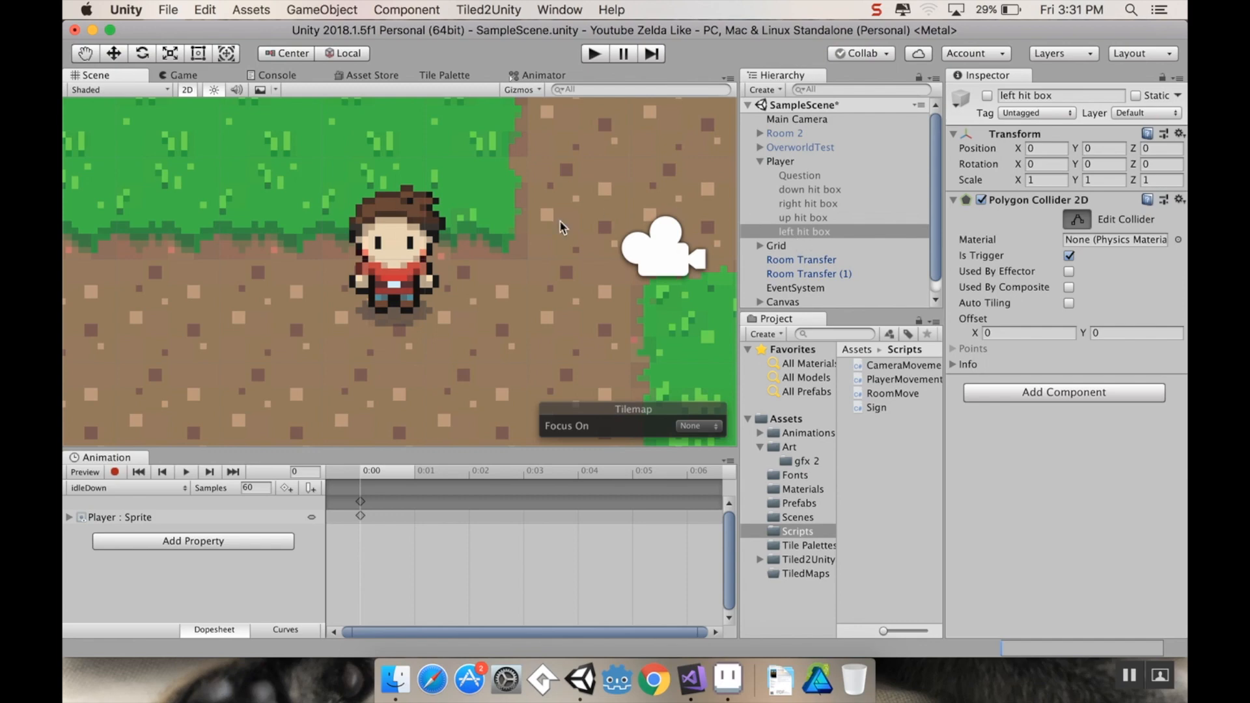
mouse_move(331, 414)
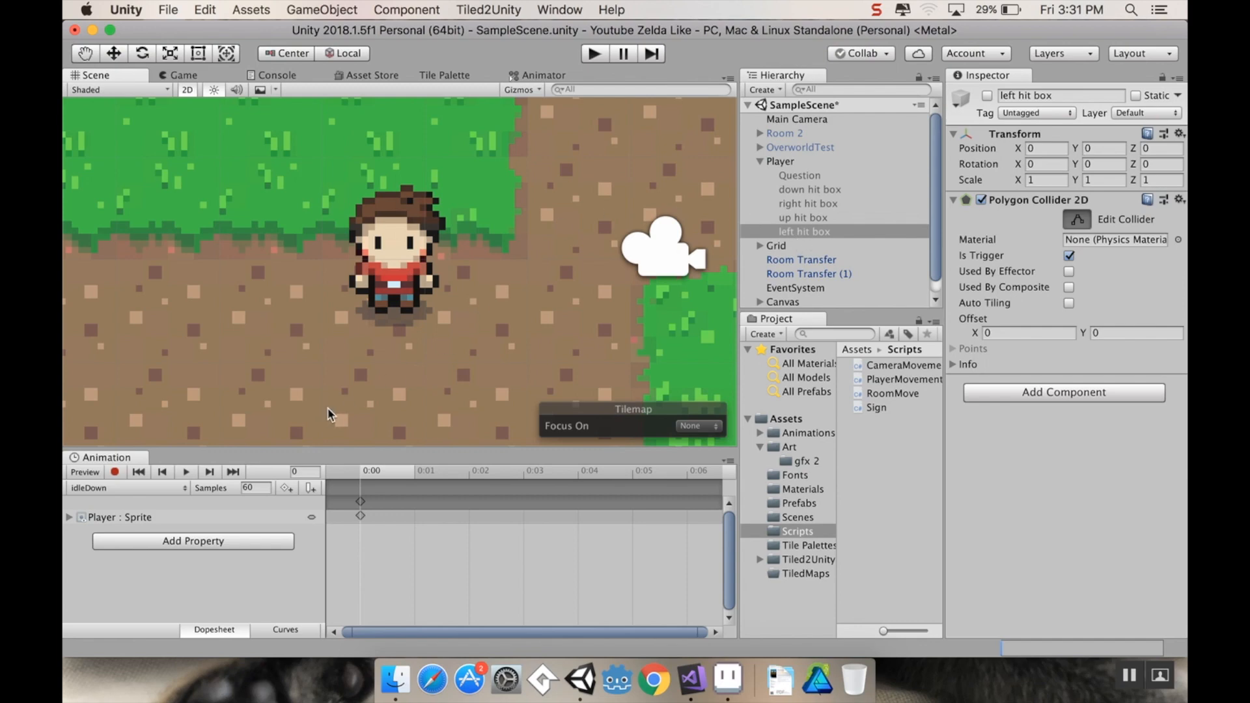
mouse_move(399, 410)
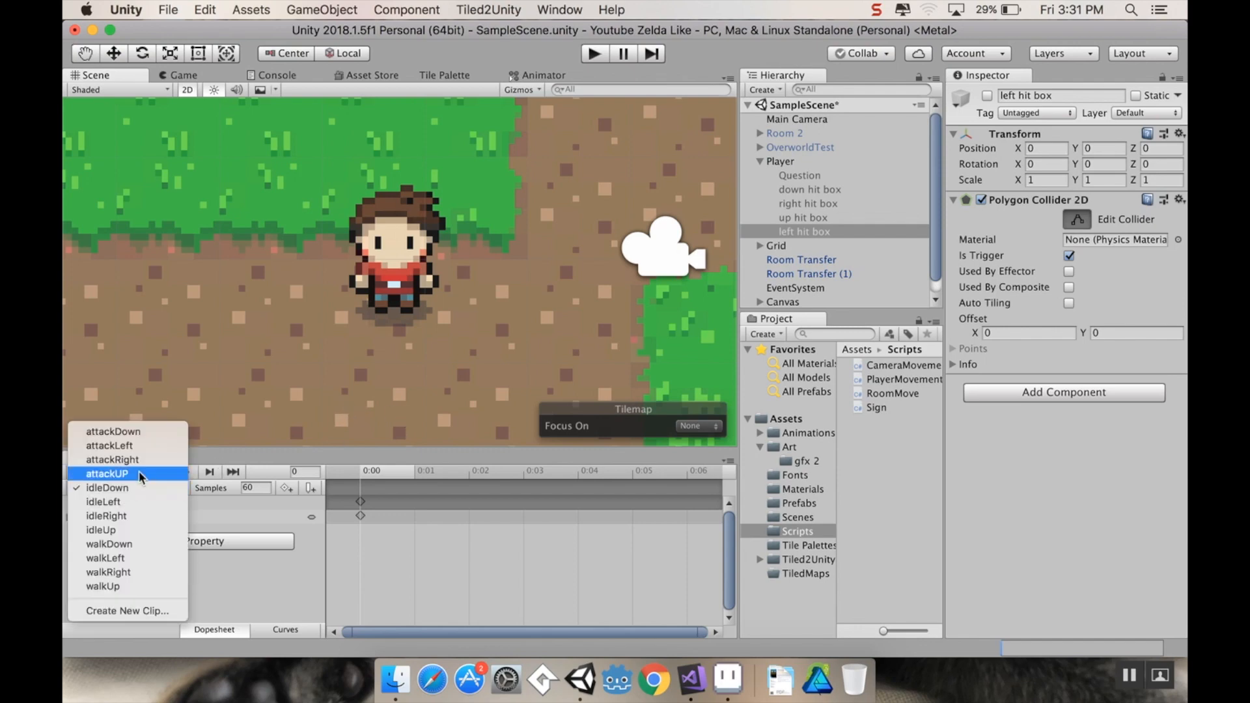
Record on attackDown, select the down hit box, and move the playhead toward the clip's end
left_click(112, 431)
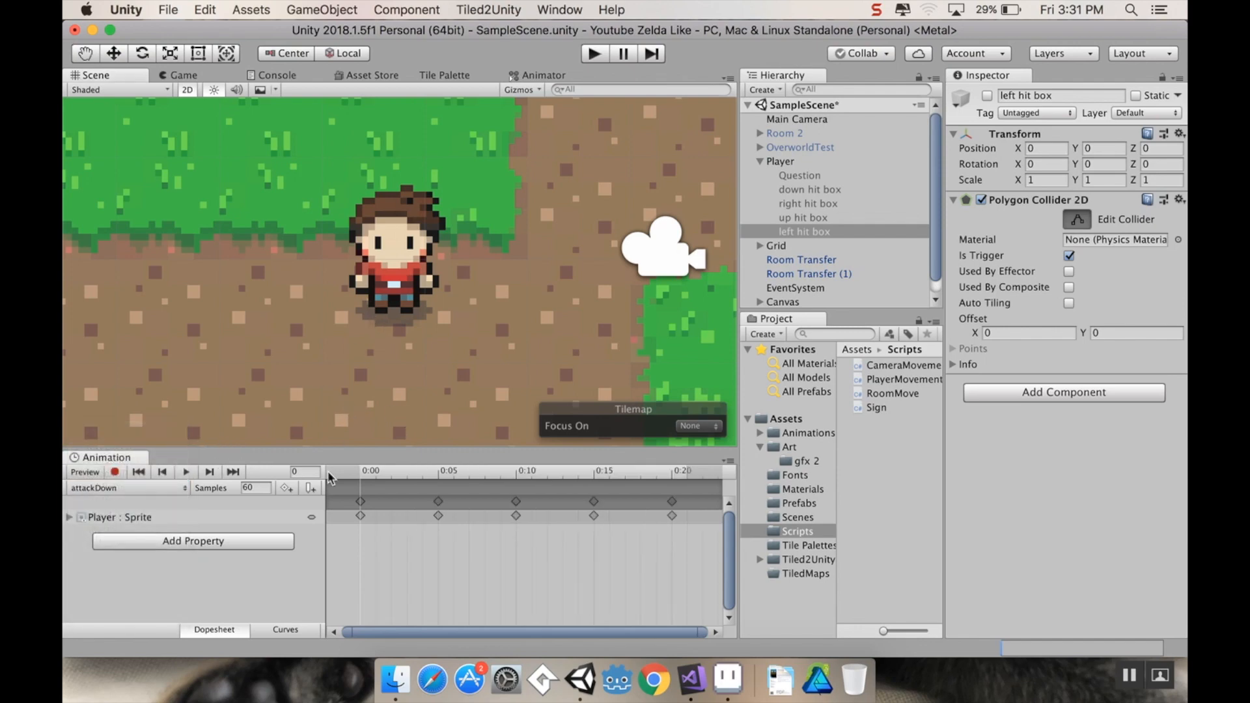
left_click(186, 472)
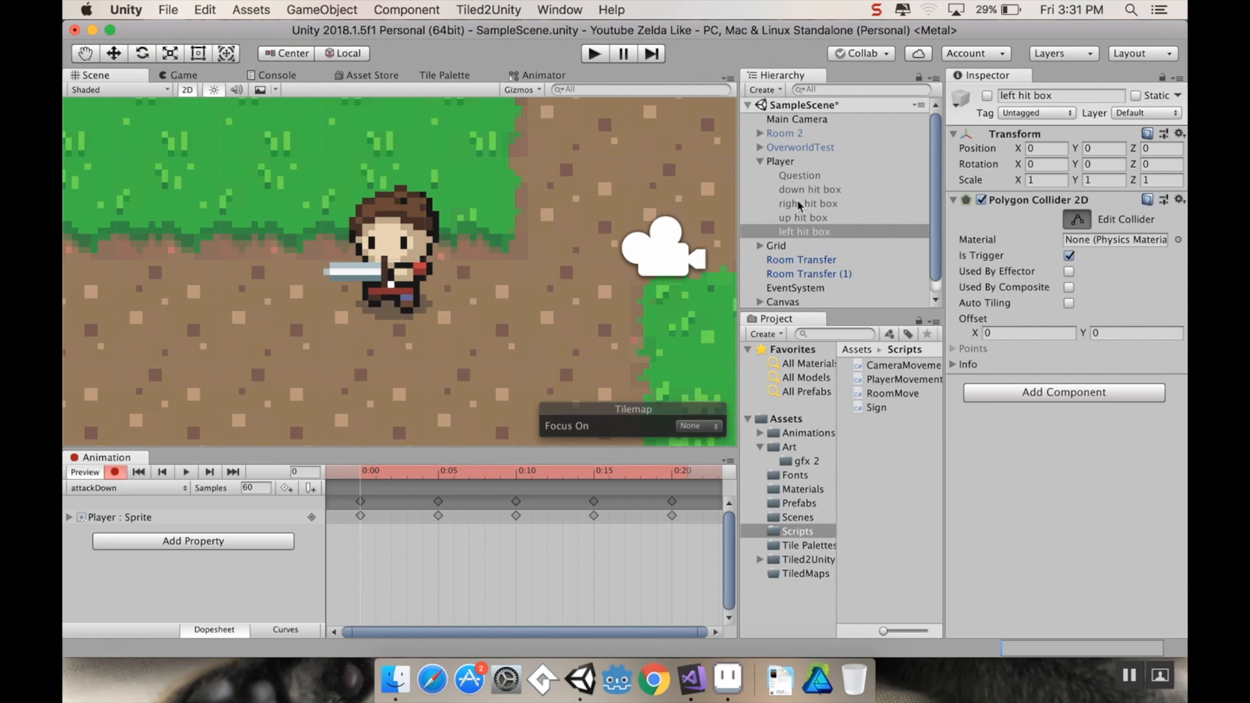
left_click(809, 189)
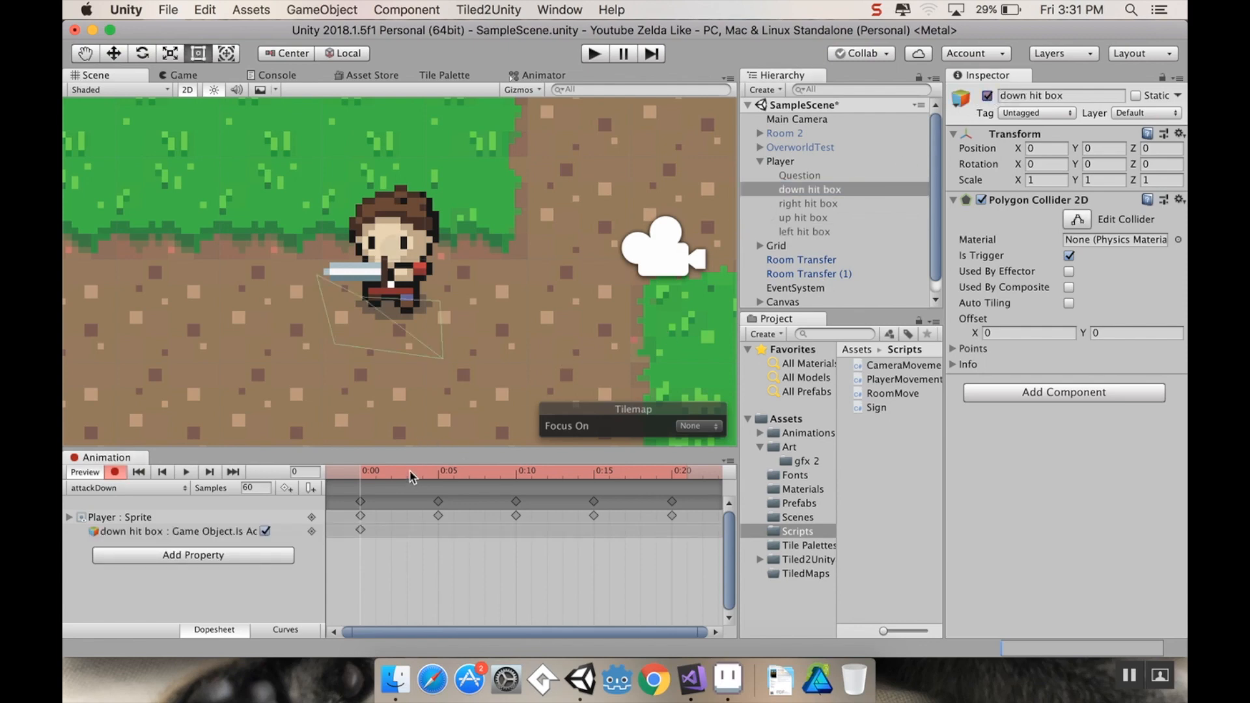
left_click(681, 471)
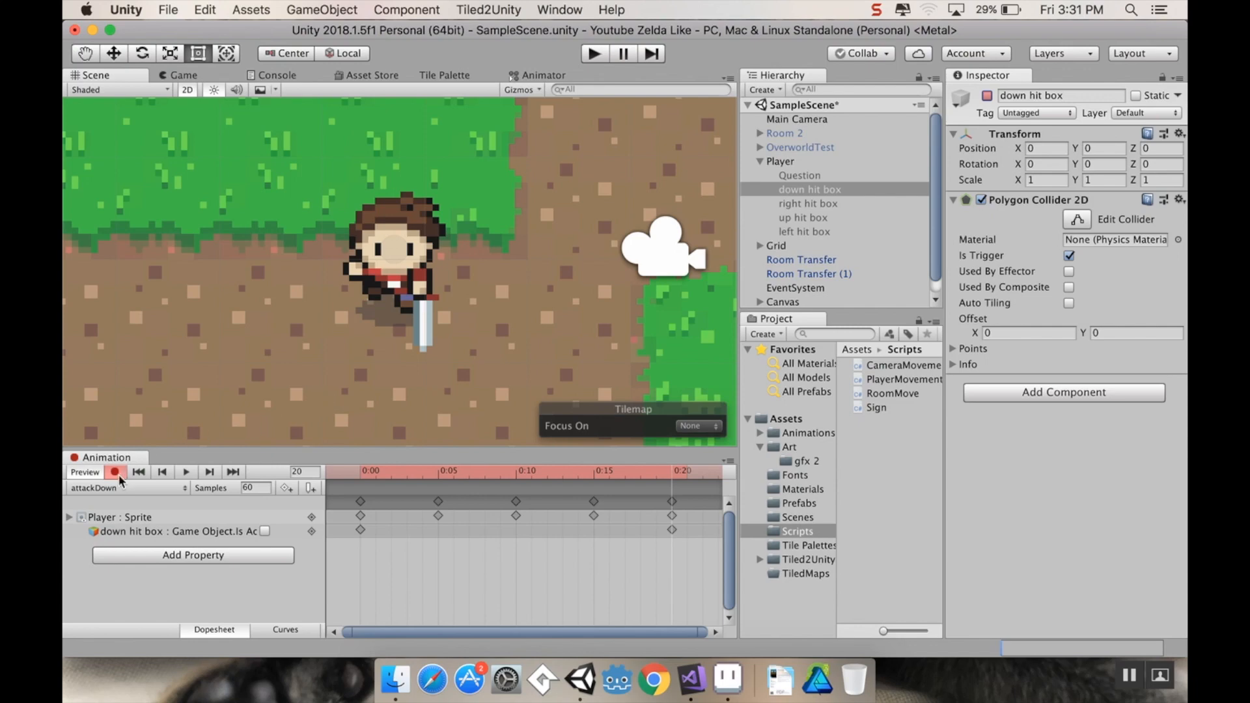
In attackLeft, key the left hit box active at frame 0 and inactive at frame 20
left_click(120, 487)
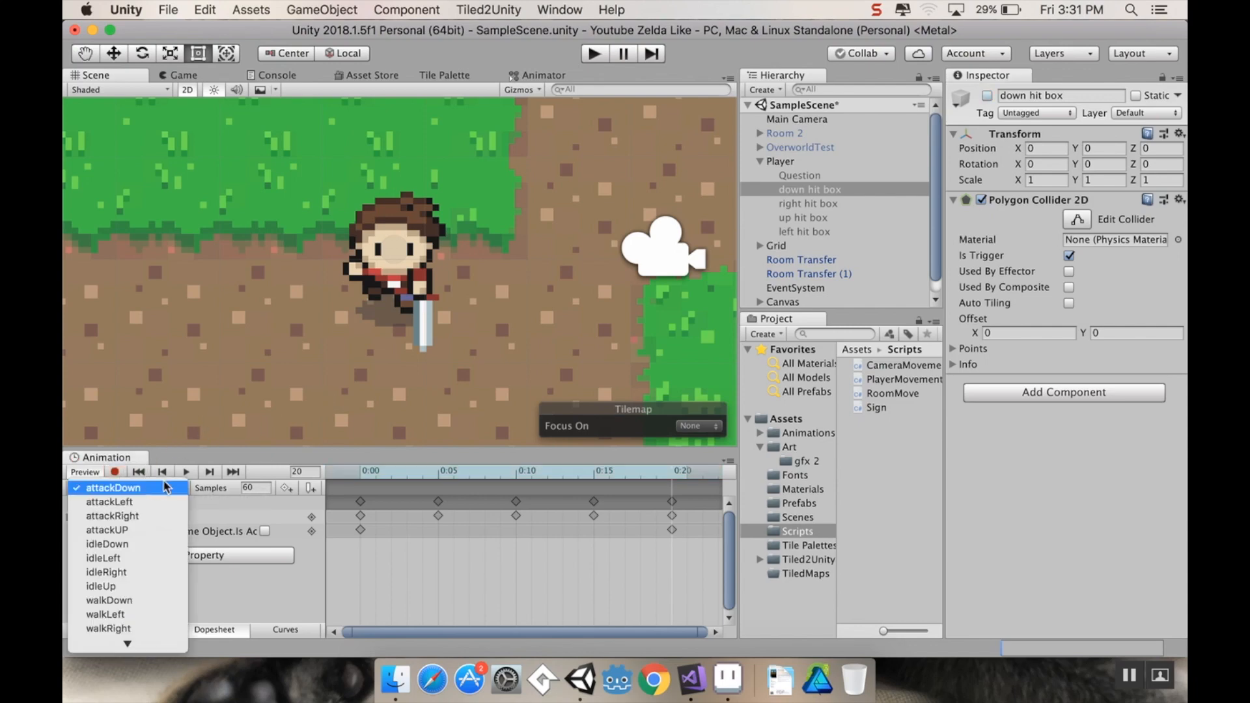
left_click(110, 501)
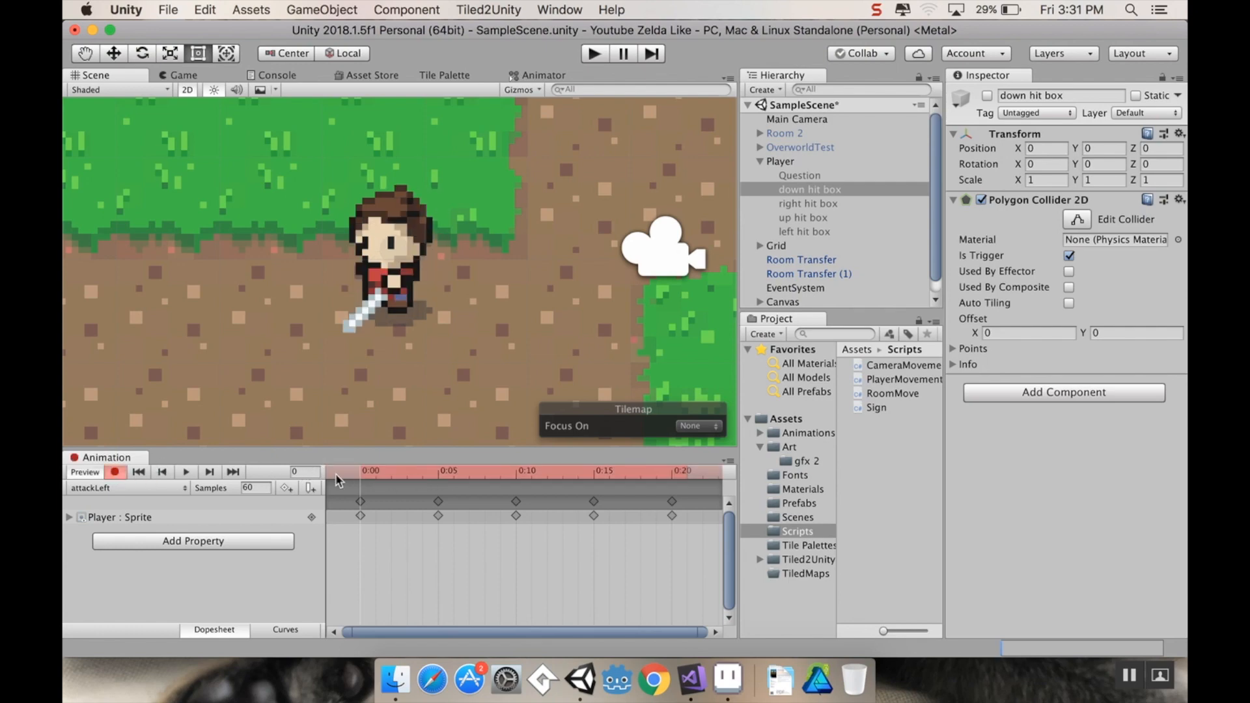
mouse_move(821, 226)
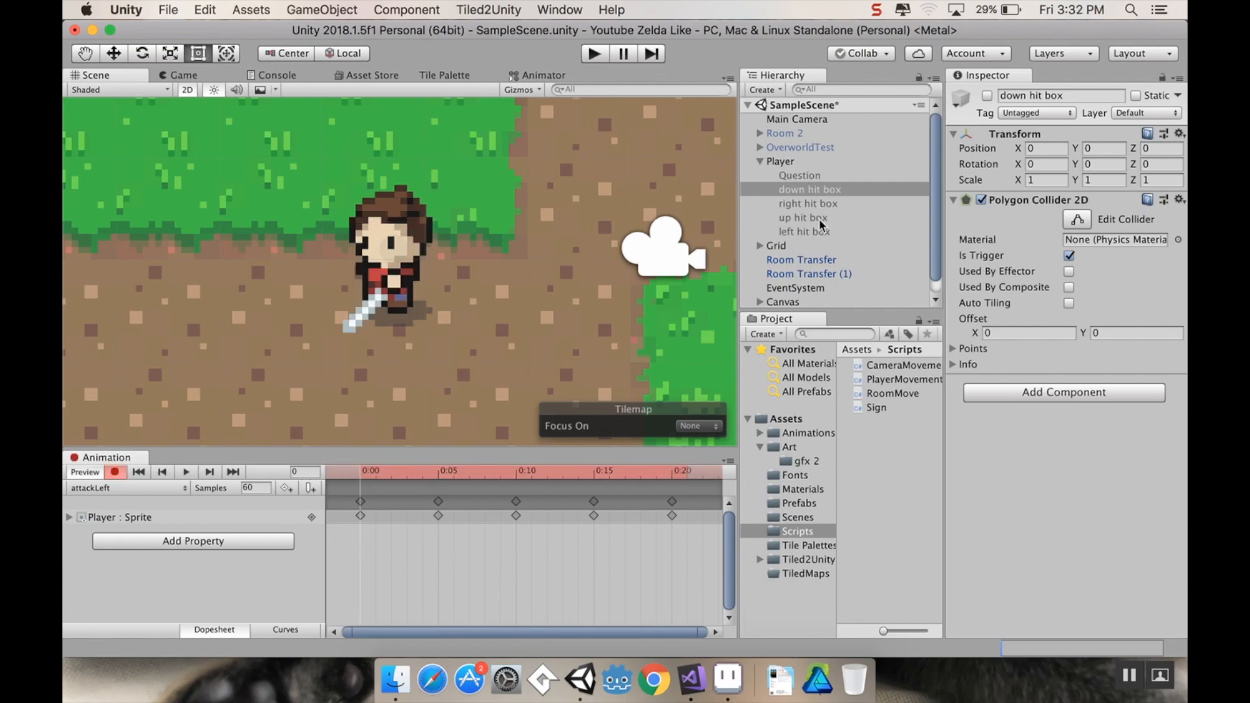
left_click(803, 232)
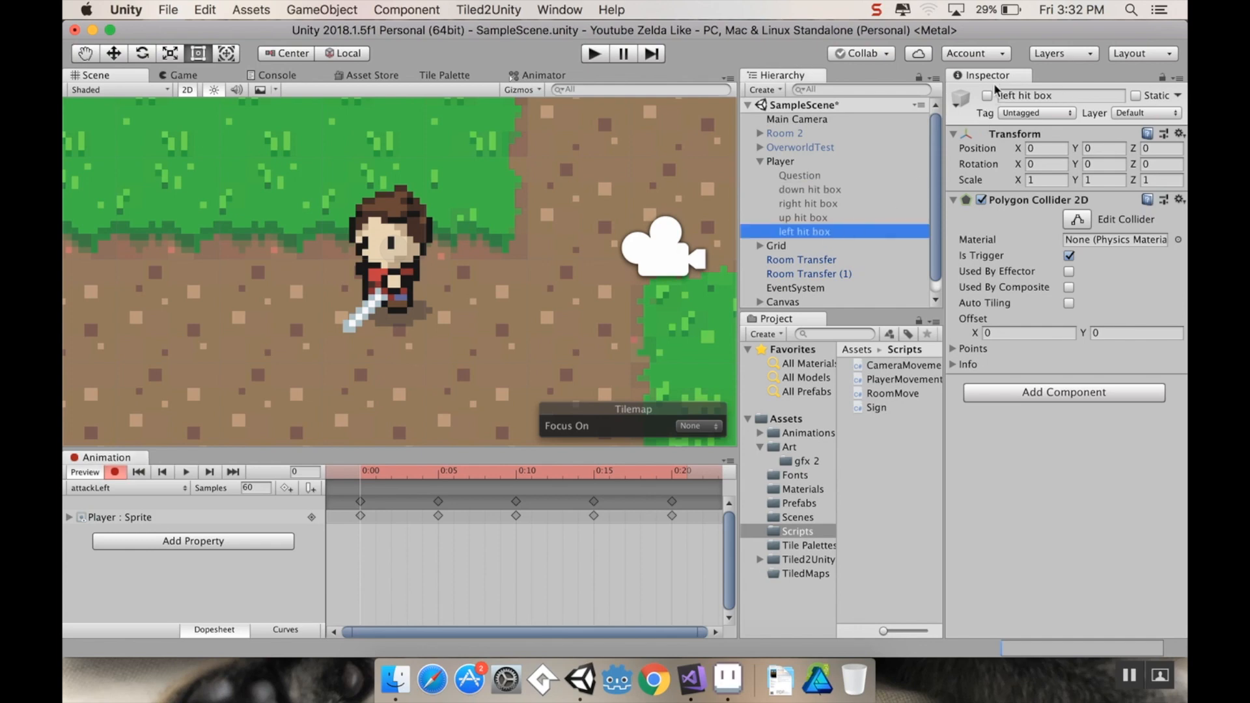
left_click(482, 470)
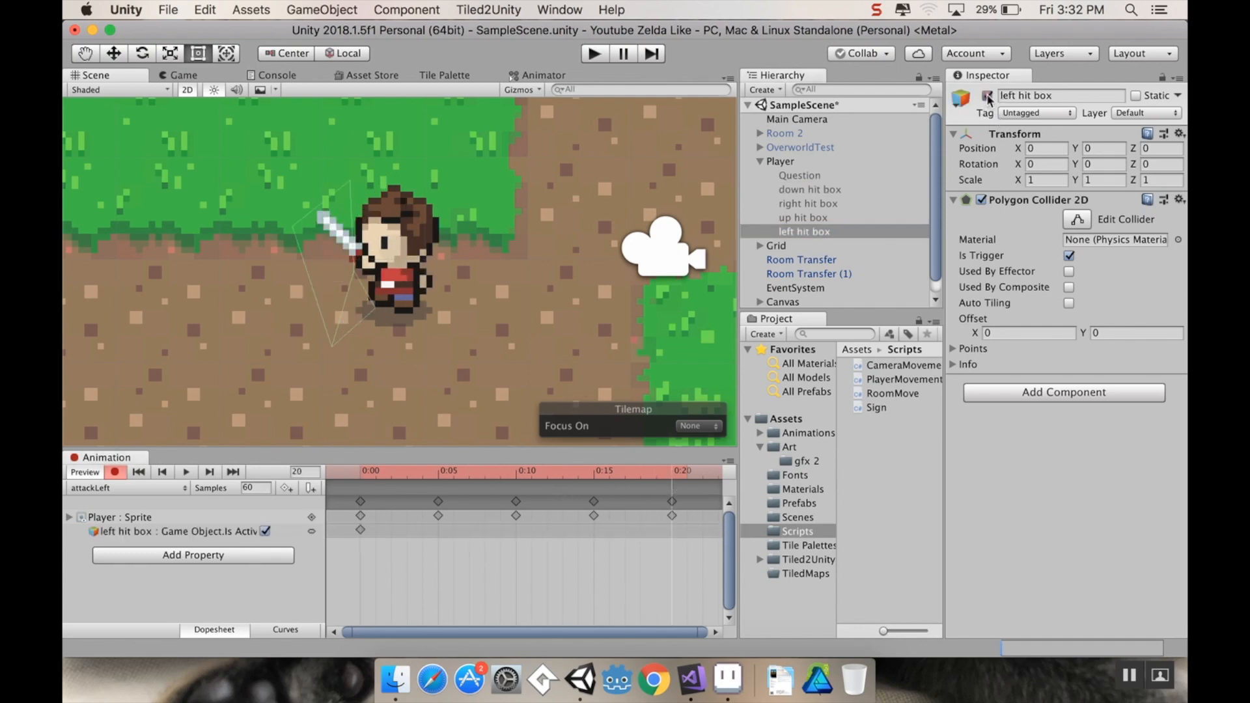
left_click(120, 487)
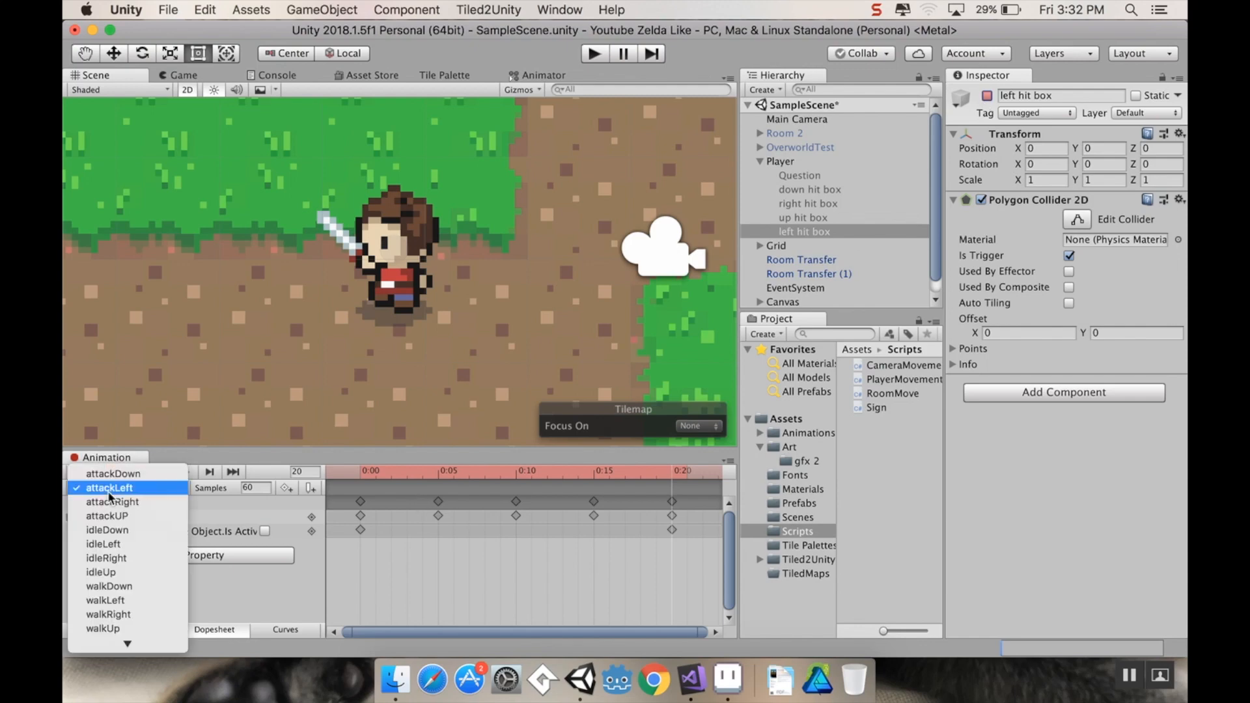
In attackRight, key the right hit box active at frame 0 and inactive at frame 20
left_click(113, 501)
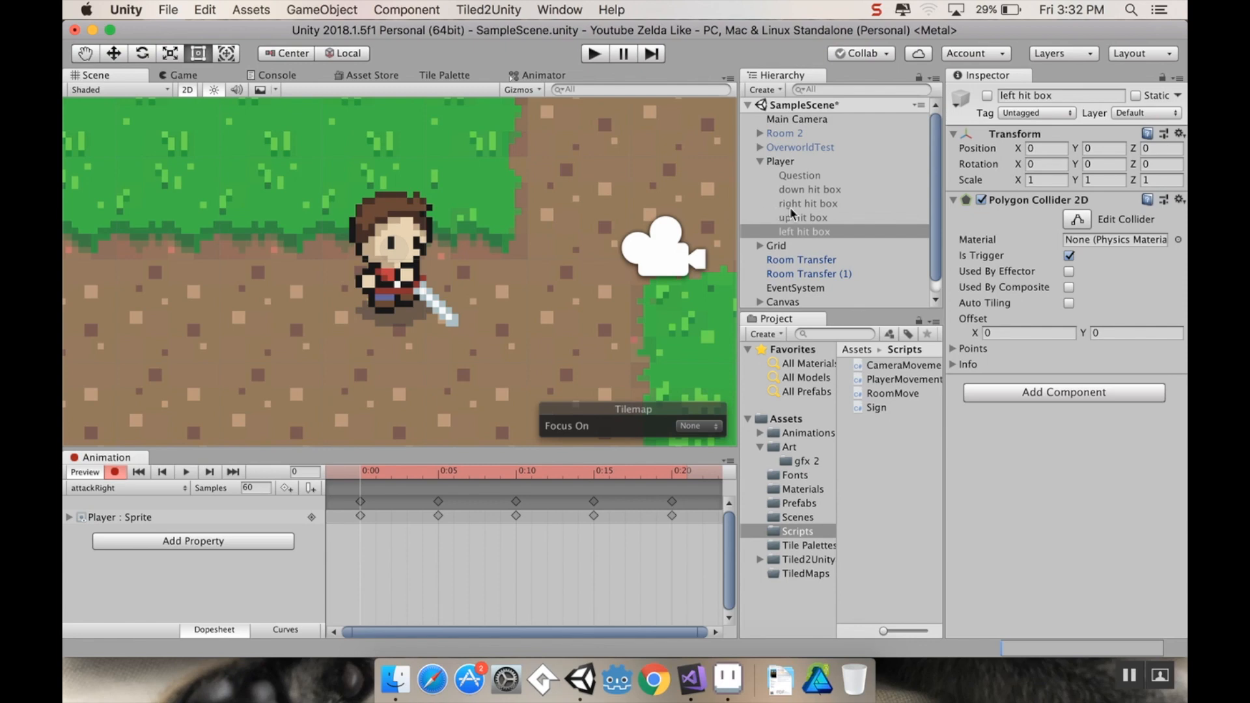
left_click(807, 203)
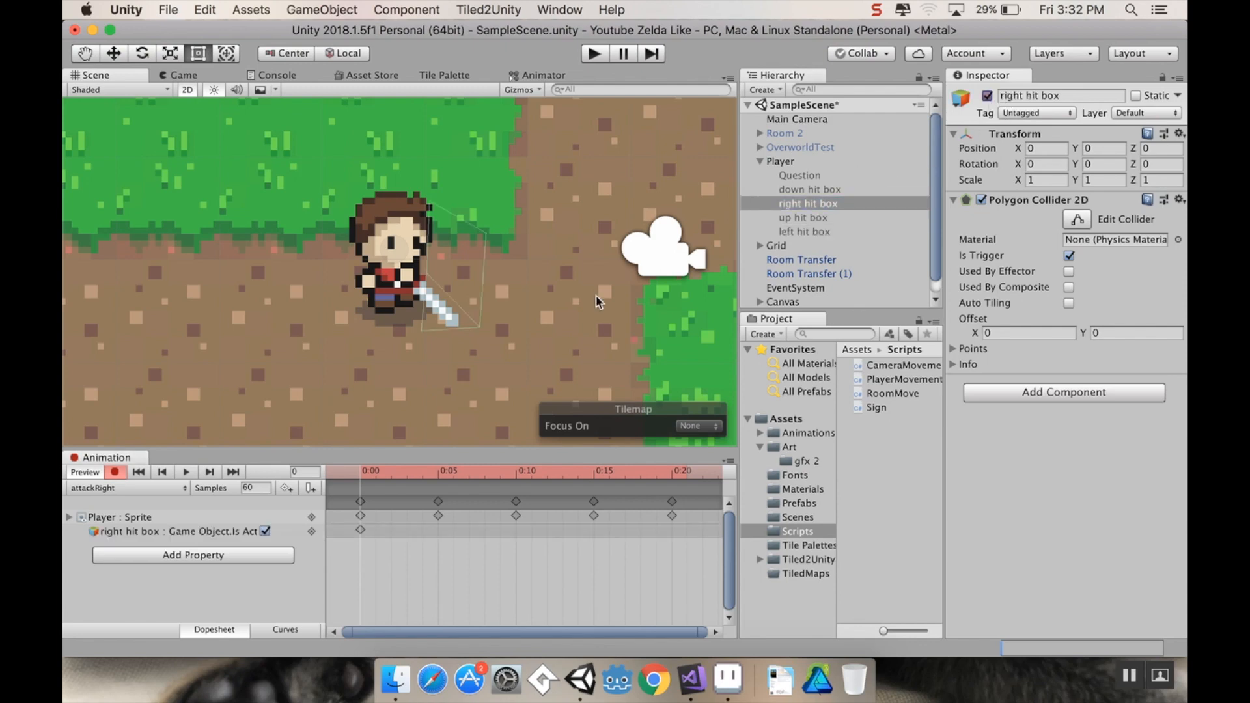
left_click(676, 472)
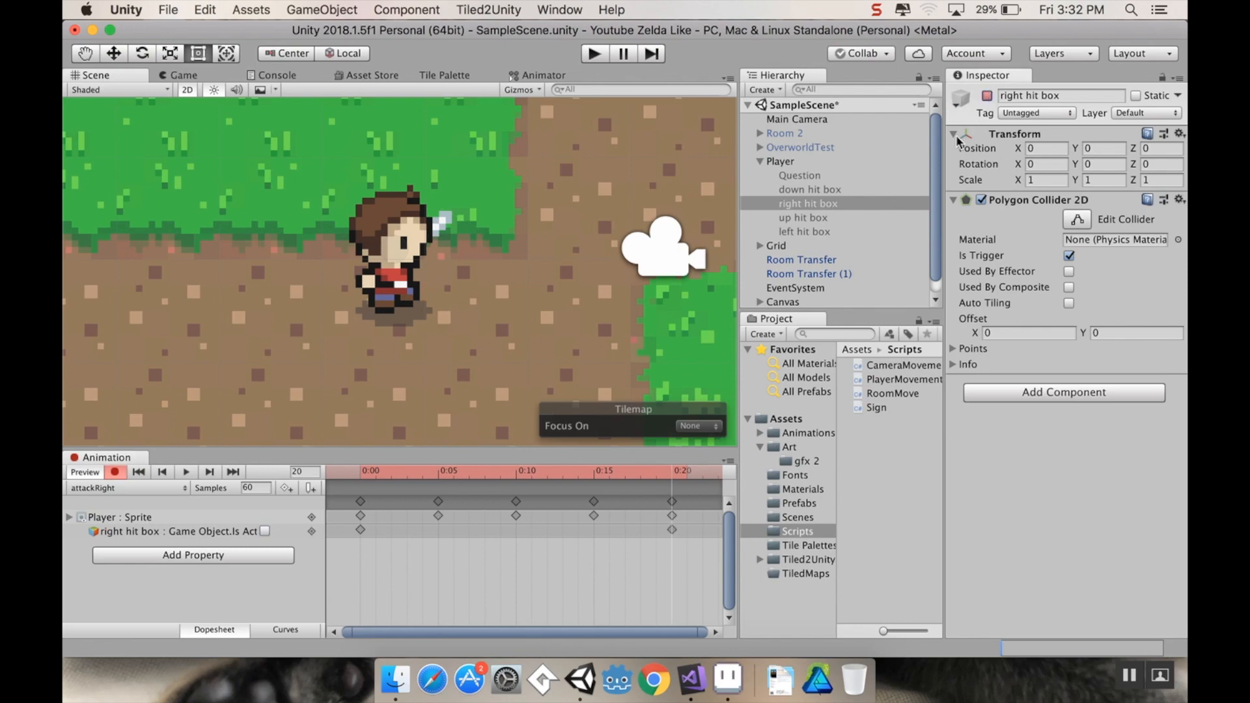
mouse_move(804, 232)
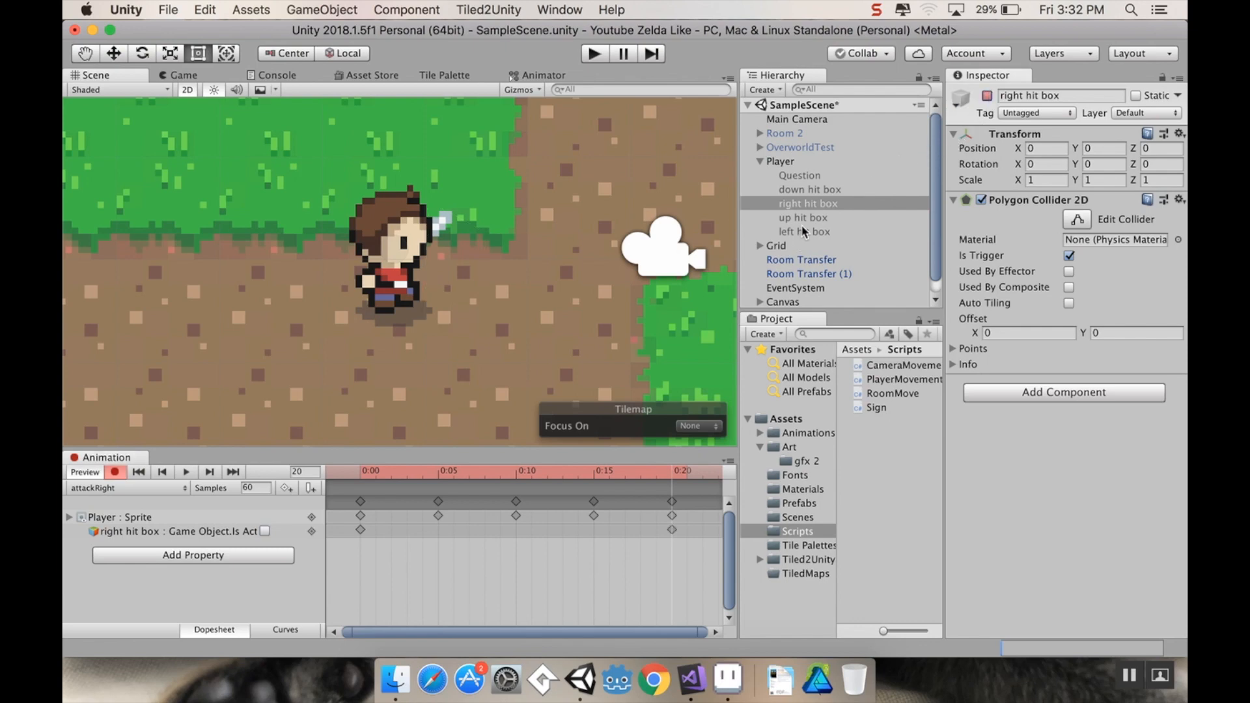
left_click(802, 216)
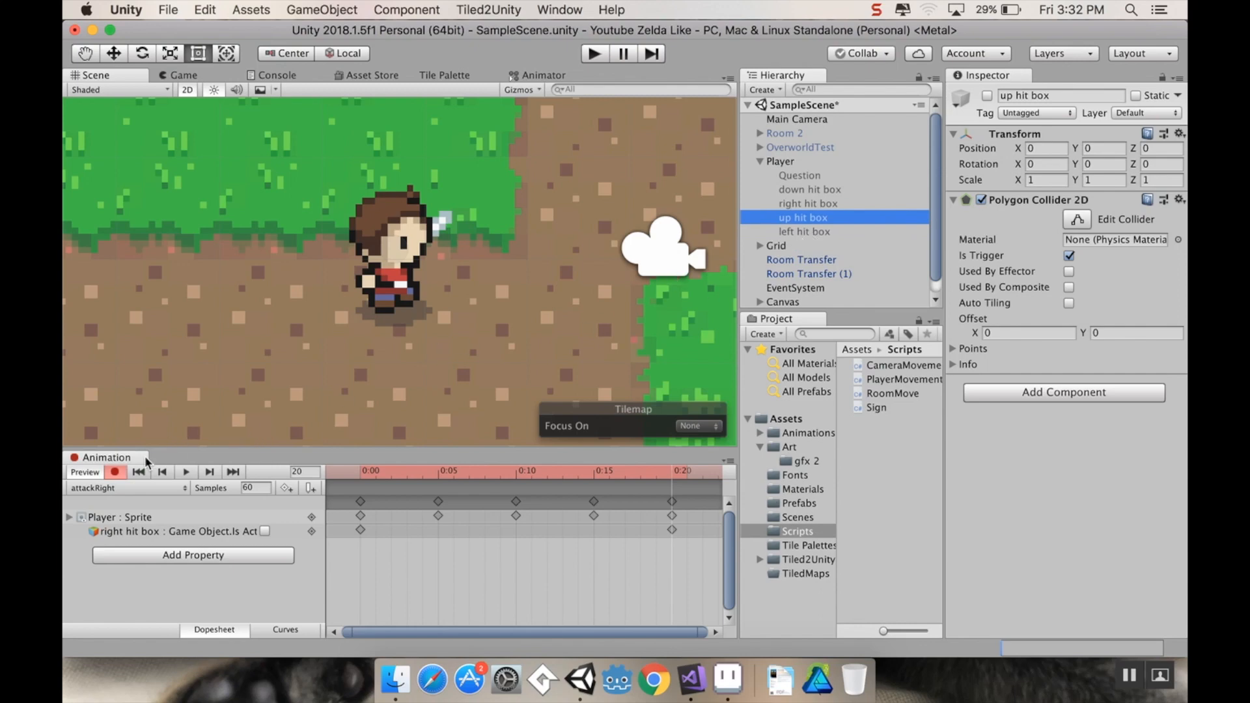
left_click(369, 470)
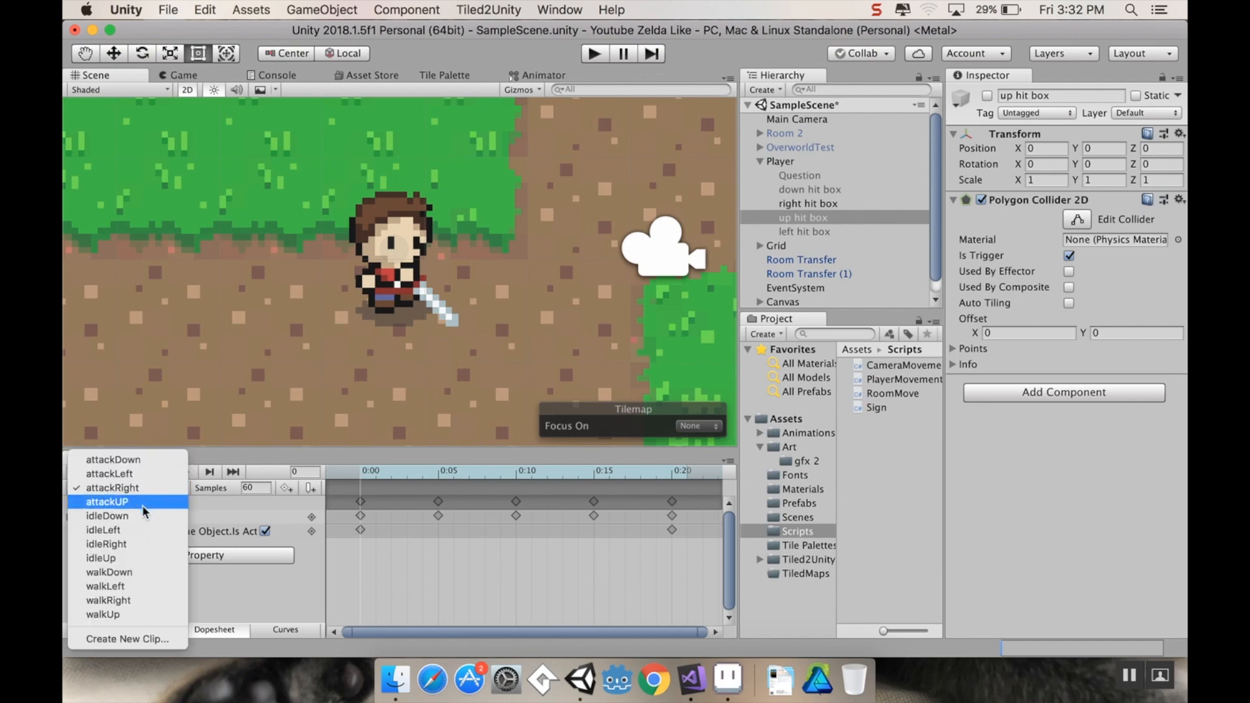
Record attackUP keys turning the up hit box on at frame 0 and off at the end
left_click(106, 501)
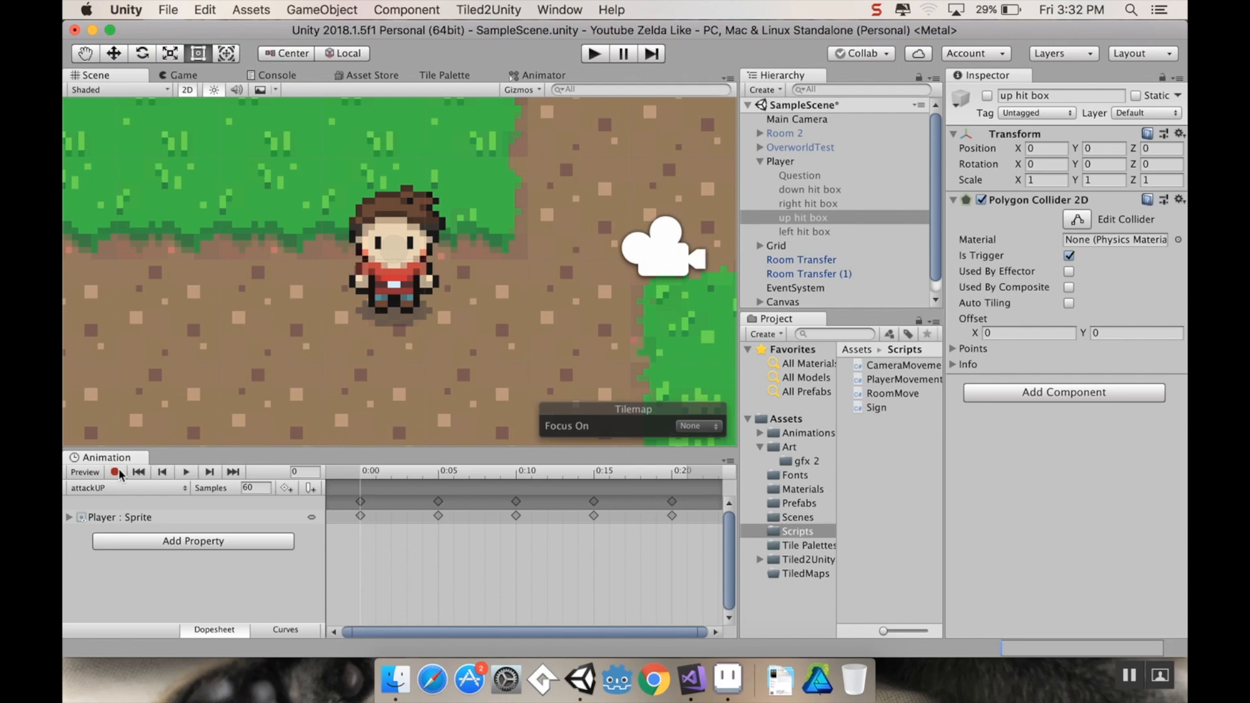
left_click(115, 472)
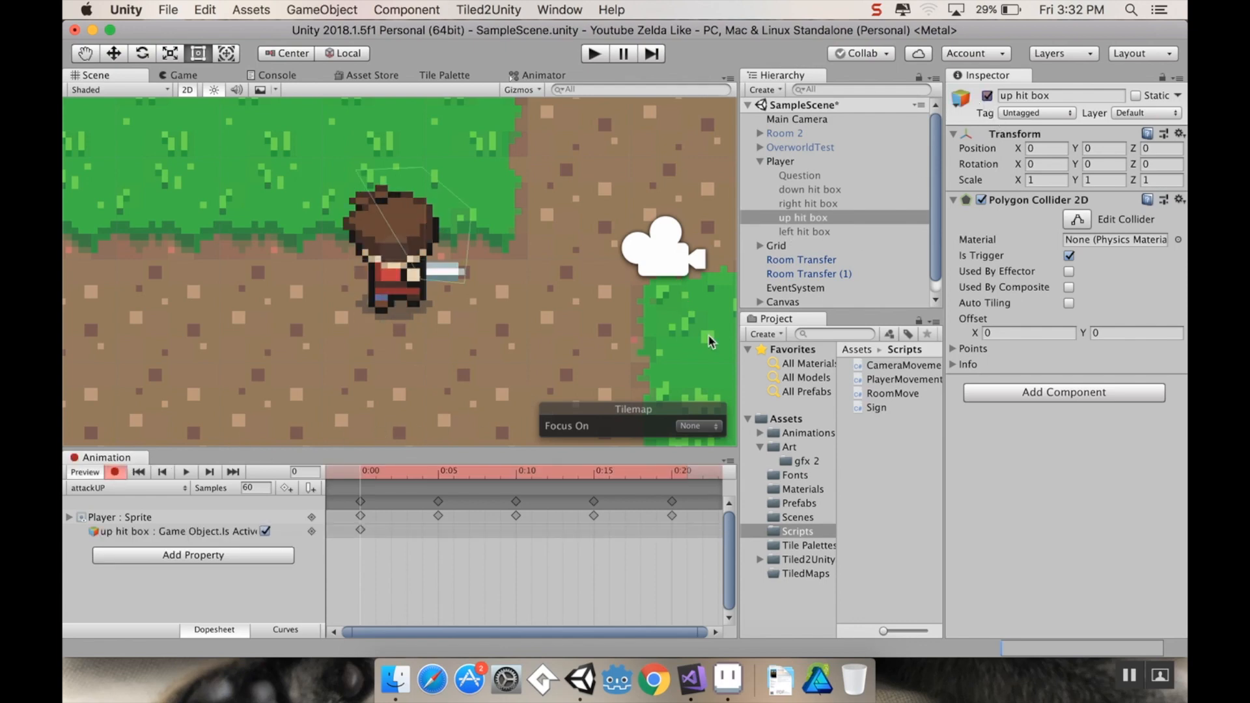
left_click(676, 471)
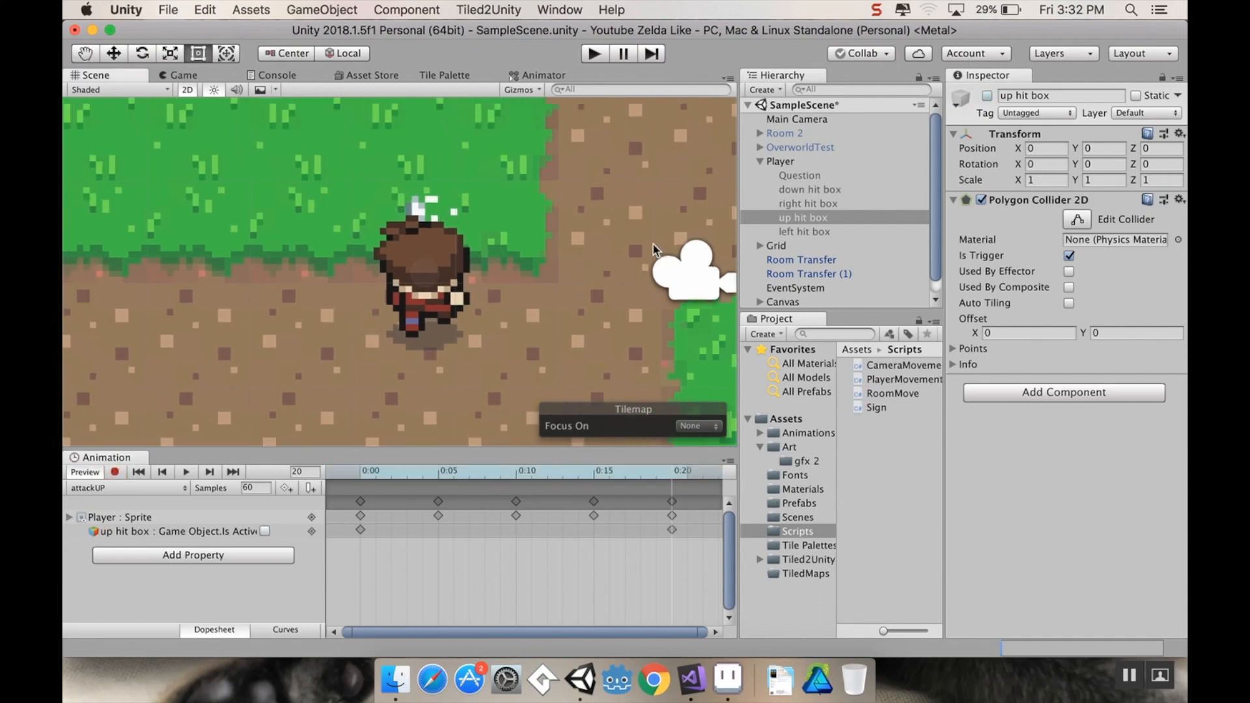
Preview the right hit box keys in attackRight mid-clip, then select the left hit box
left_click(808, 203)
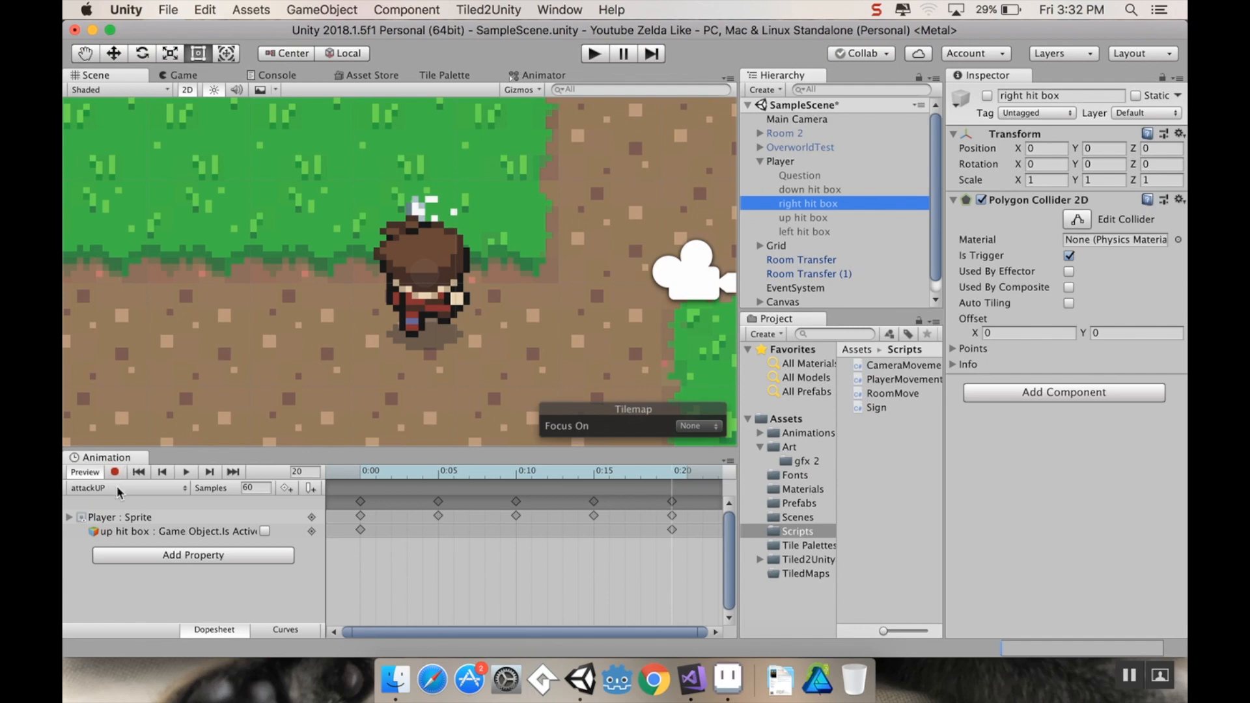
left_click(128, 487)
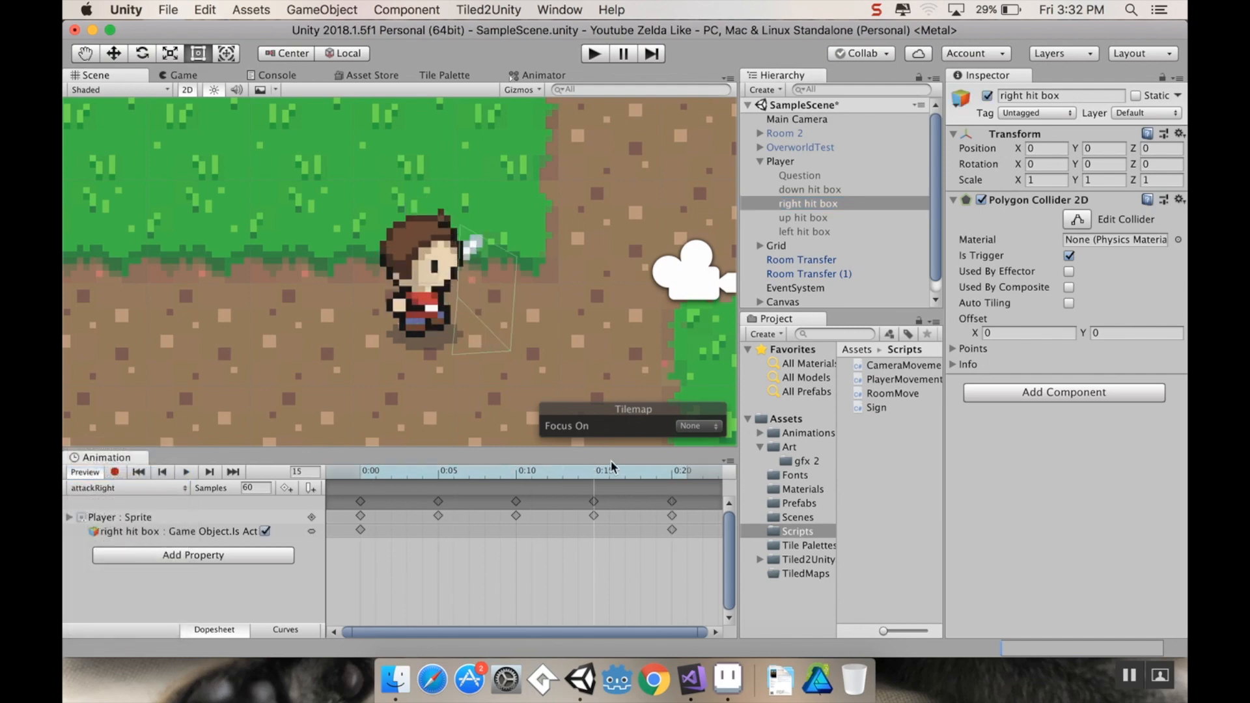
left_click(103, 487)
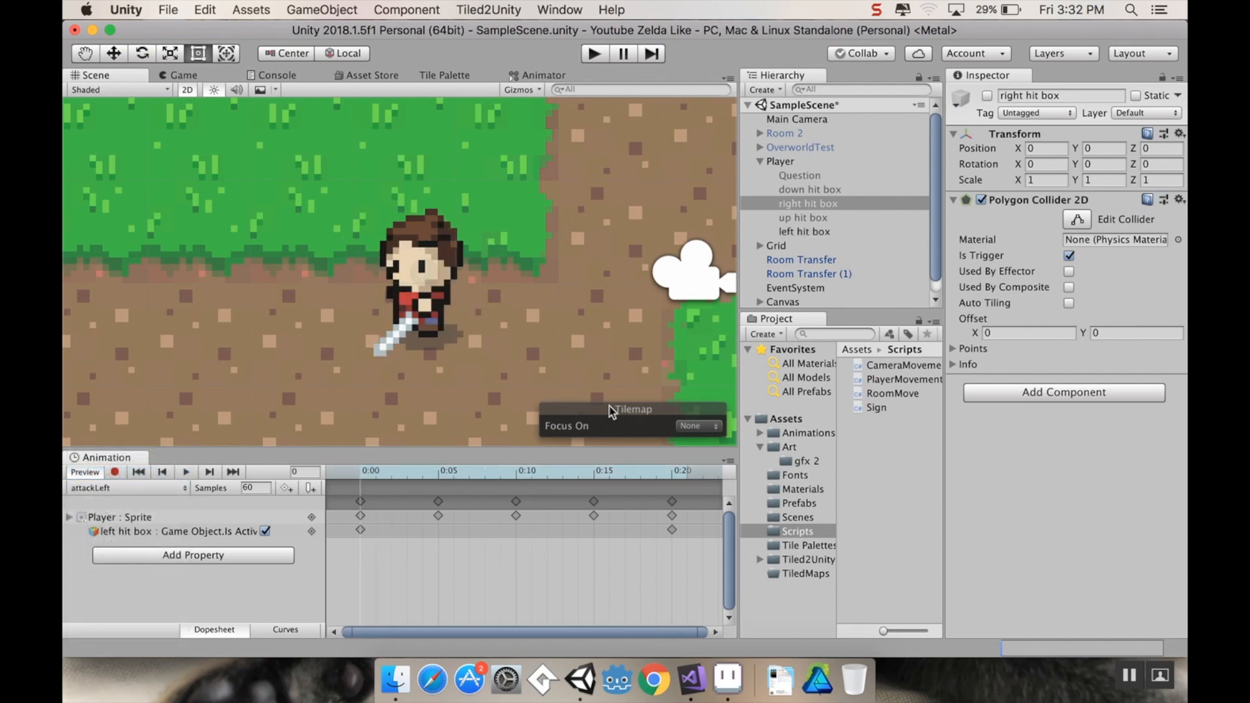
left_click(803, 231)
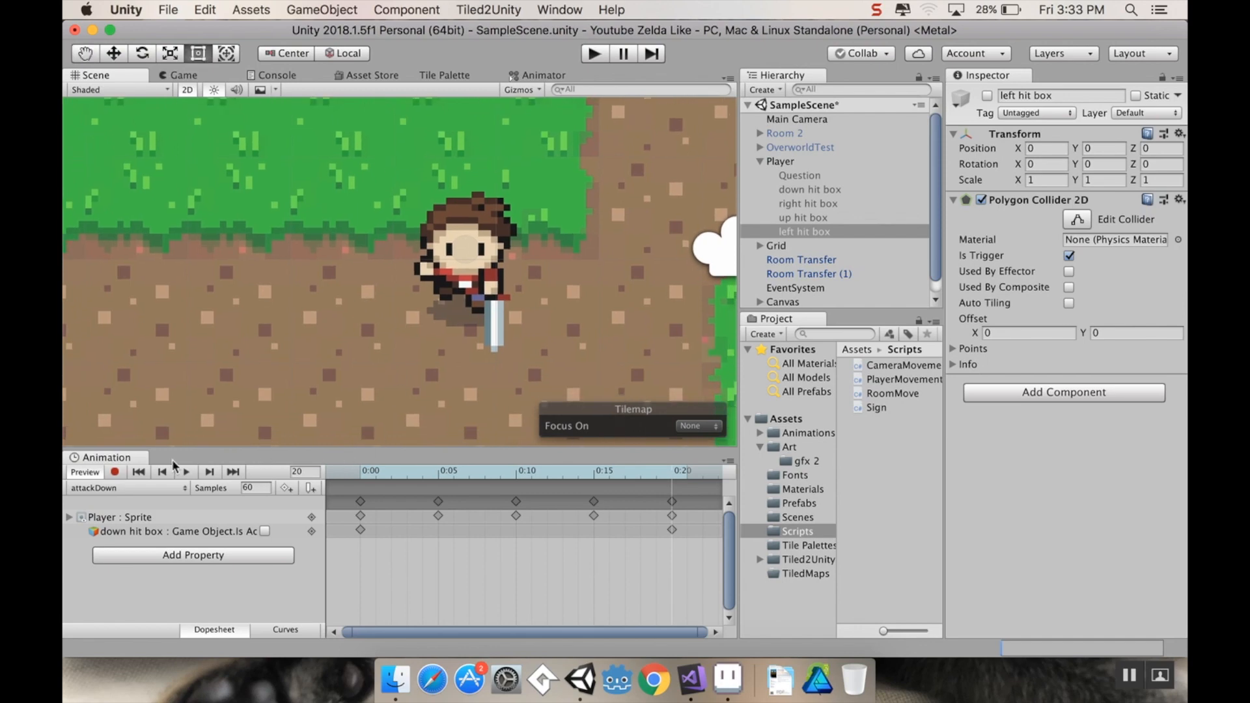
mouse_move(532, 157)
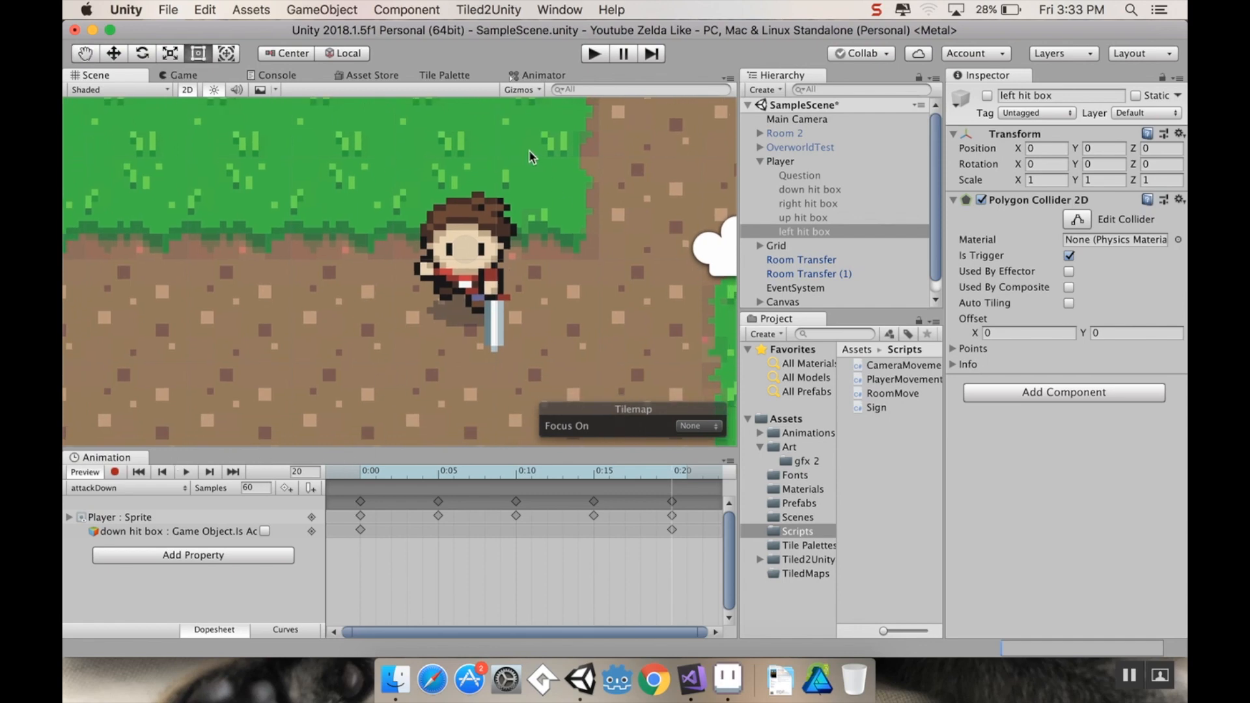
mouse_move(576, 153)
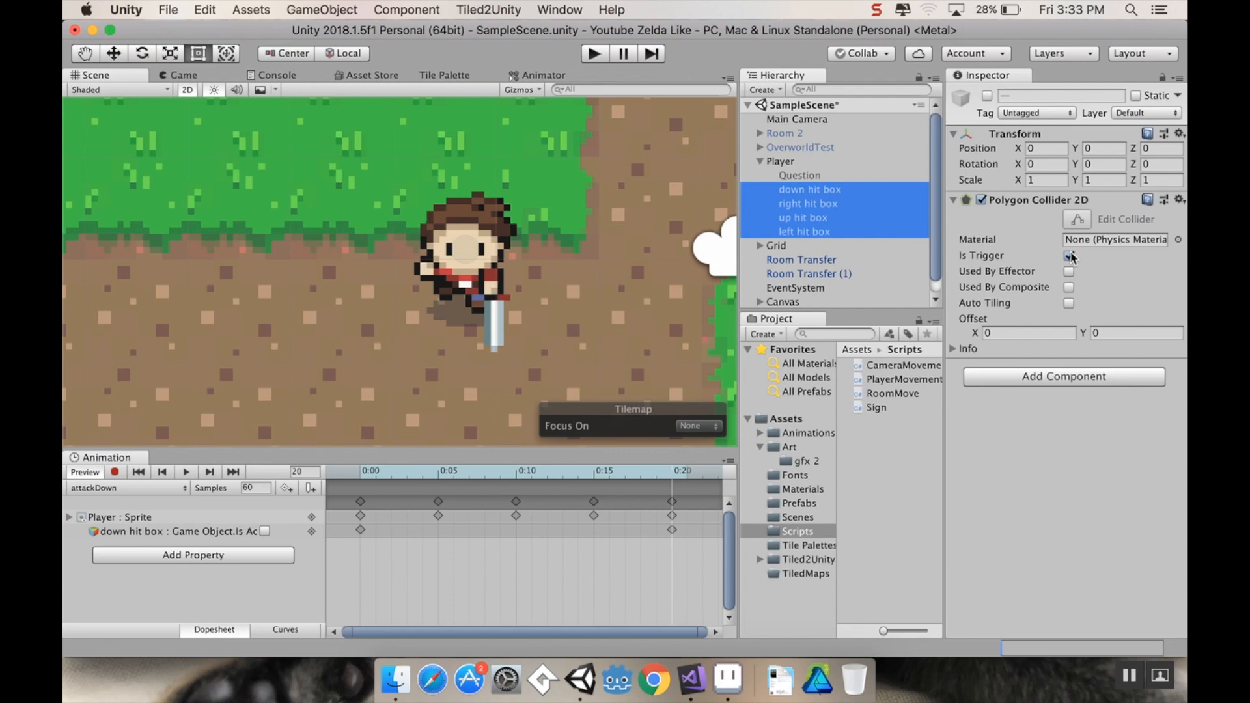
left_click(1069, 256)
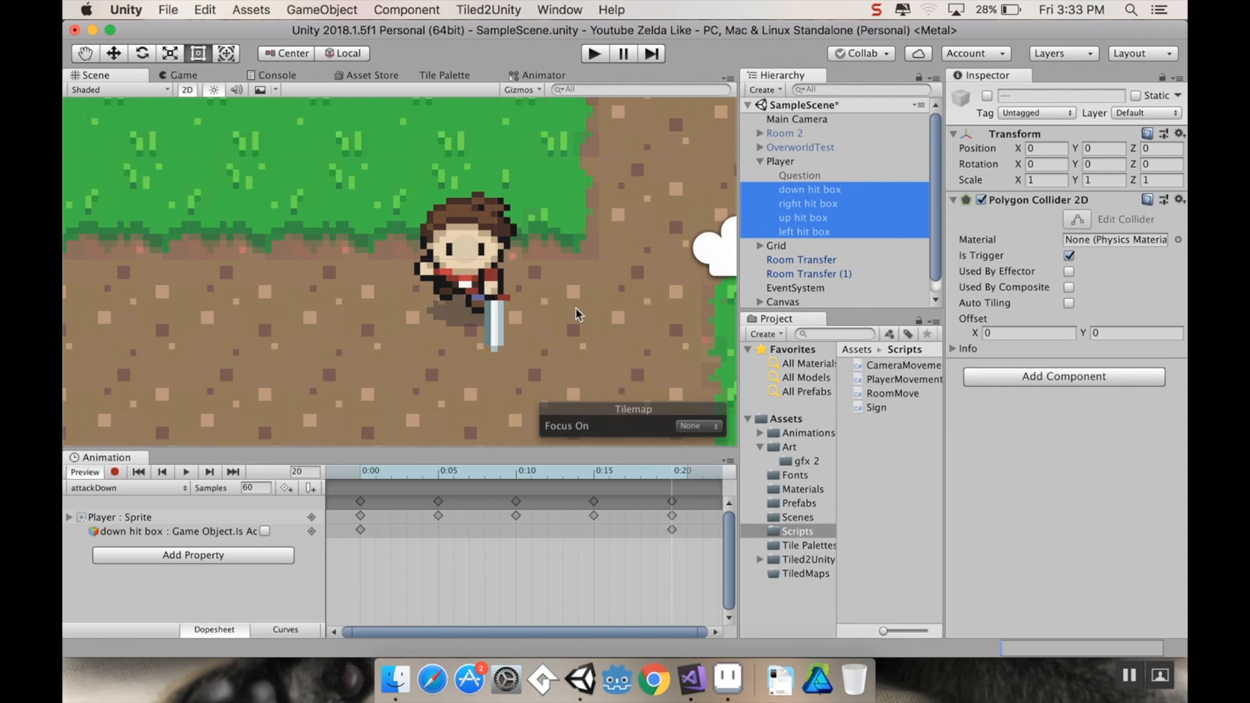
mouse_move(409, 330)
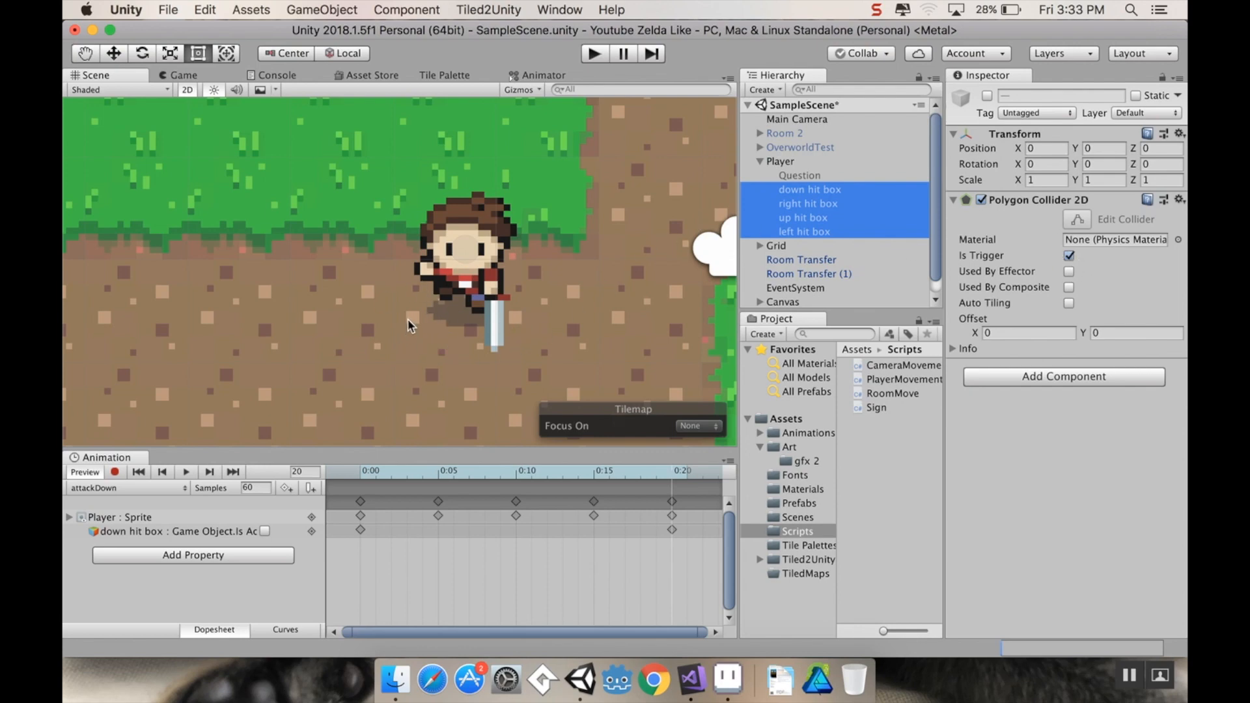
mouse_move(344, 274)
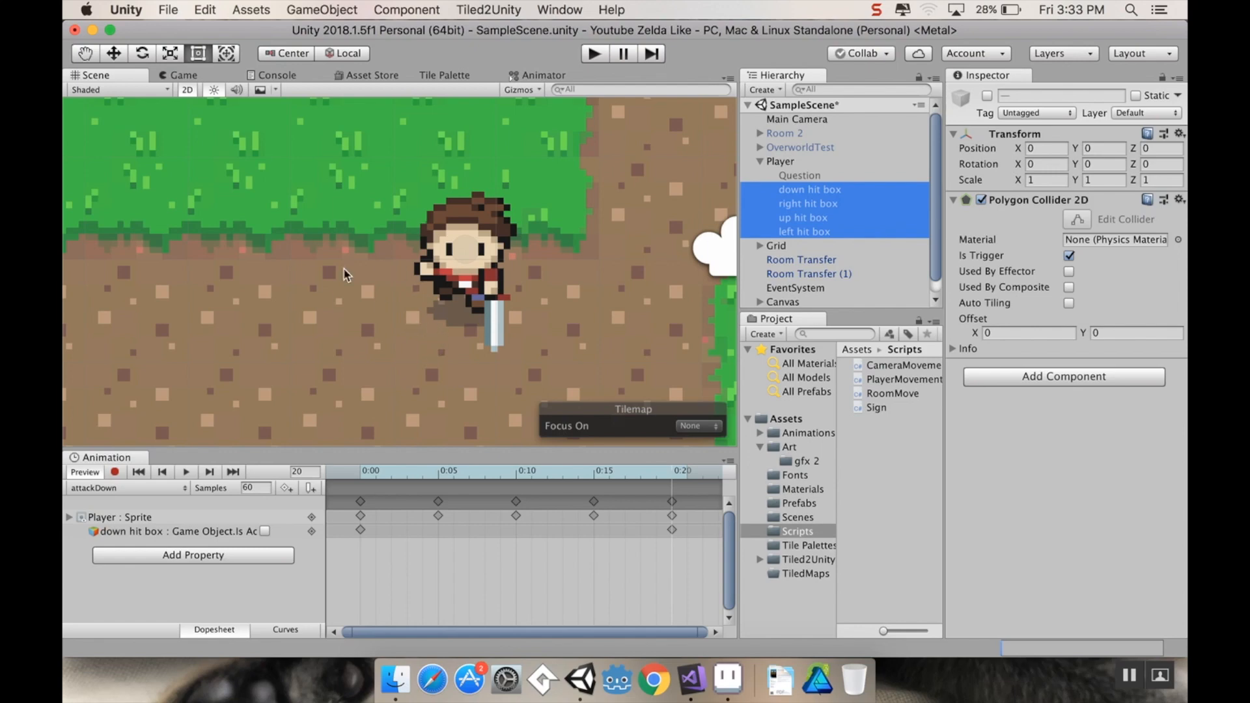
mouse_move(508, 308)
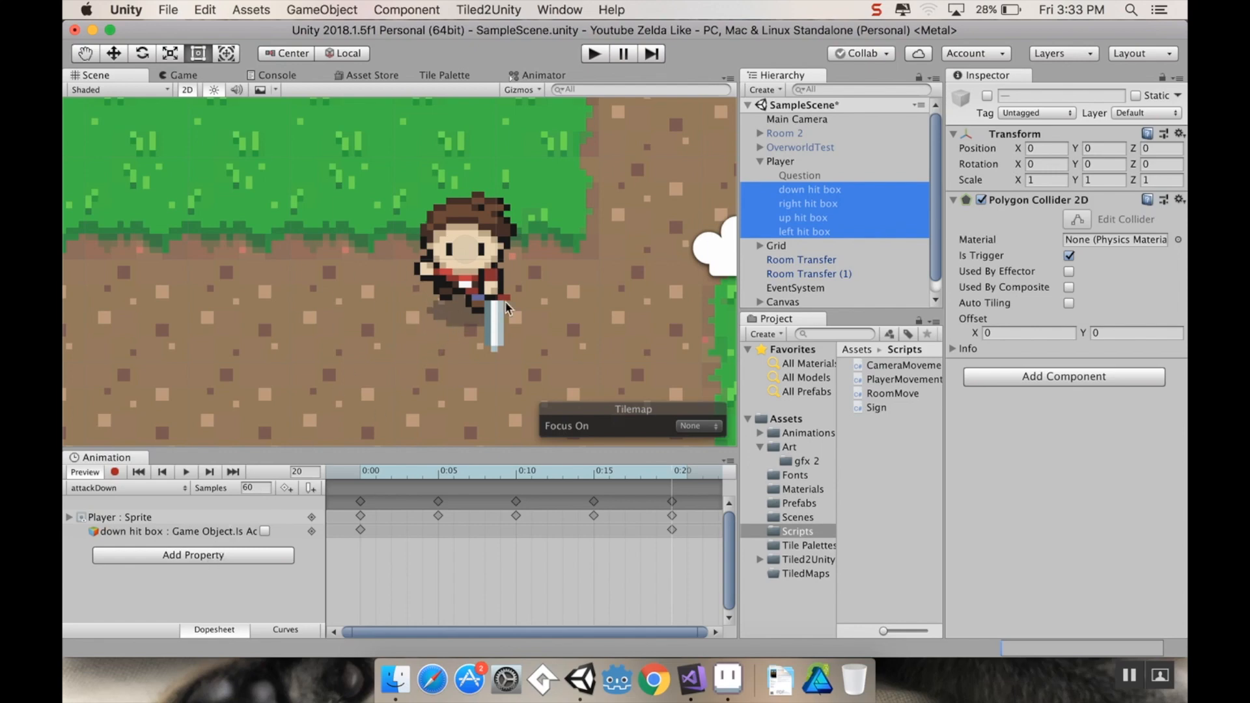